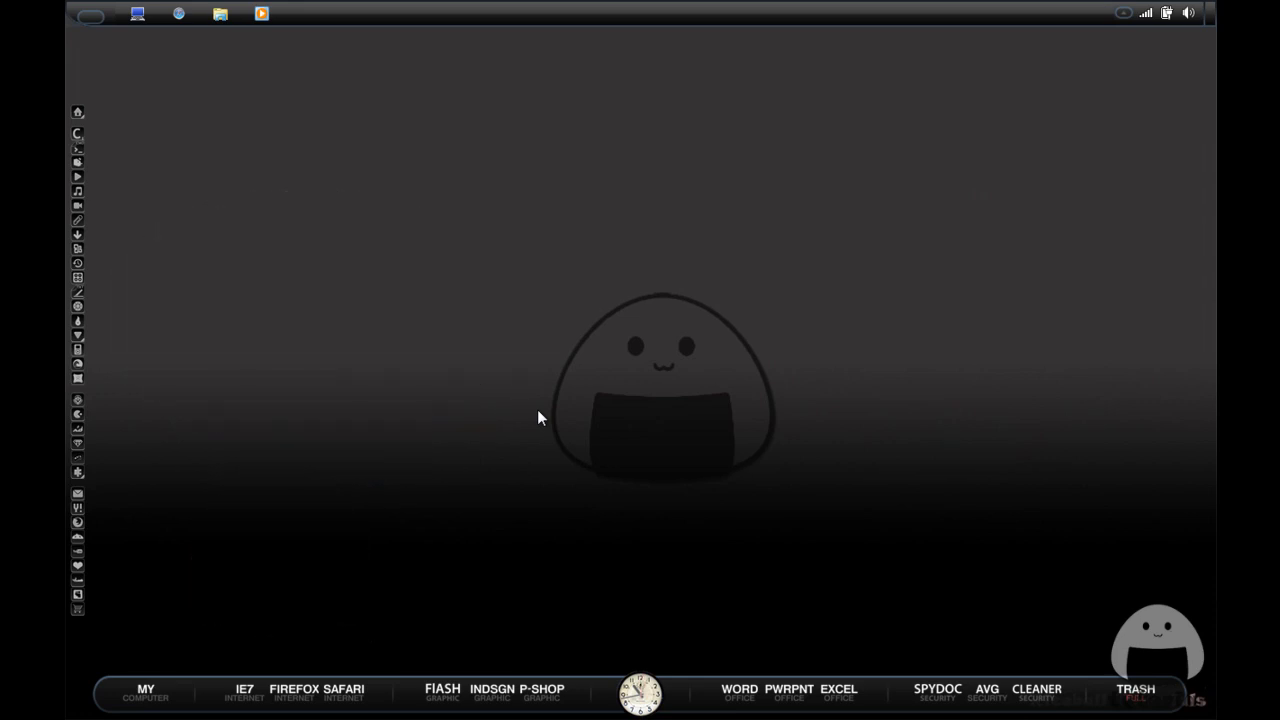
mouse_move(105, 46)
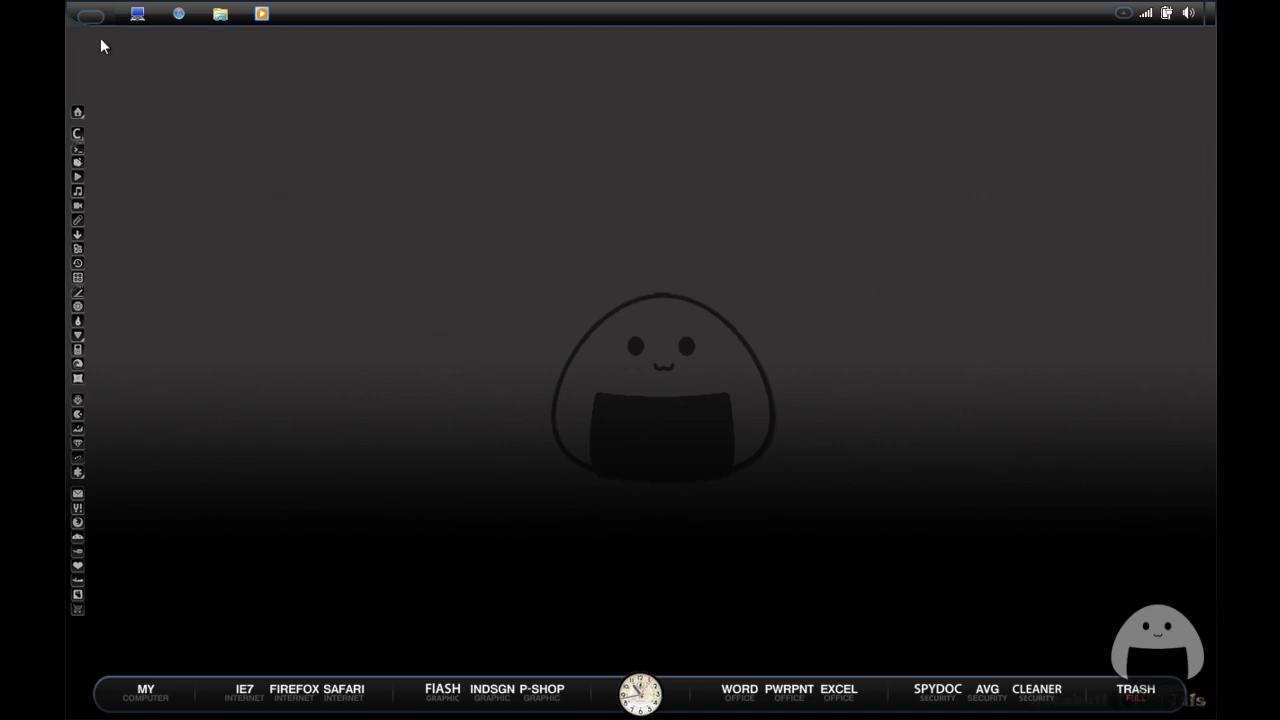
Open the personal user folder from the Start menu and create a new folder named PS2.
left_click(88, 14)
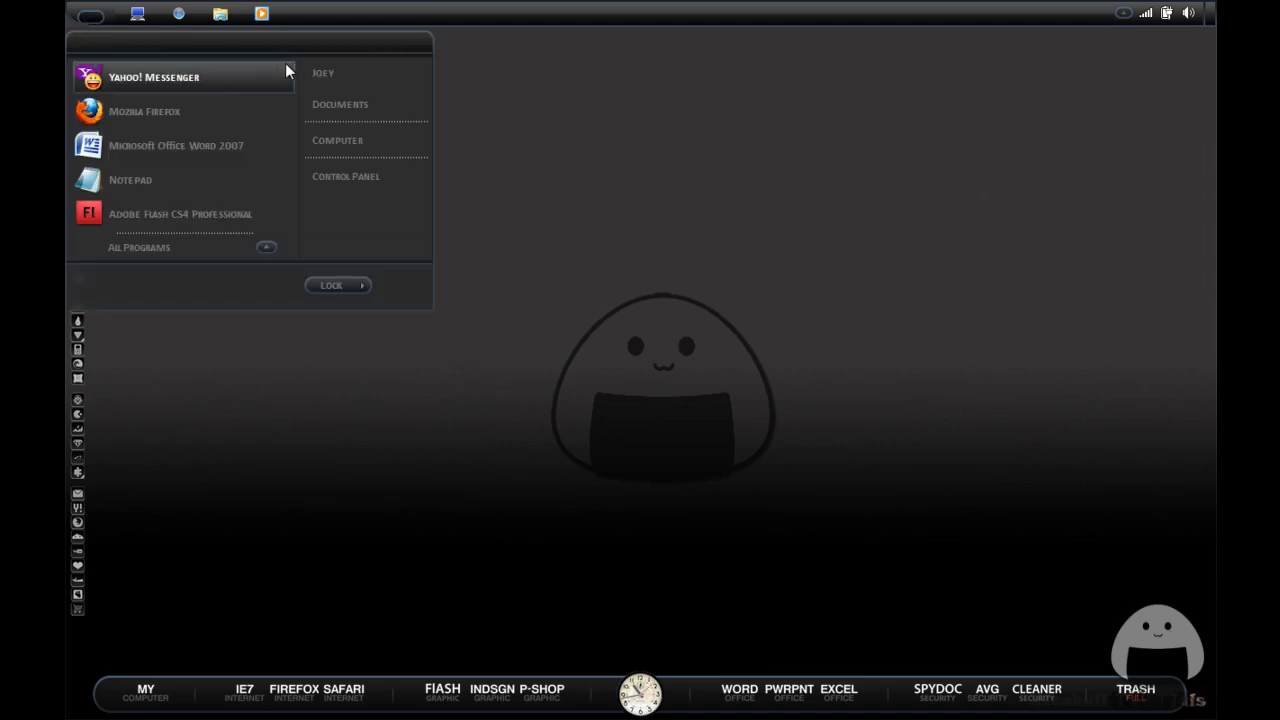
left_click(323, 72)
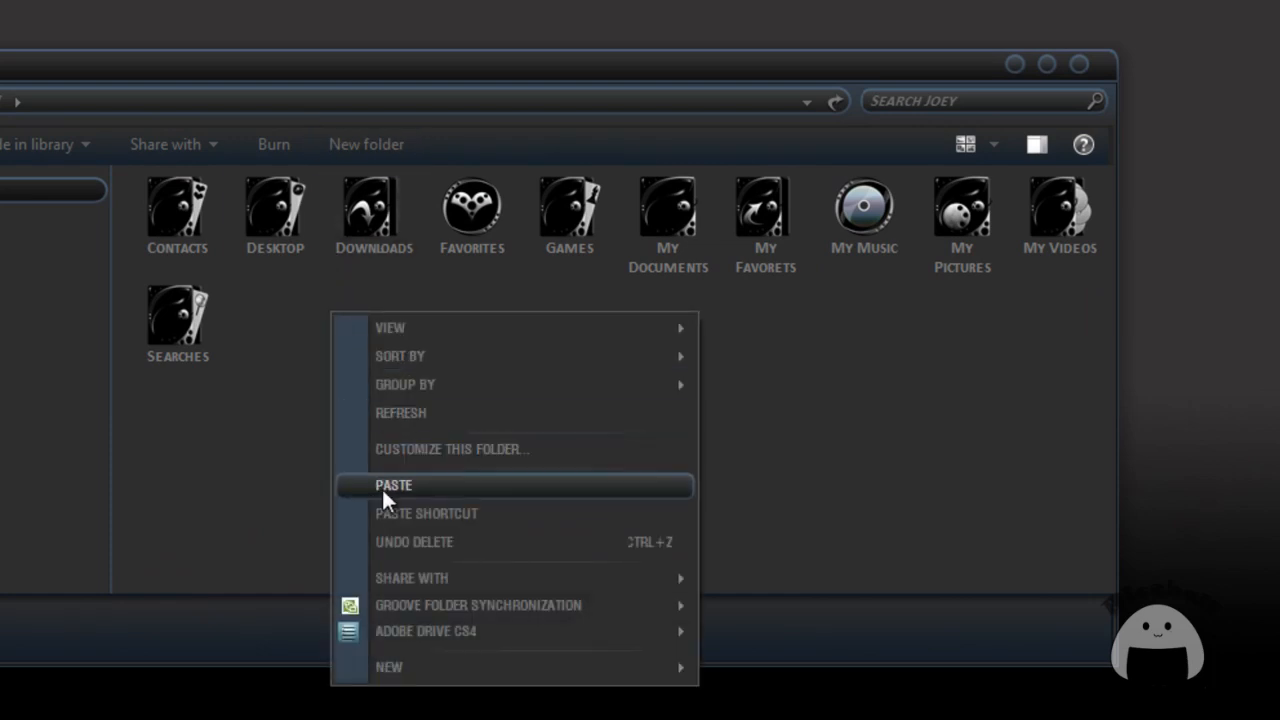
left_click(389, 667)
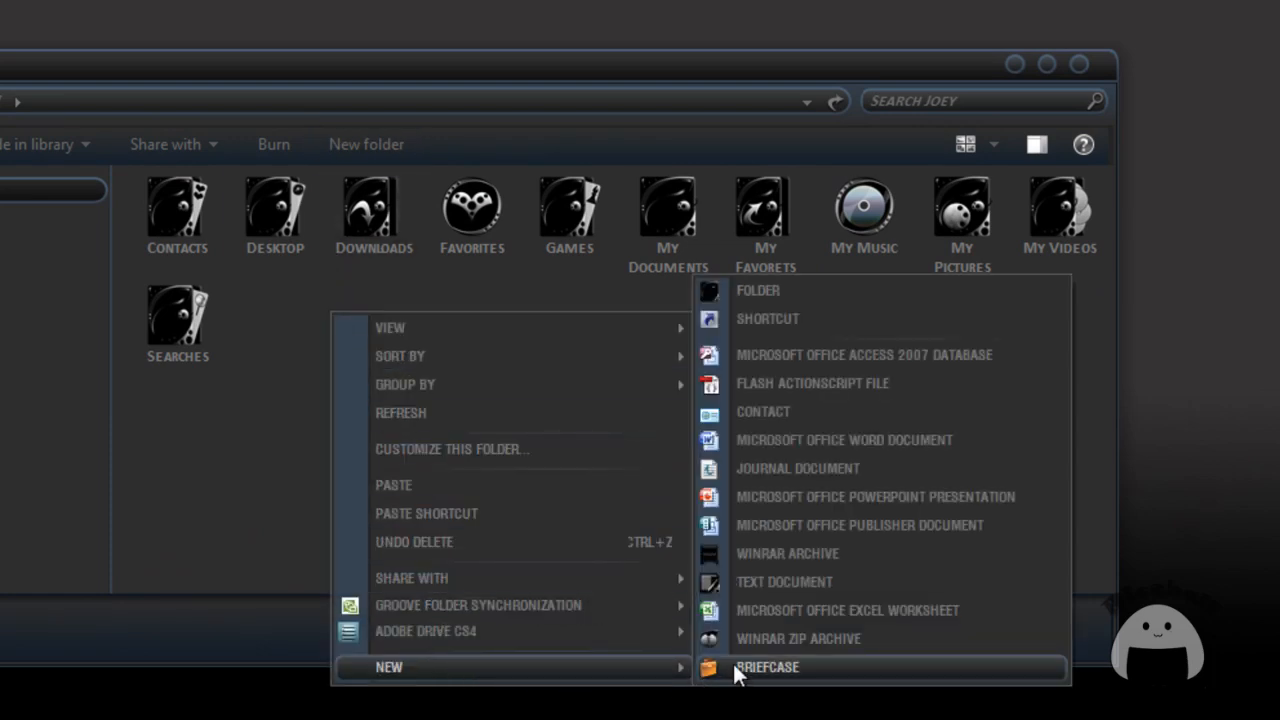
left_click(758, 290)
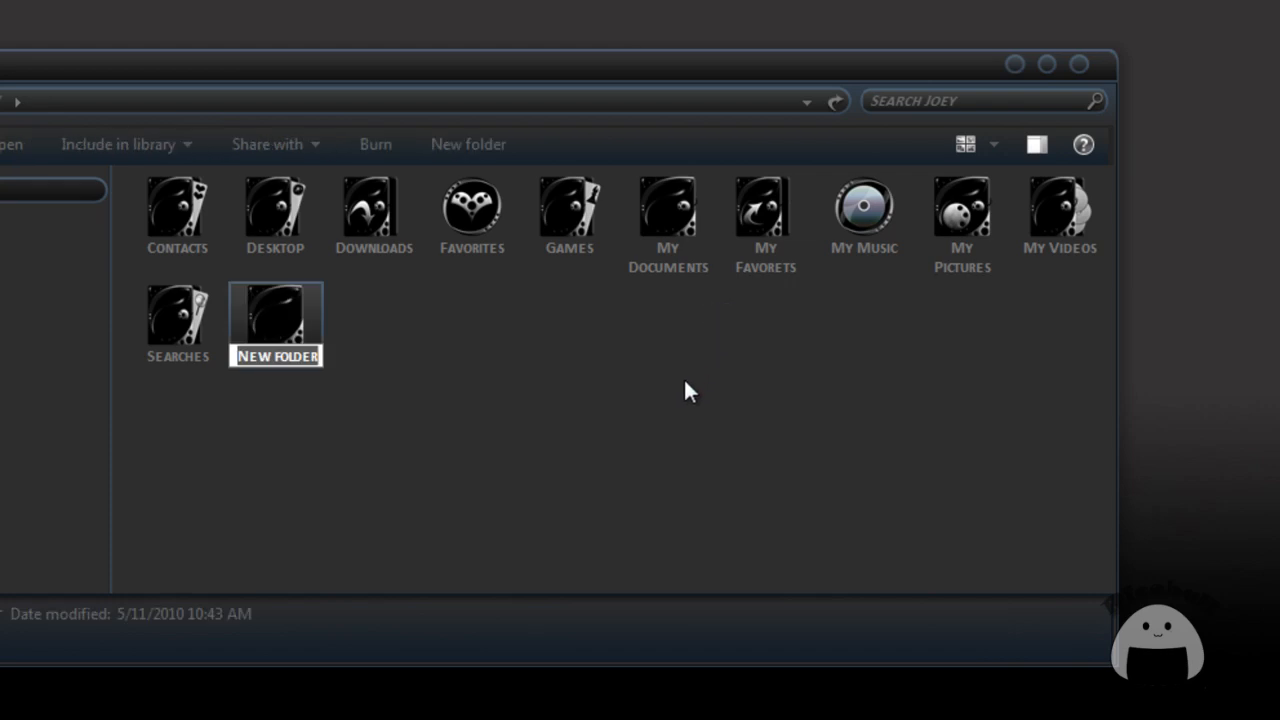
mouse_move(612, 477)
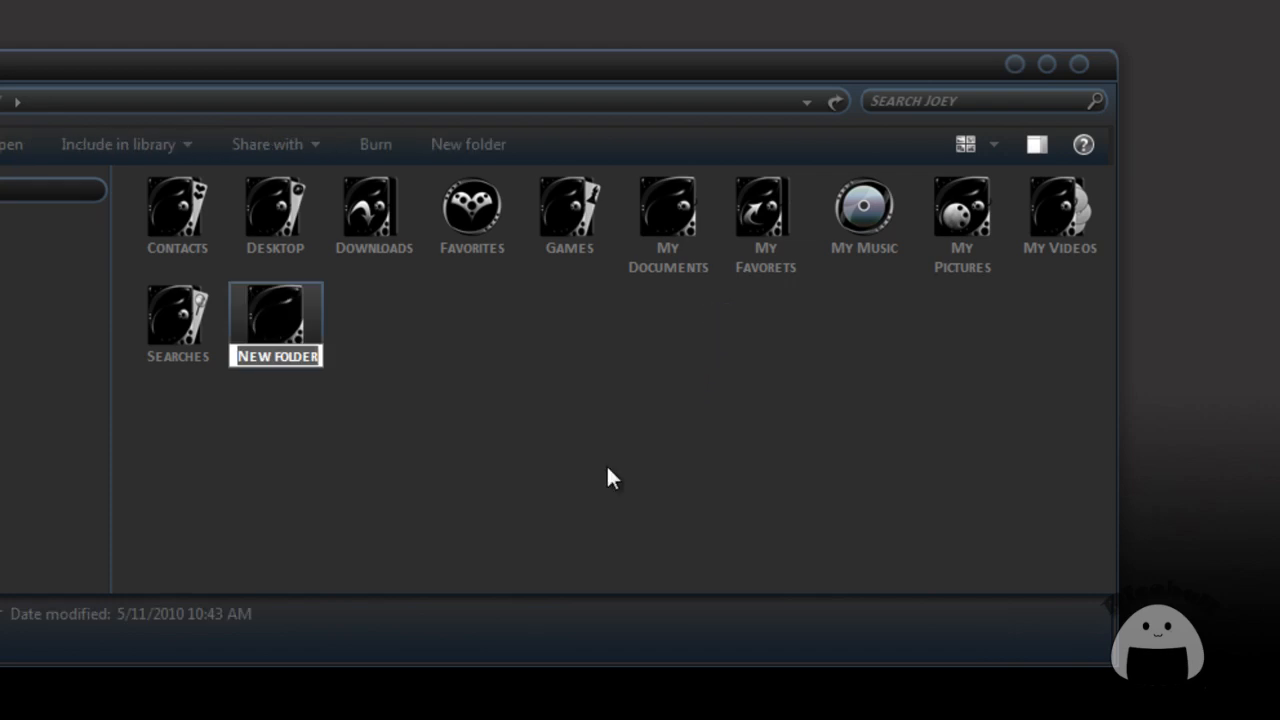
type("PS2")
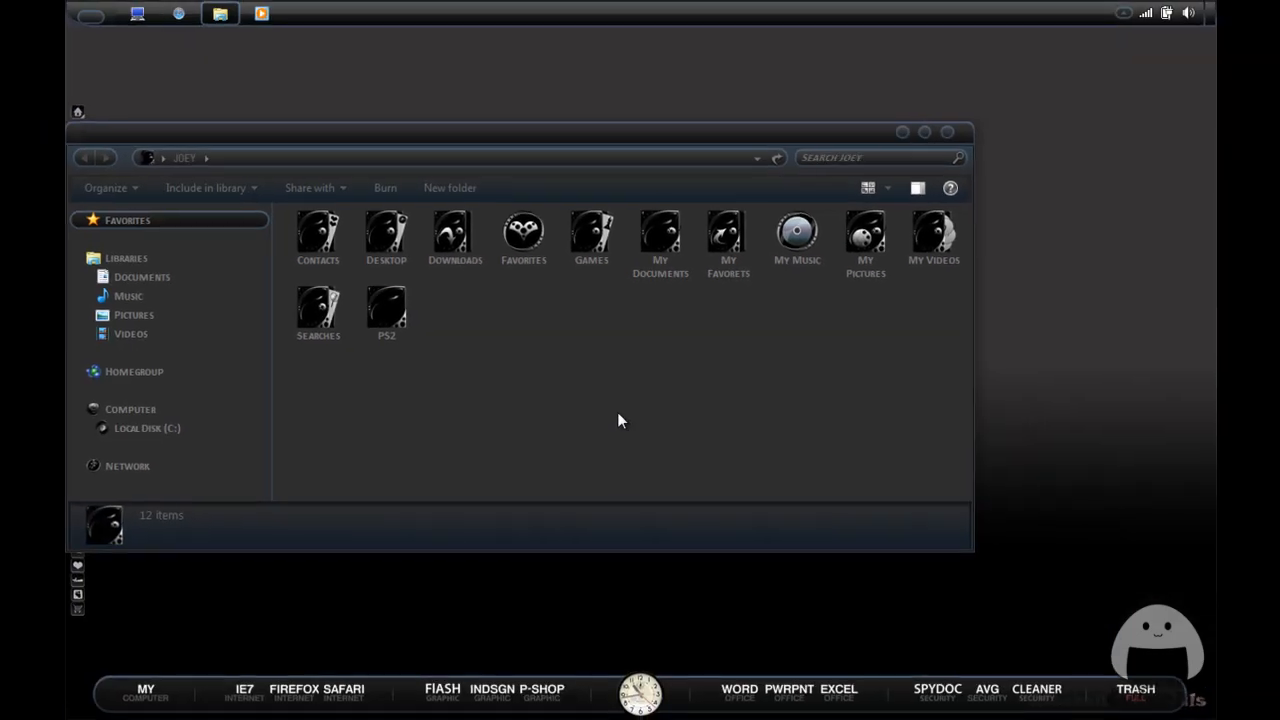
mouse_move(898, 142)
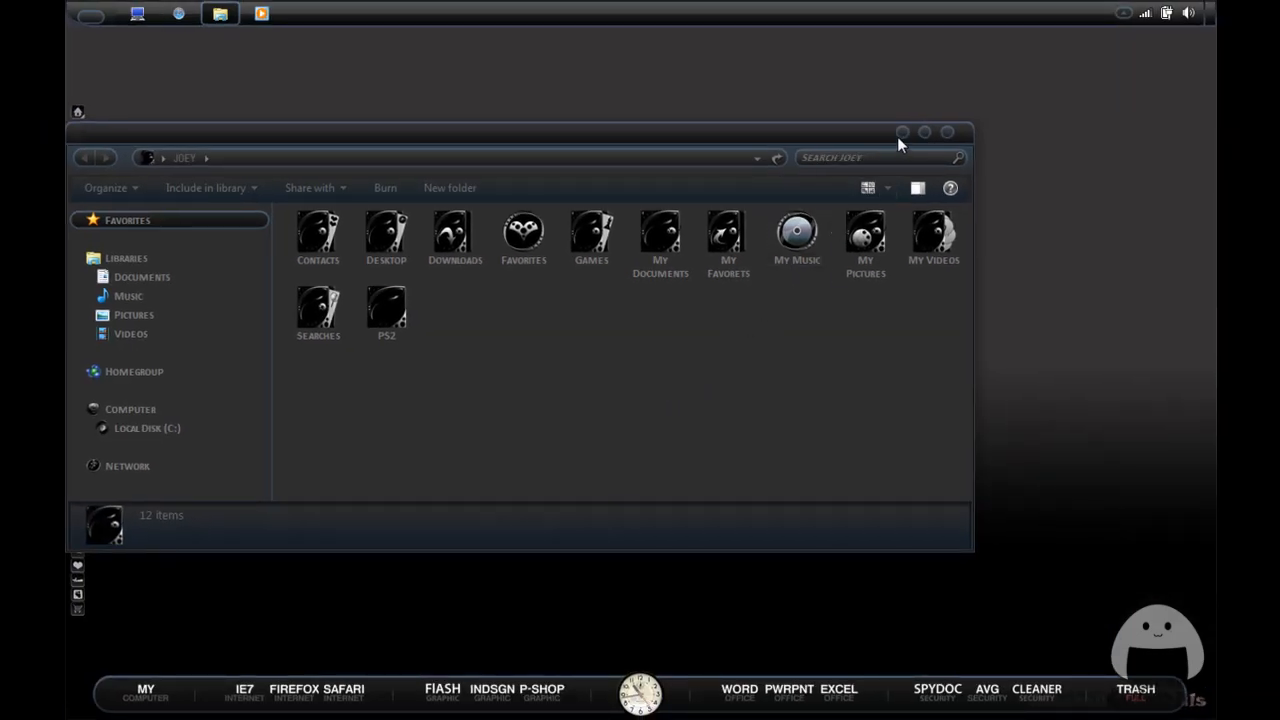
Download PCSX2_0.9.6_setup.msi from Safari's 'link 1' bookmark into the PS2 folder.
left_click(901, 131)
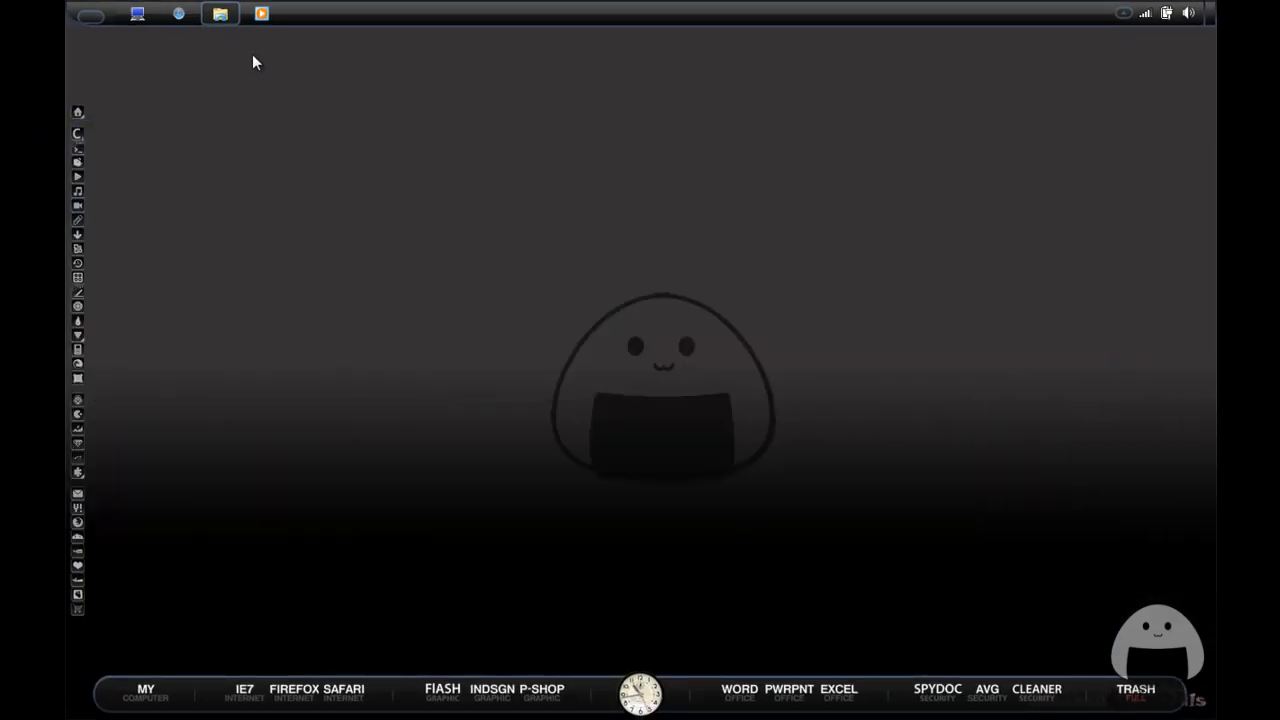
left_click(178, 13)
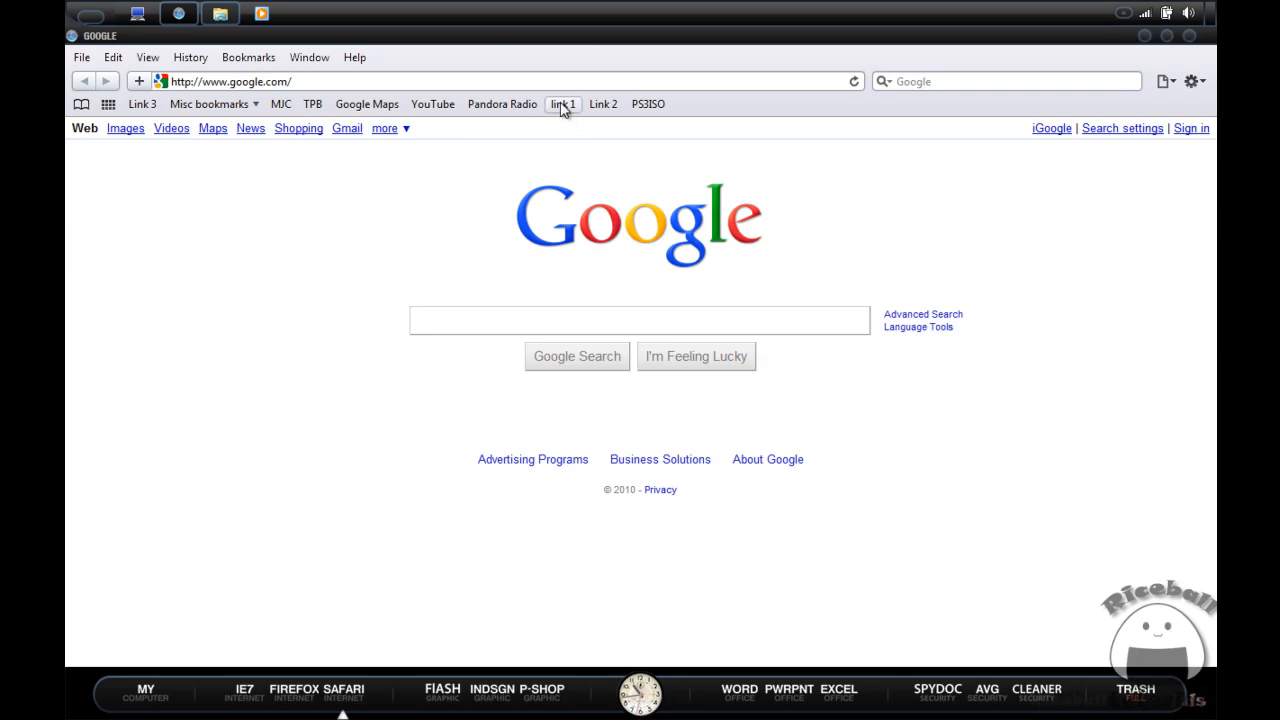
left_click(562, 104)
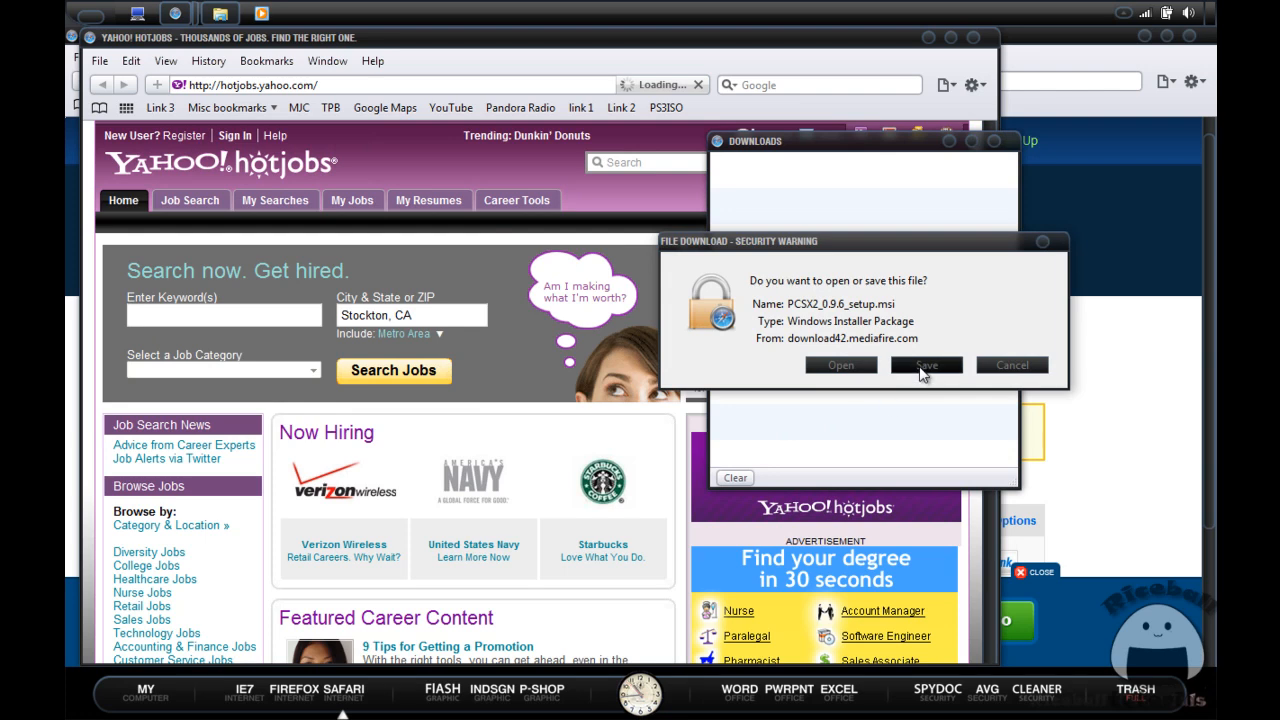
left_click(925, 364)
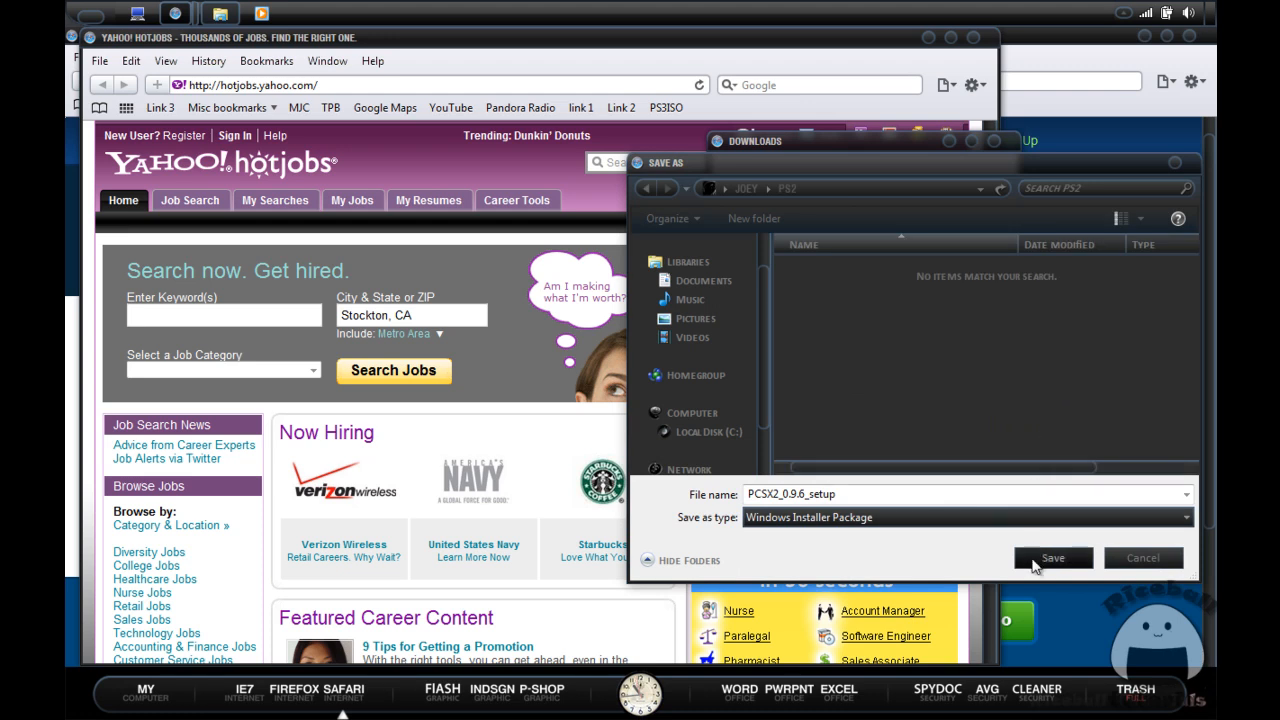
left_click(1052, 558)
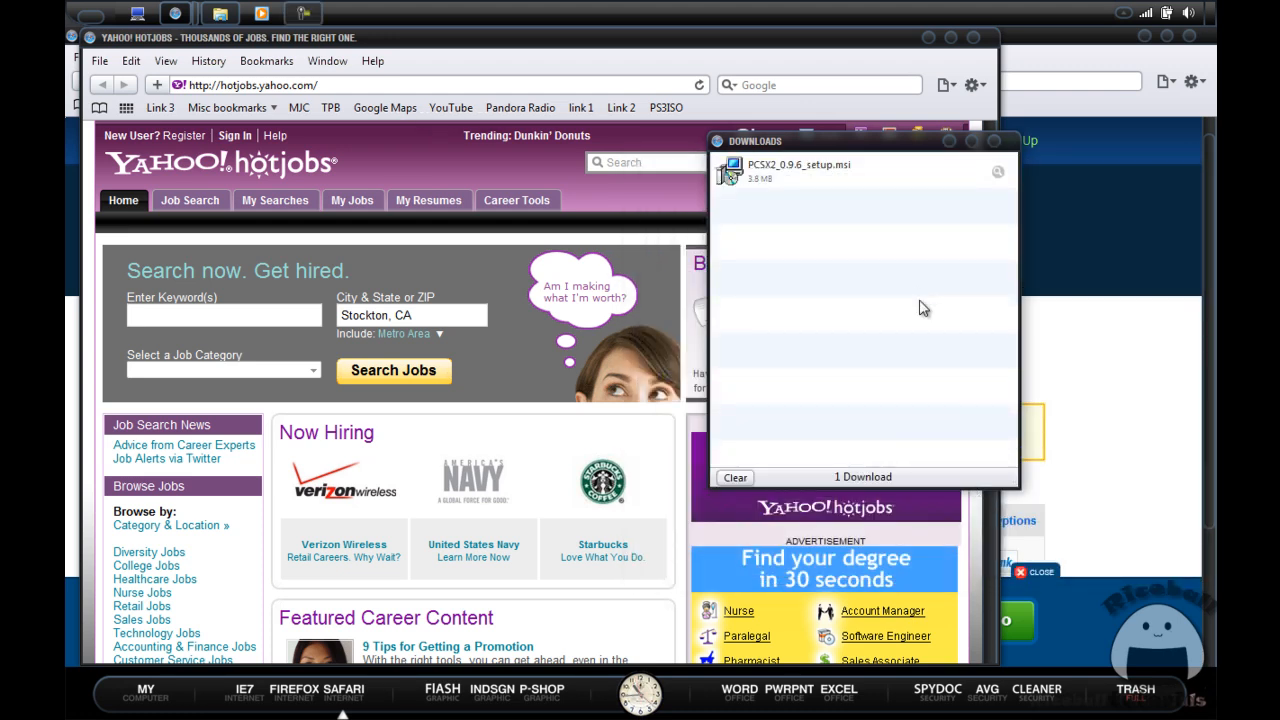
mouse_move(975, 178)
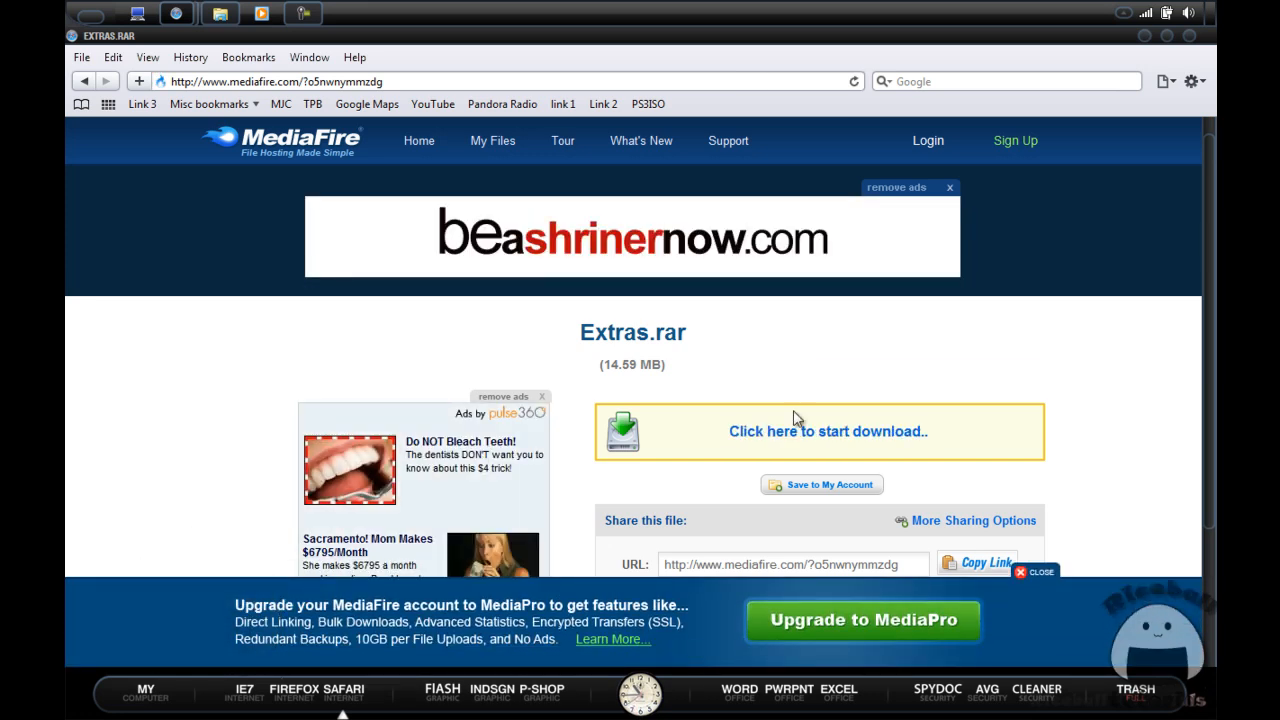
Save Extras.rar (14.6 MB) from the MediaFire page into the PS2 folder.
left_click(827, 431)
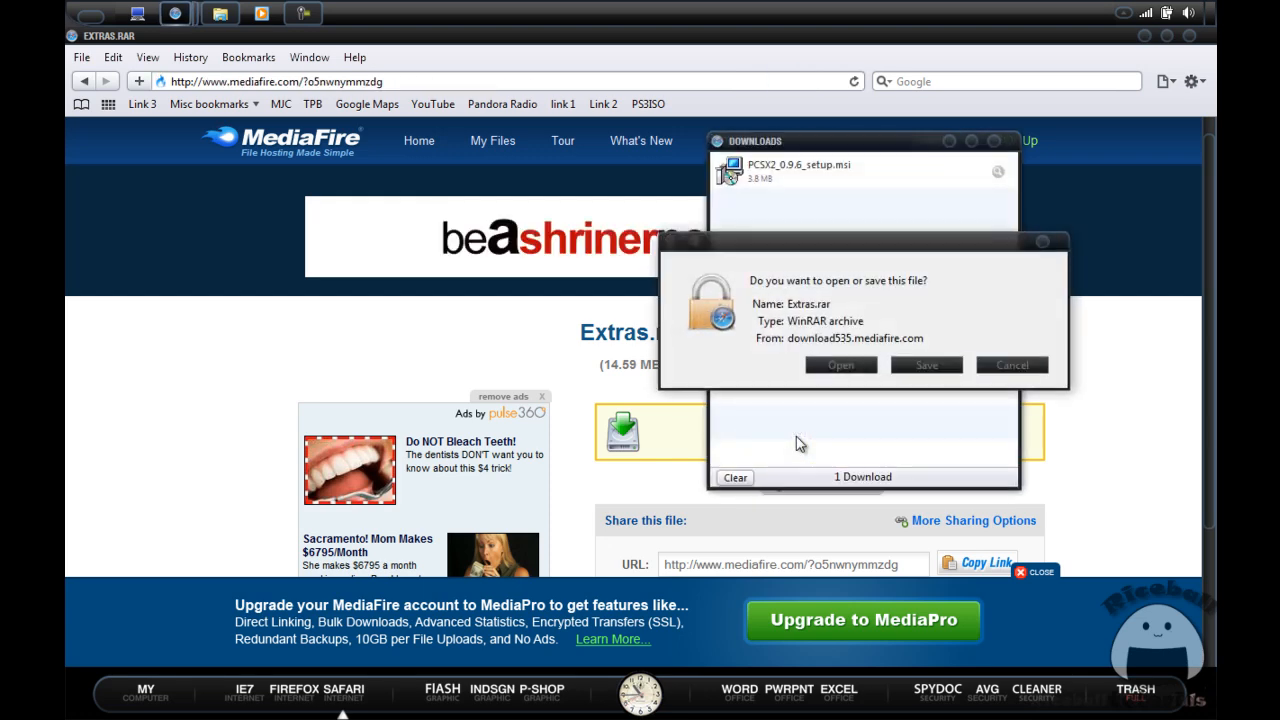
left_click(925, 364)
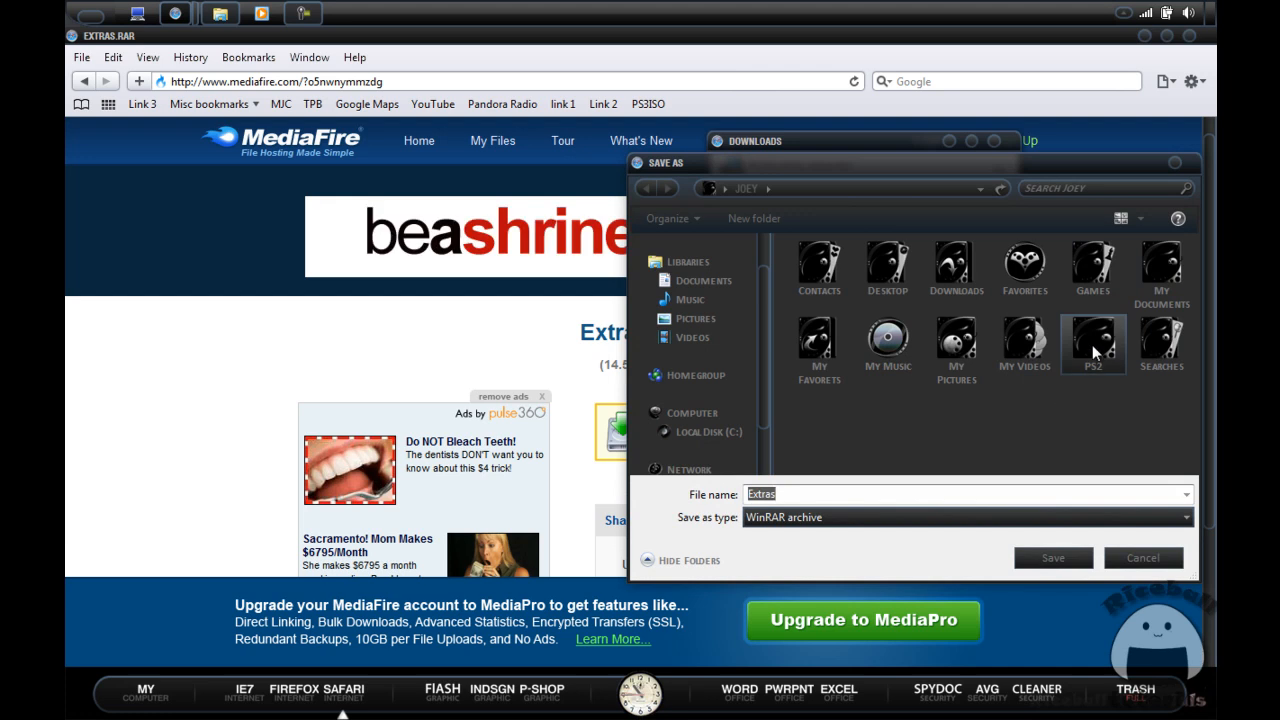
double_click(1093, 343)
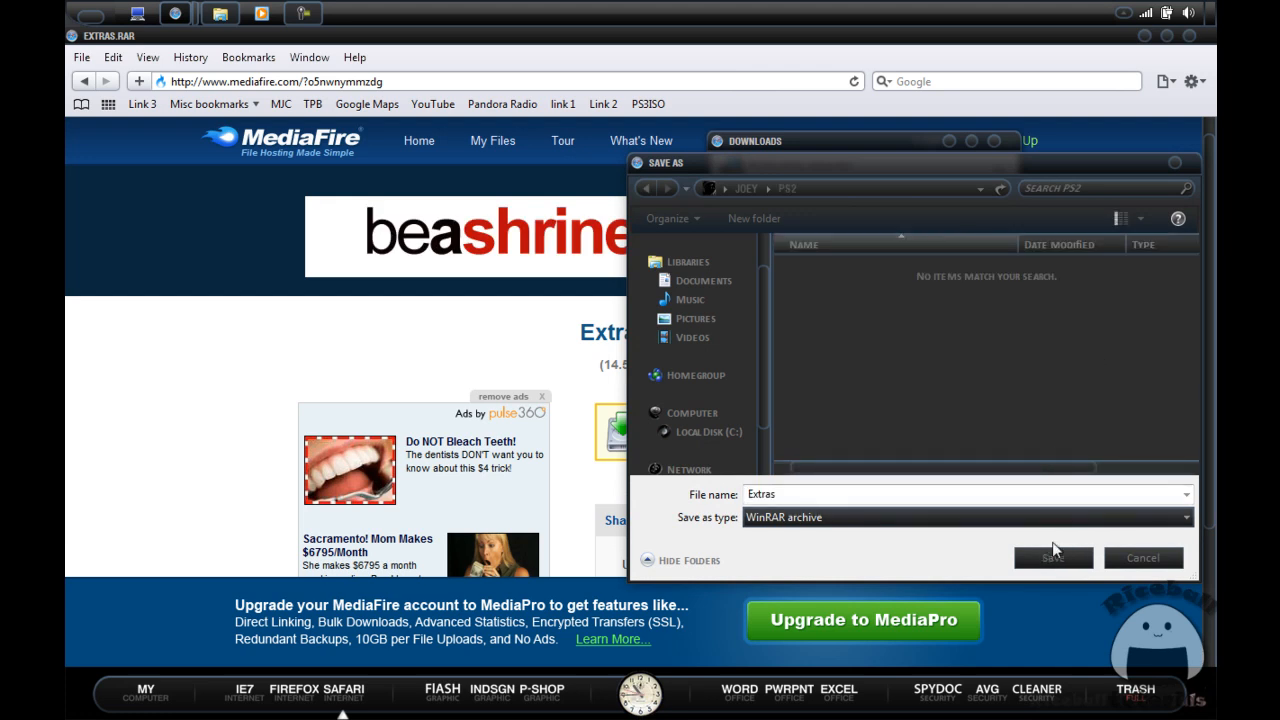
left_click(1053, 558)
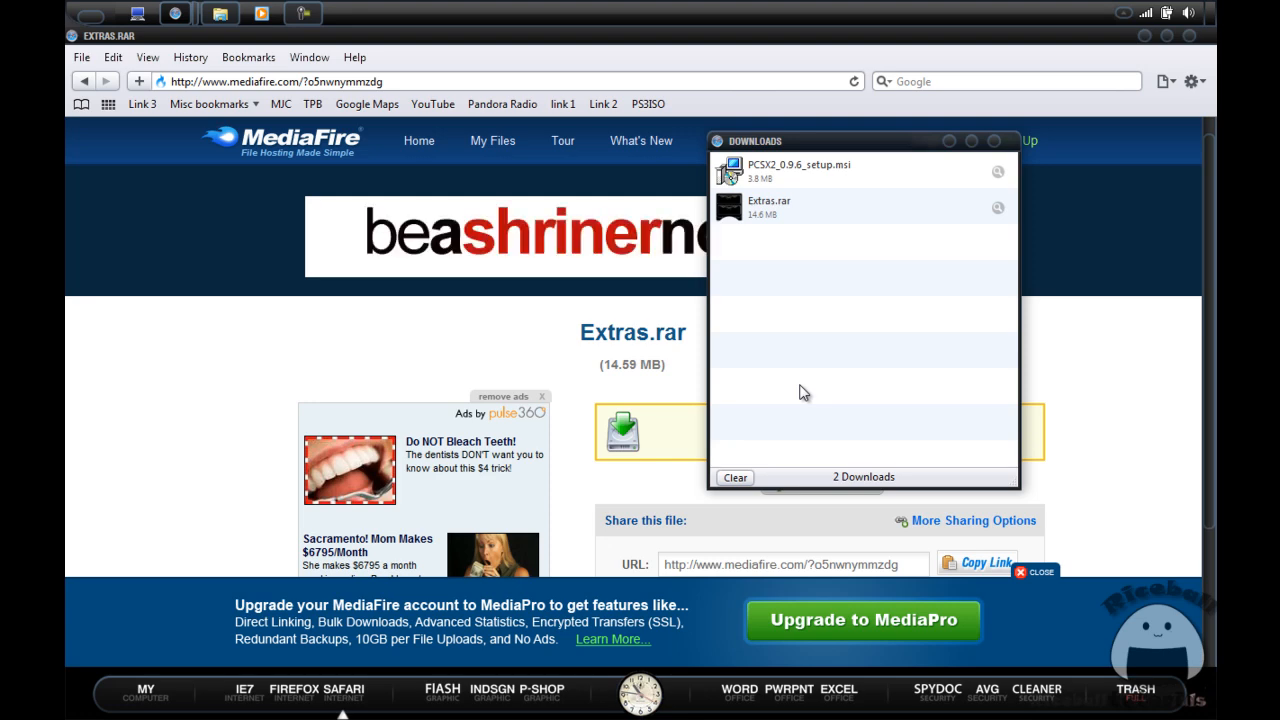
mouse_move(1076, 190)
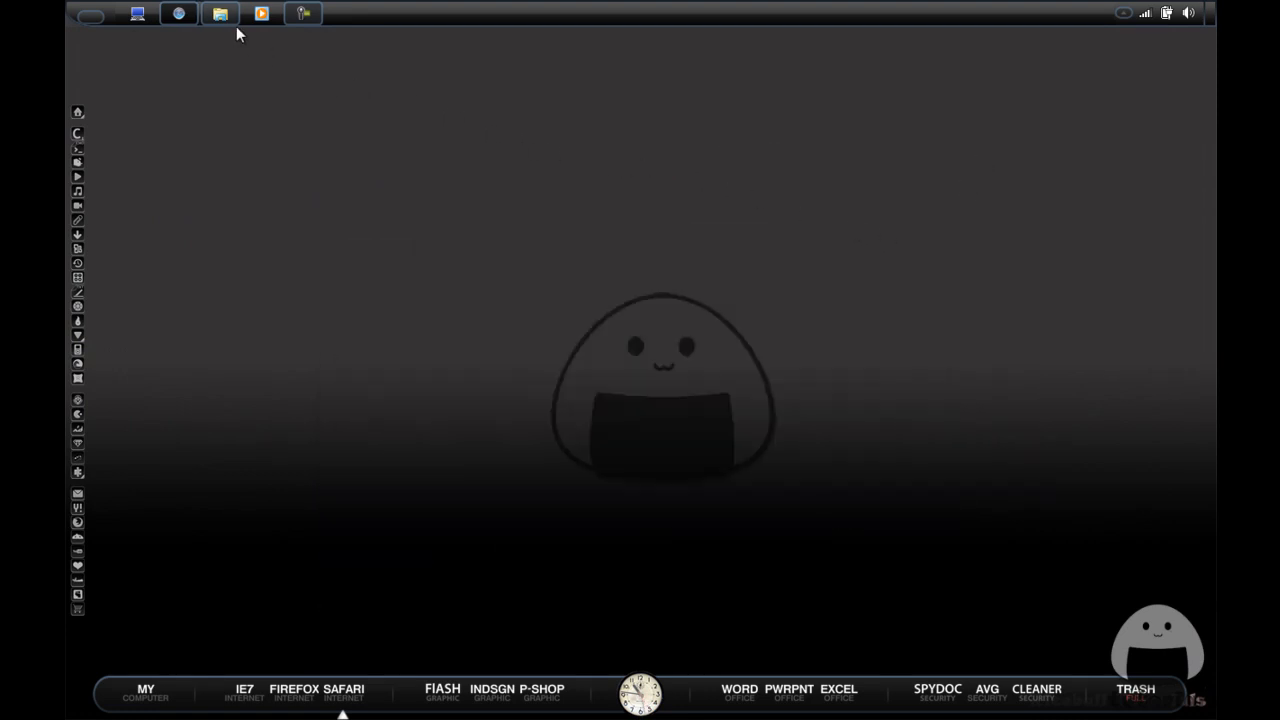
Open the PS2 folder and use Extract Here on Extras.rar to create an Extras folder.
left_click(220, 13)
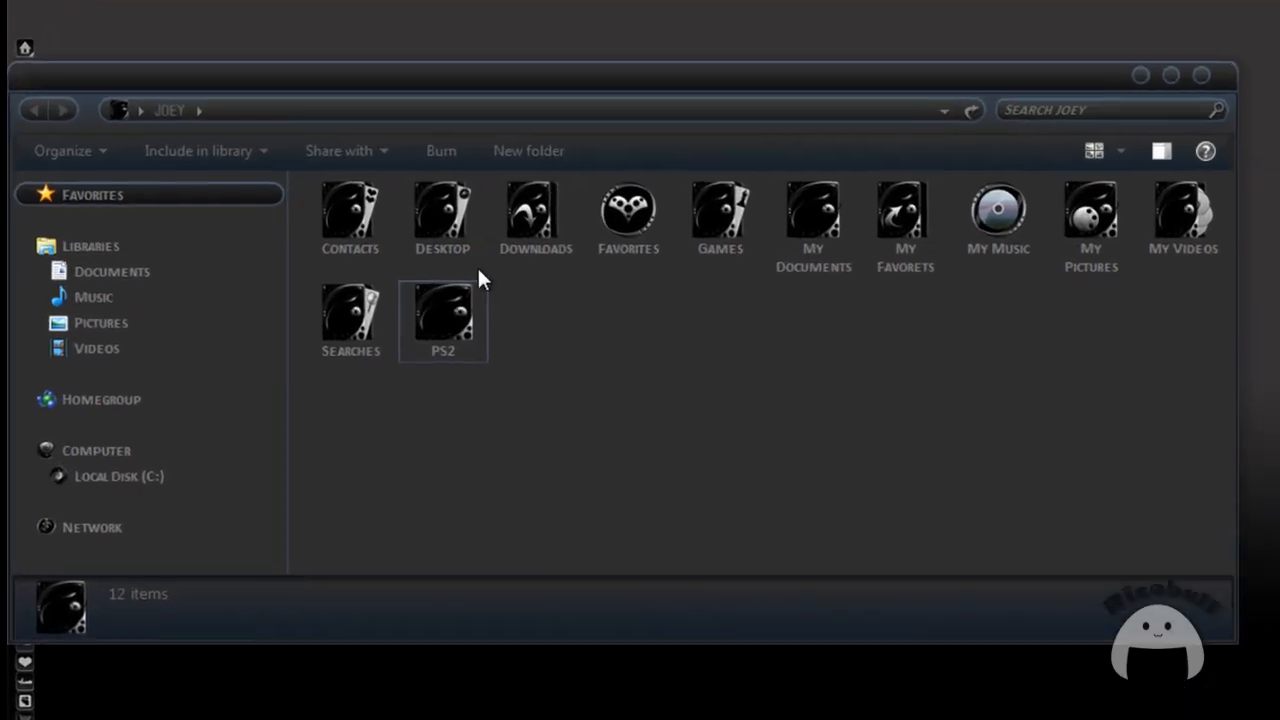
double_click(442, 315)
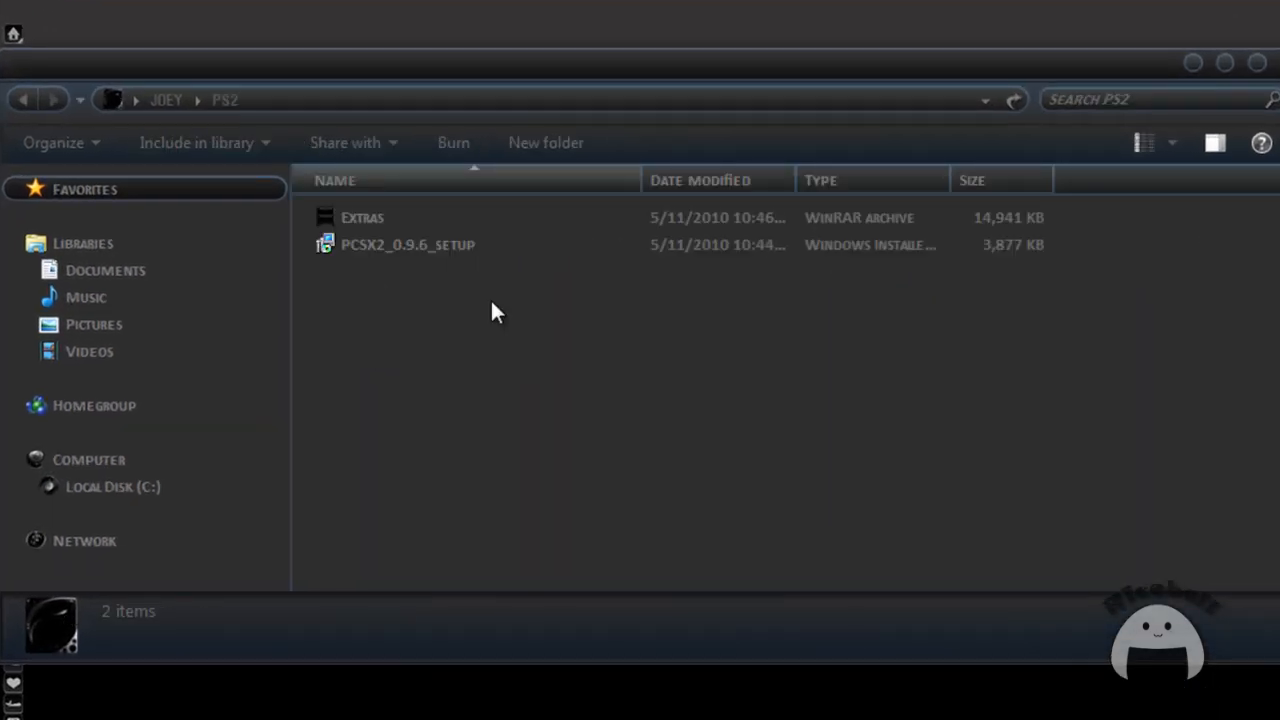
left_click(362, 217)
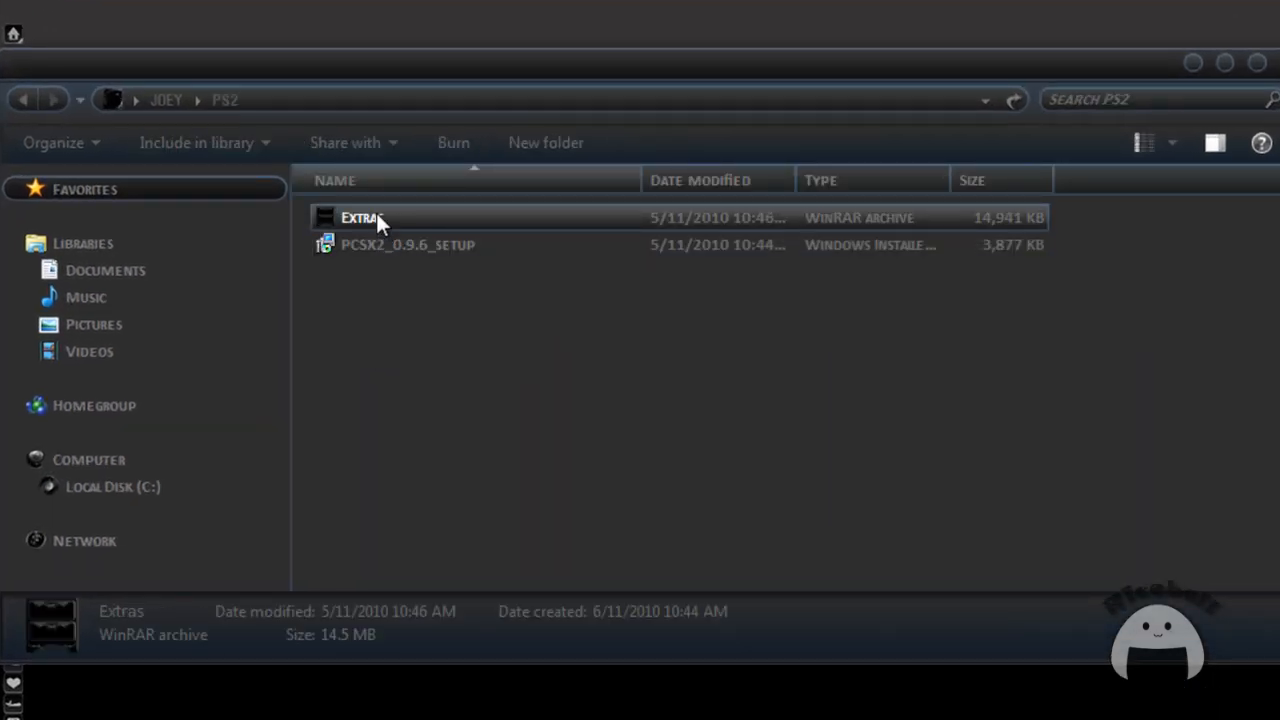
right_click(360, 217)
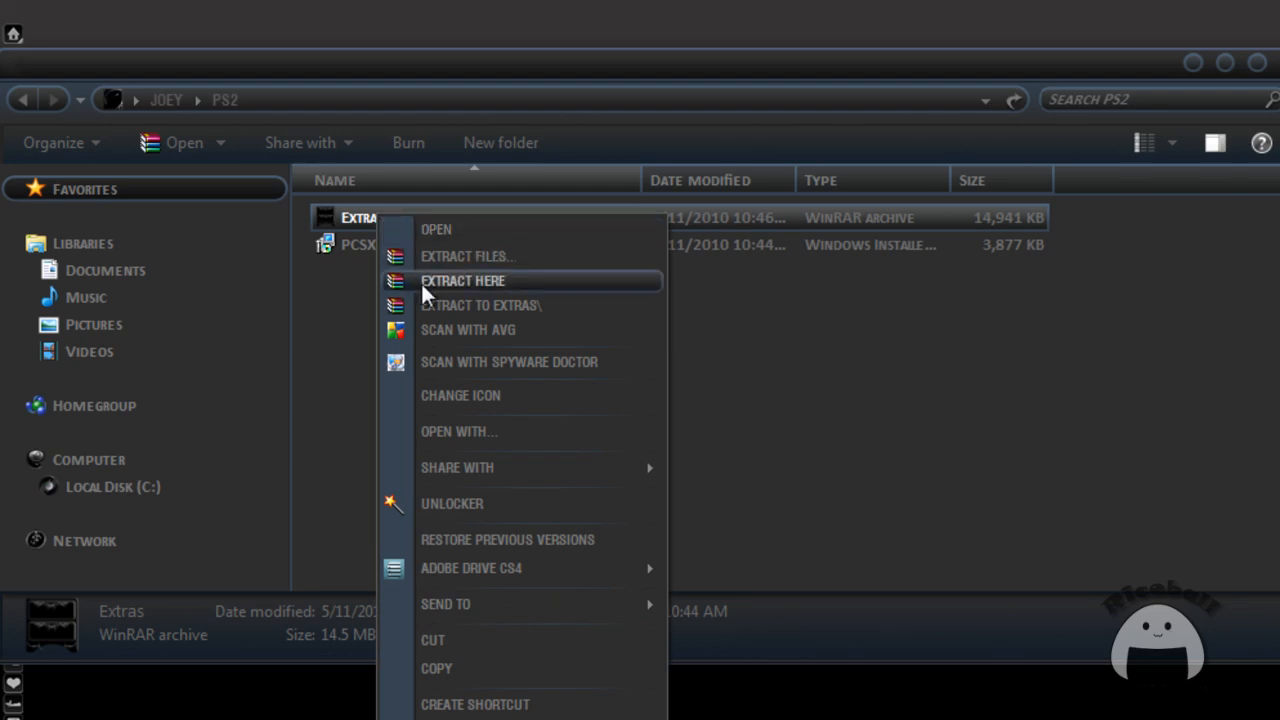
left_click(462, 280)
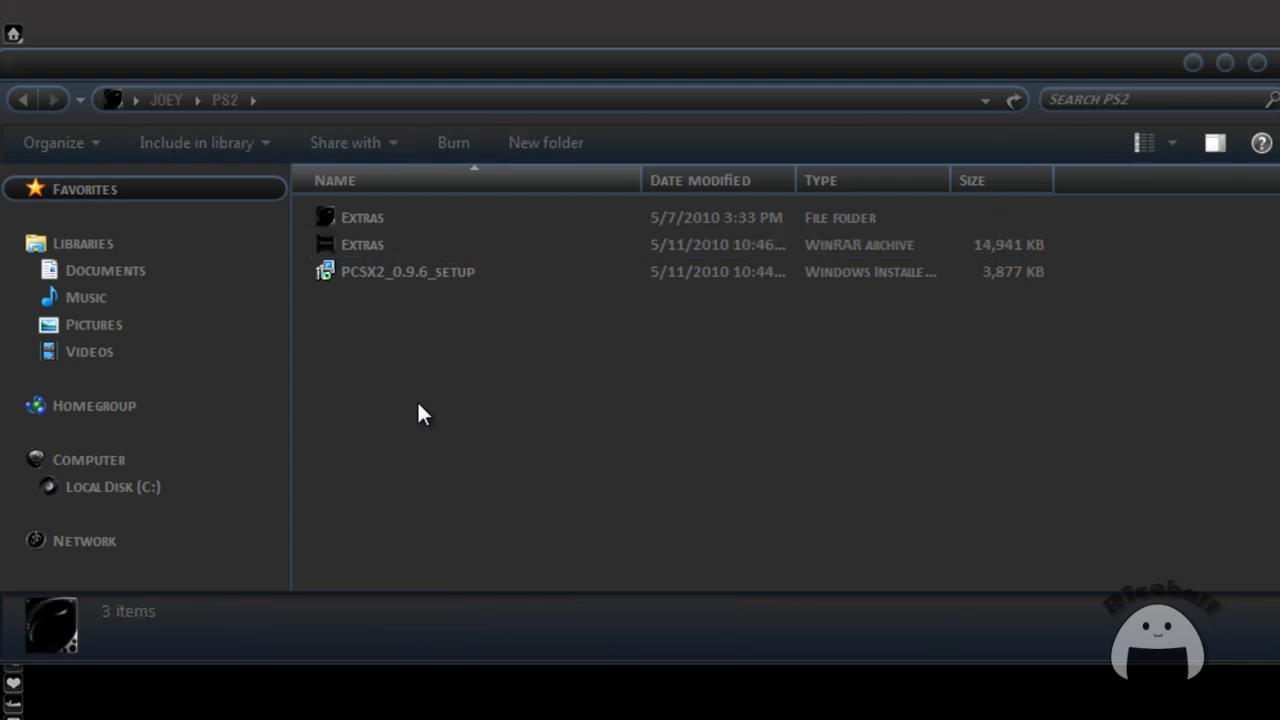
mouse_move(422, 388)
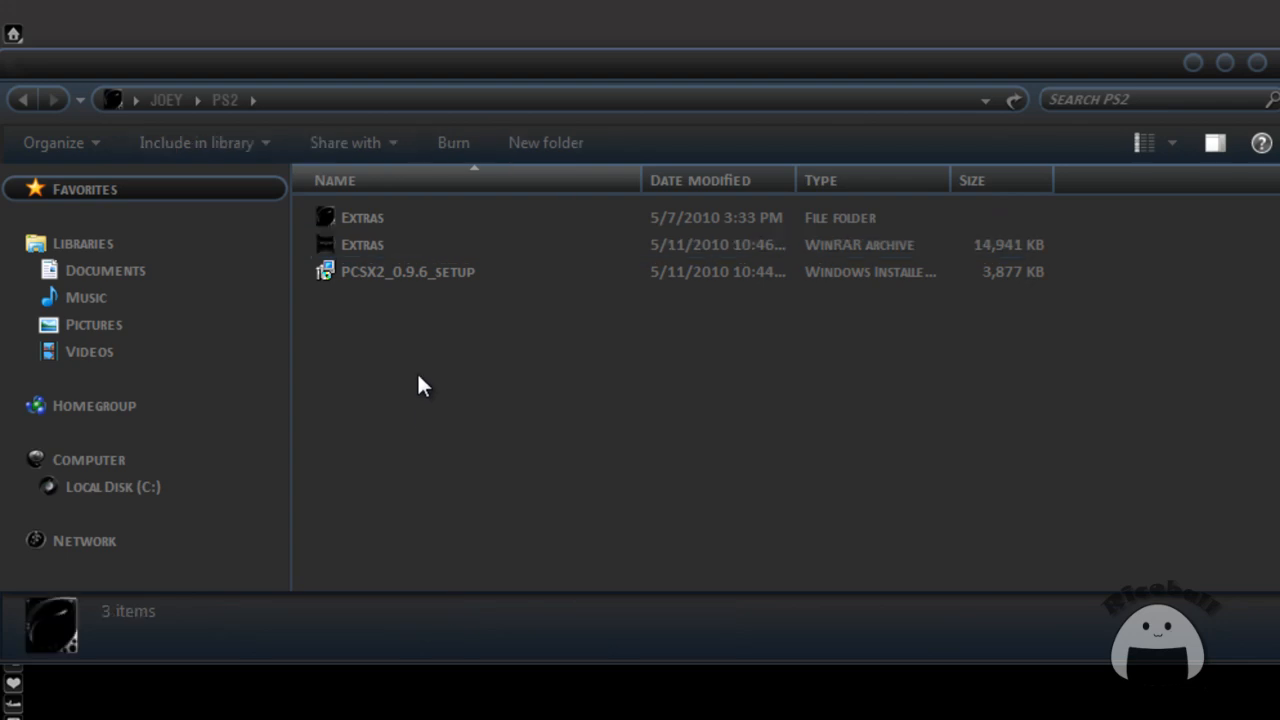
Run PCSX2_0.9.6_setup past the unverified-publisher warning and close the finished installer.
double_click(408, 271)
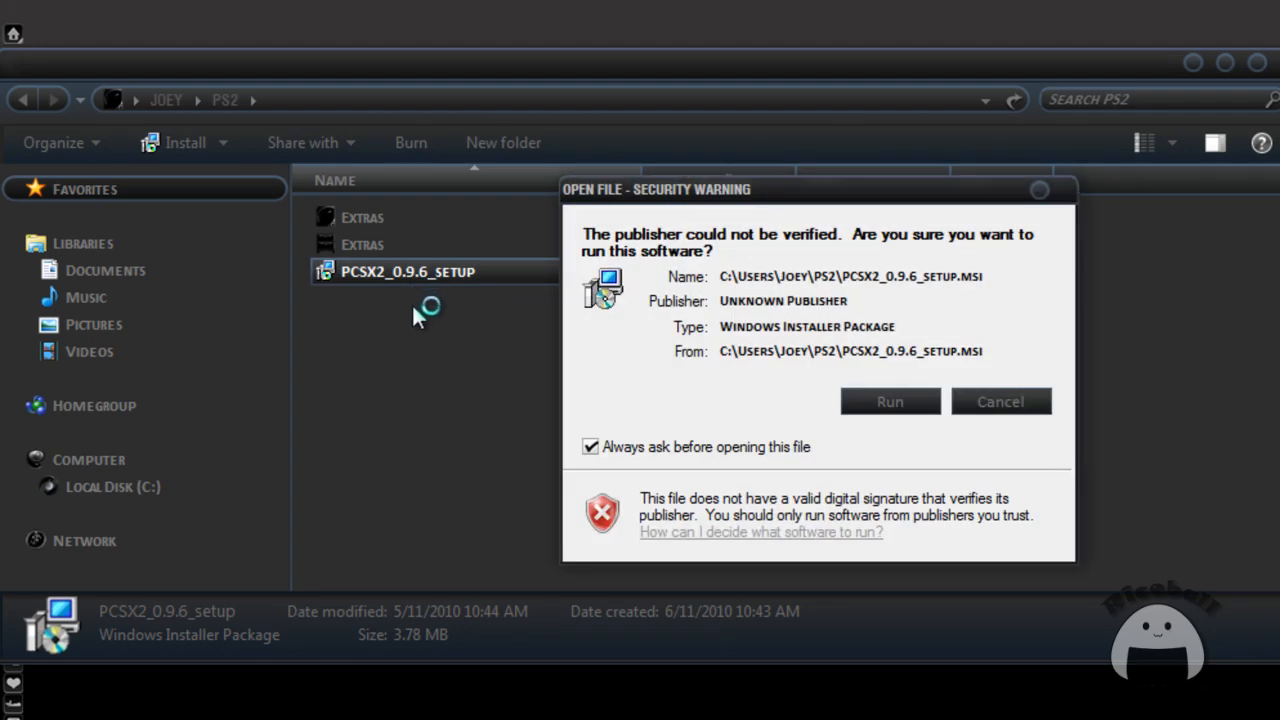
left_click(888, 401)
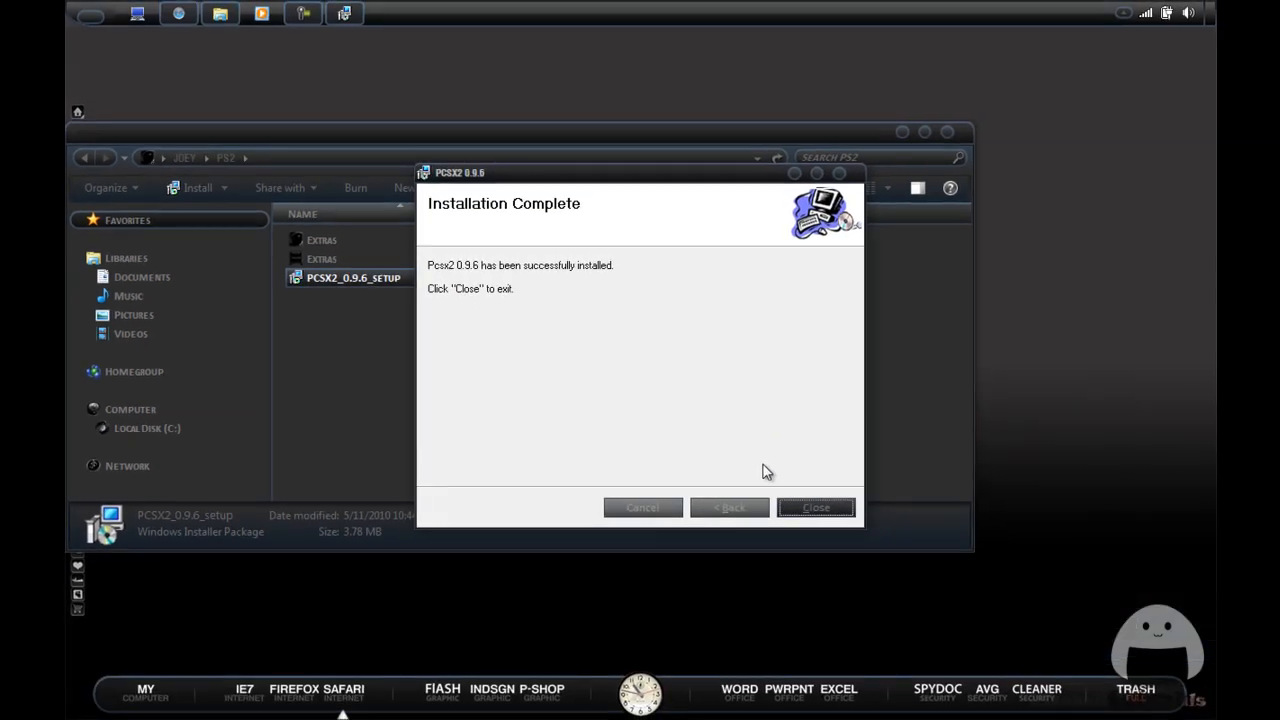
left_click(815, 507)
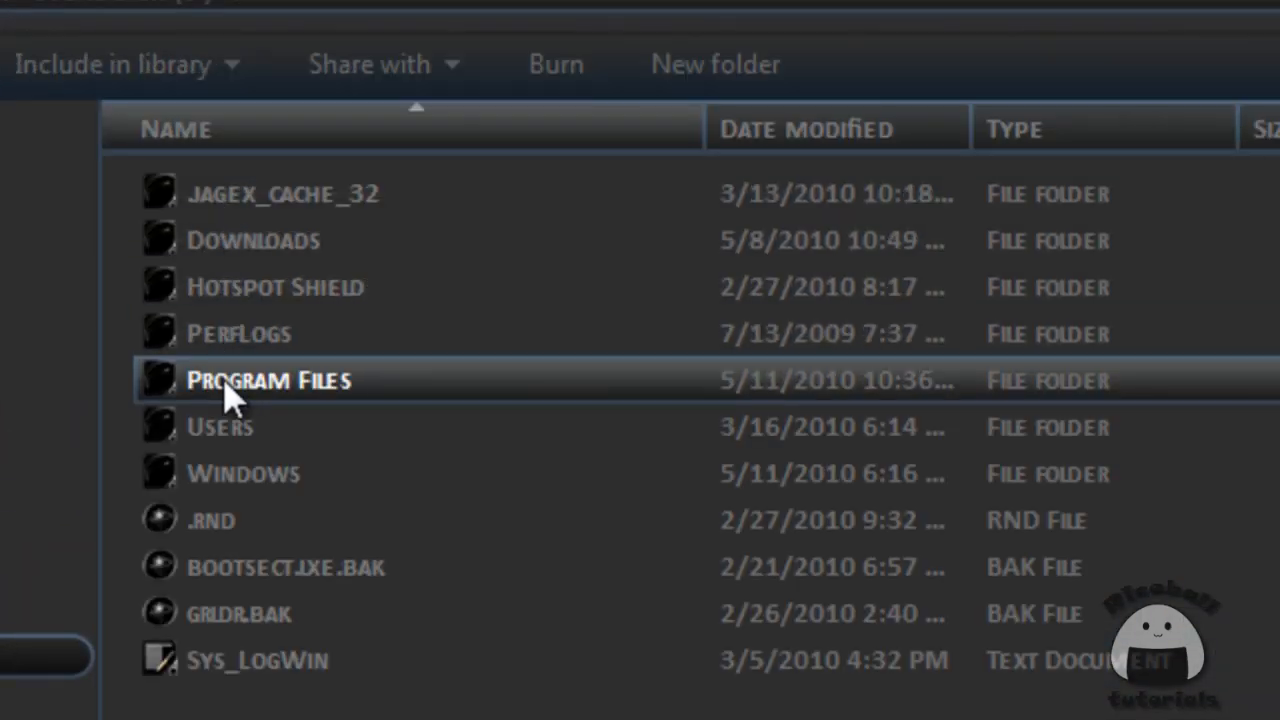
Copy the Pcsx2 folder from C:\Program Files and paste it into the PS2 folder.
double_click(267, 380)
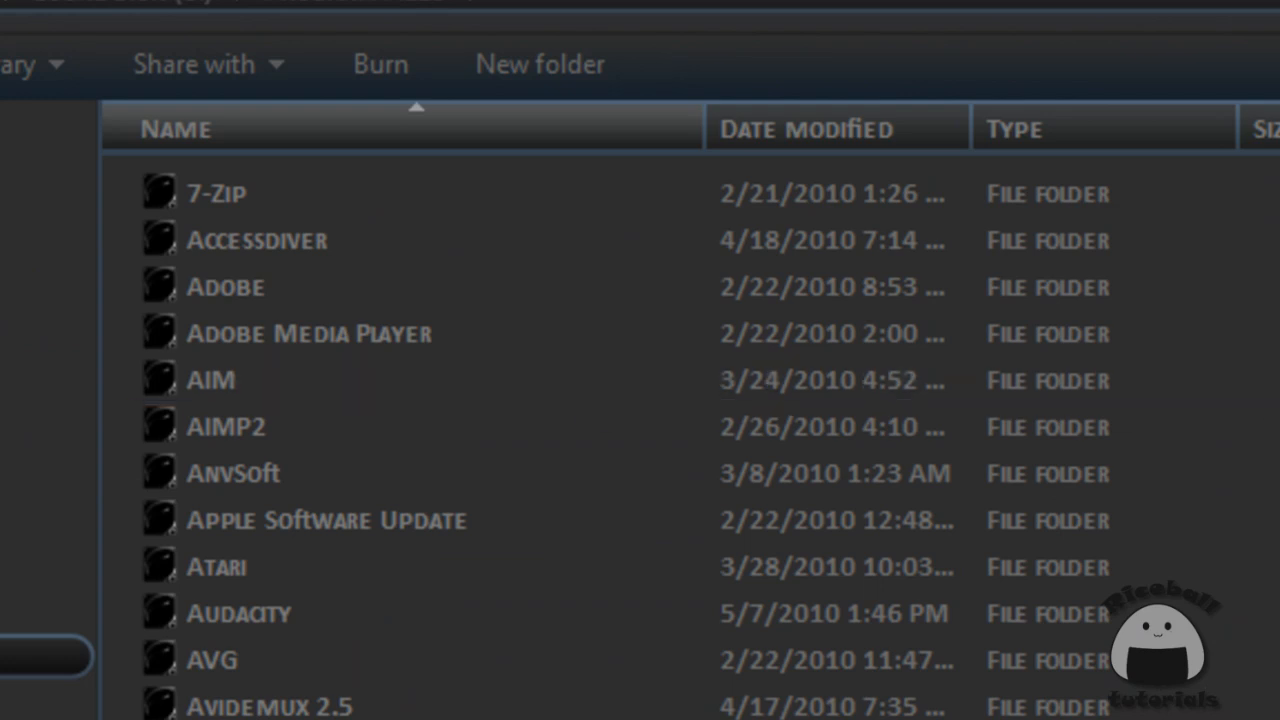
scroll("down", 3)
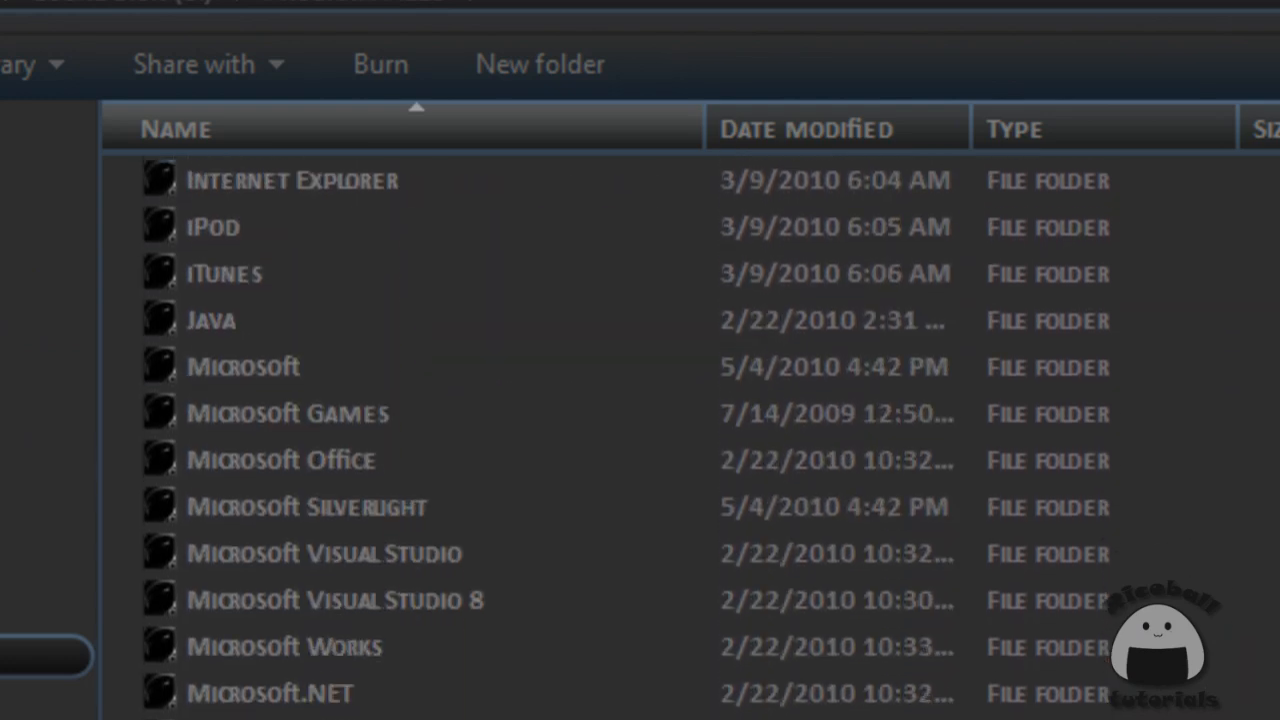
scroll("down", 3)
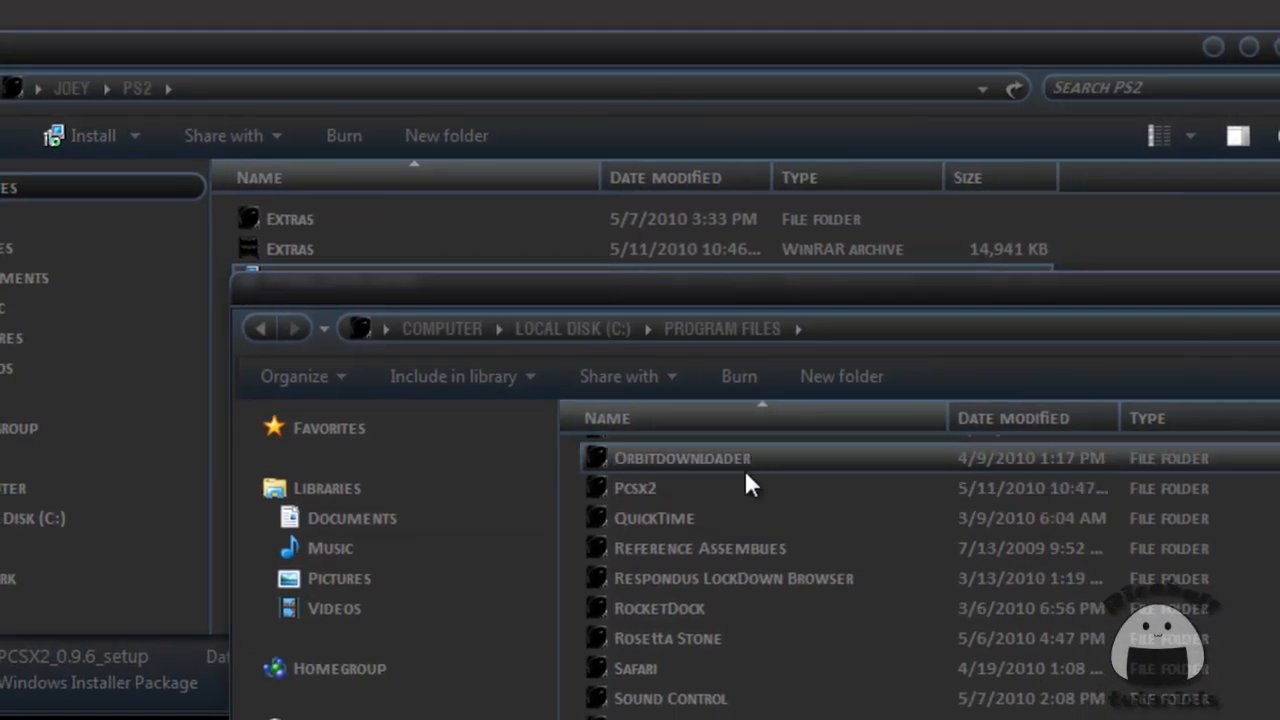
right_click(636, 488)
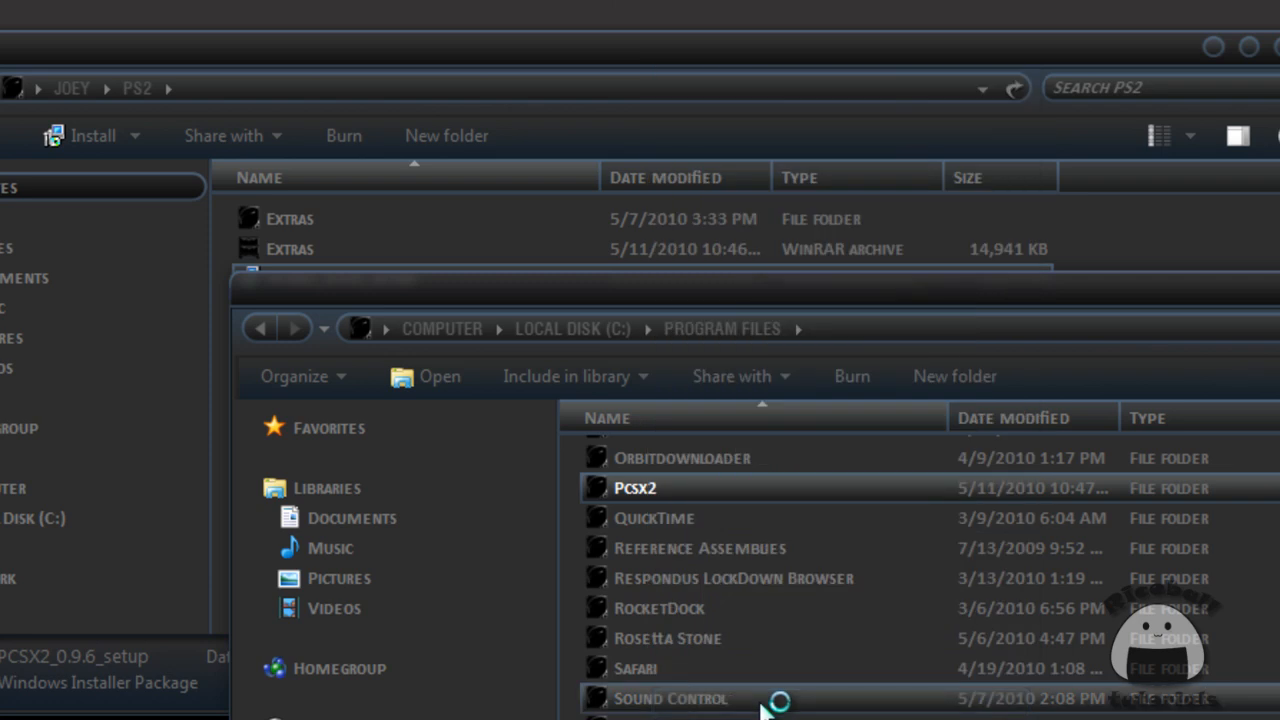
mouse_move(993, 63)
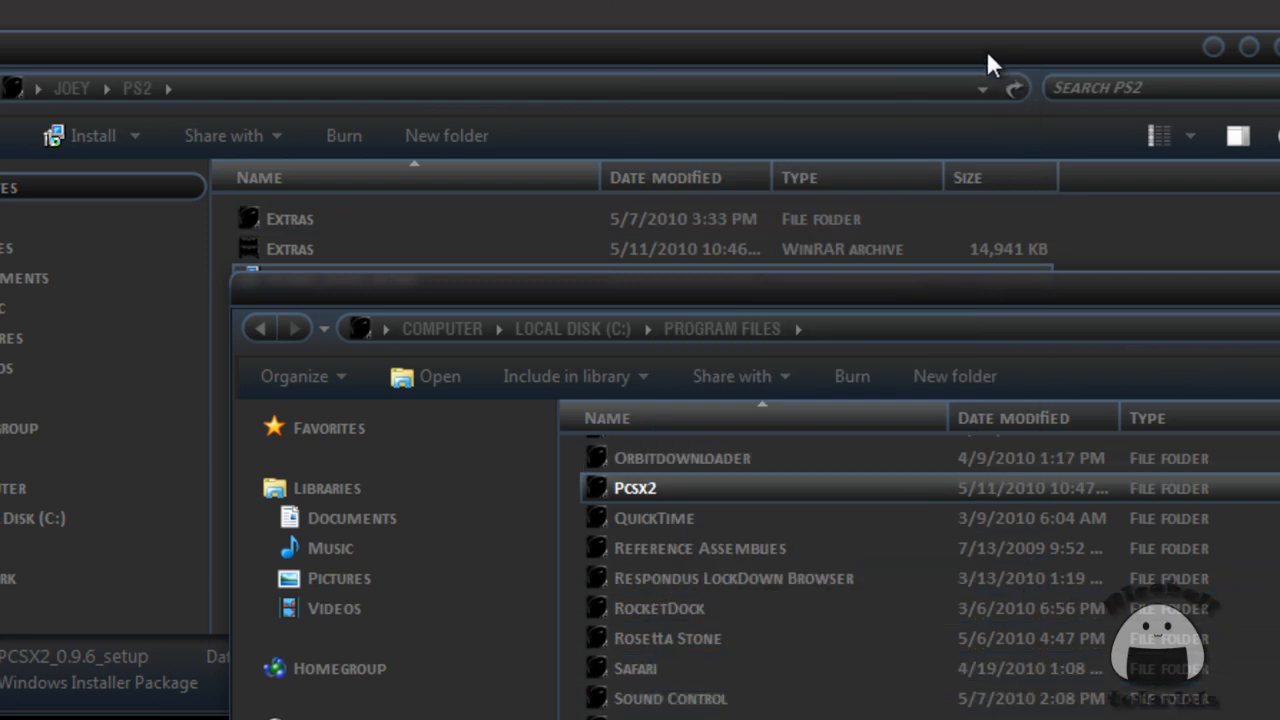
right_click(340, 340)
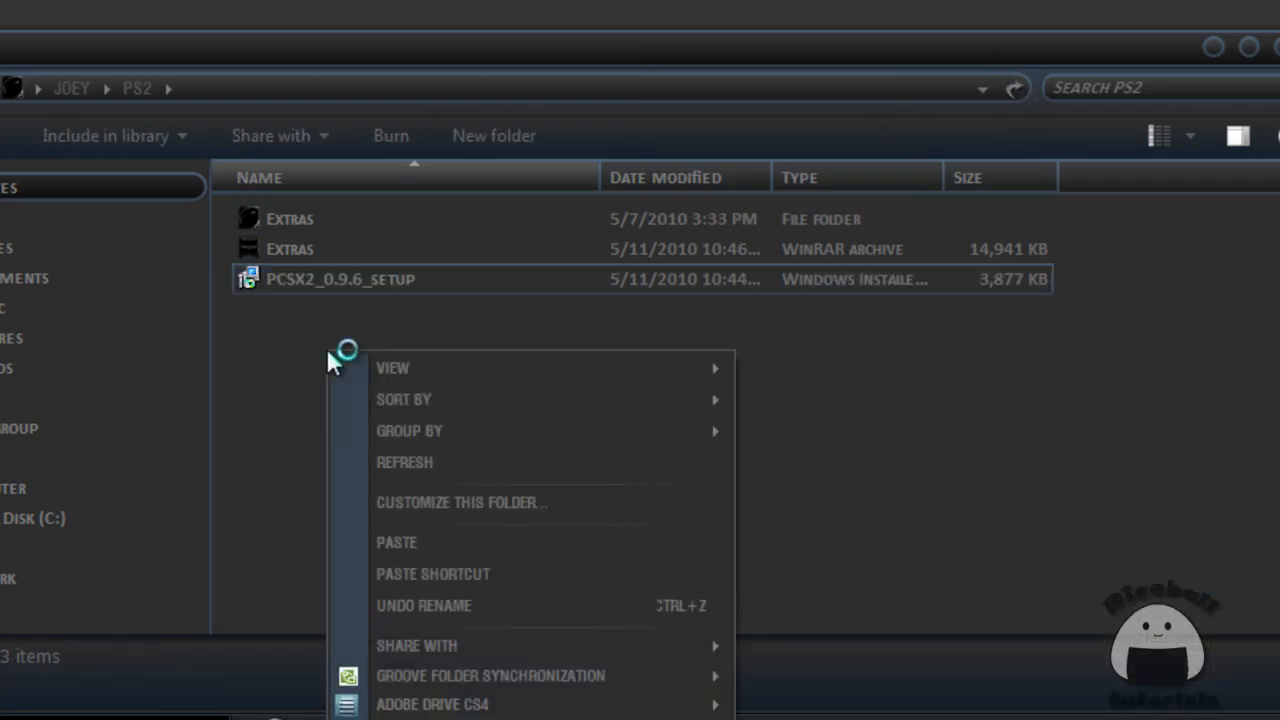
left_click(390, 567)
type("Pcsx2")
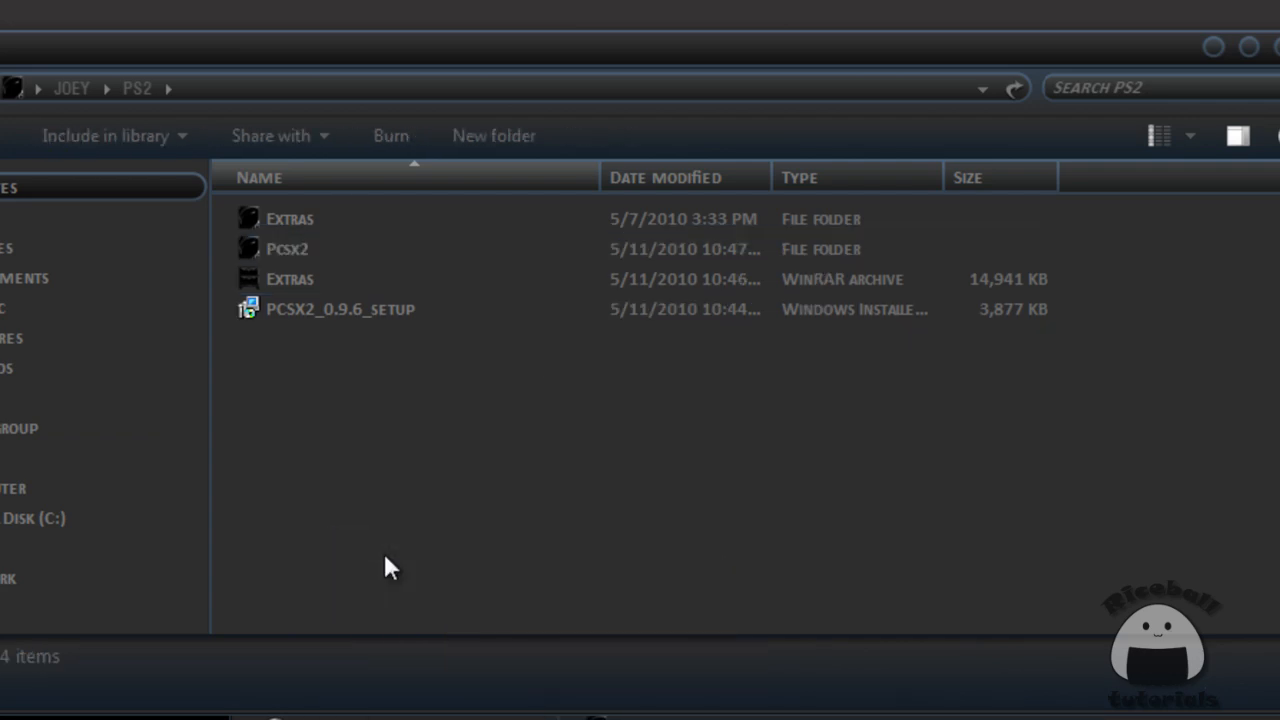
Launch PCSX2 0.9.6.exe from the copied Pcsx2 folder and dismiss the needs-configuring notice.
double_click(288, 249)
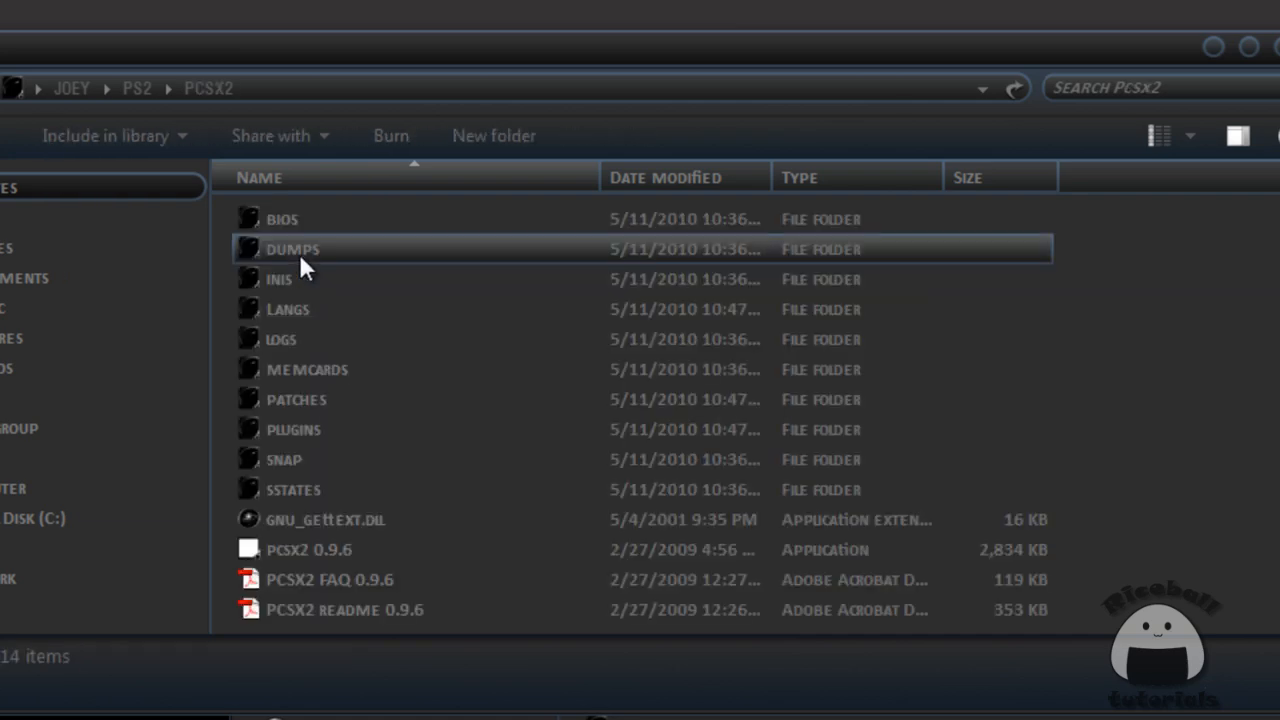
left_click(309, 549)
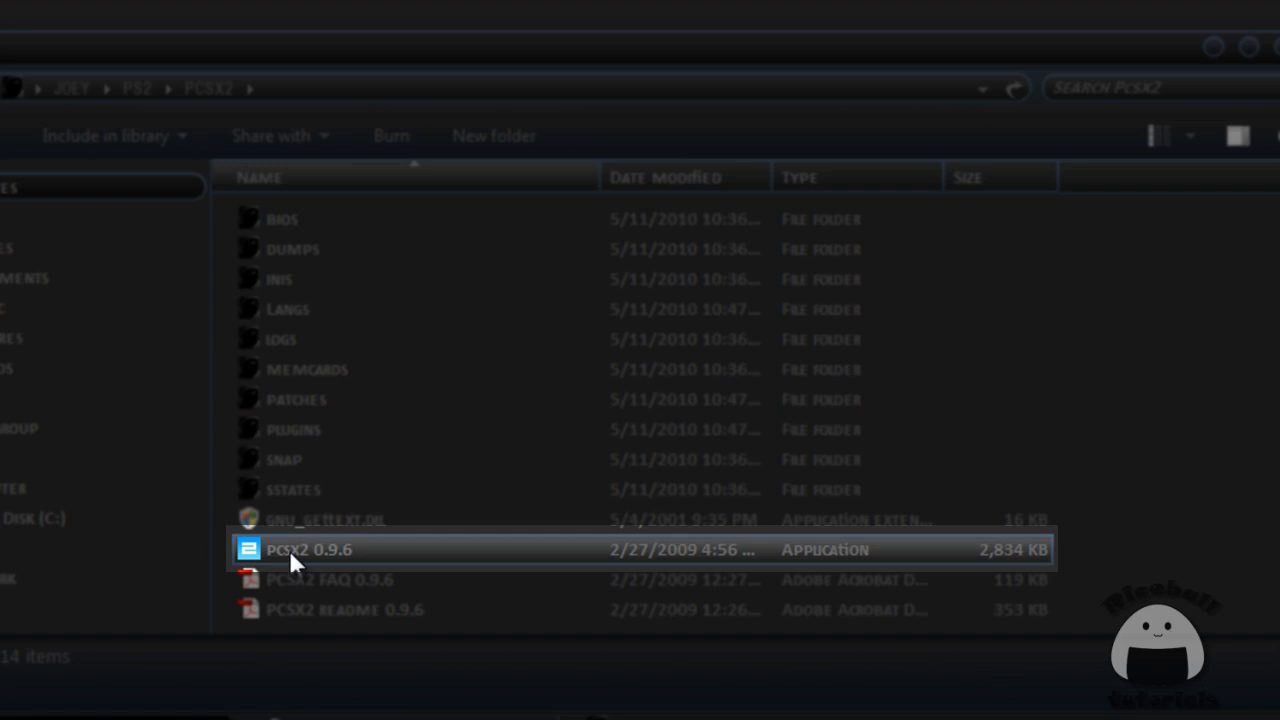
double_click(308, 549)
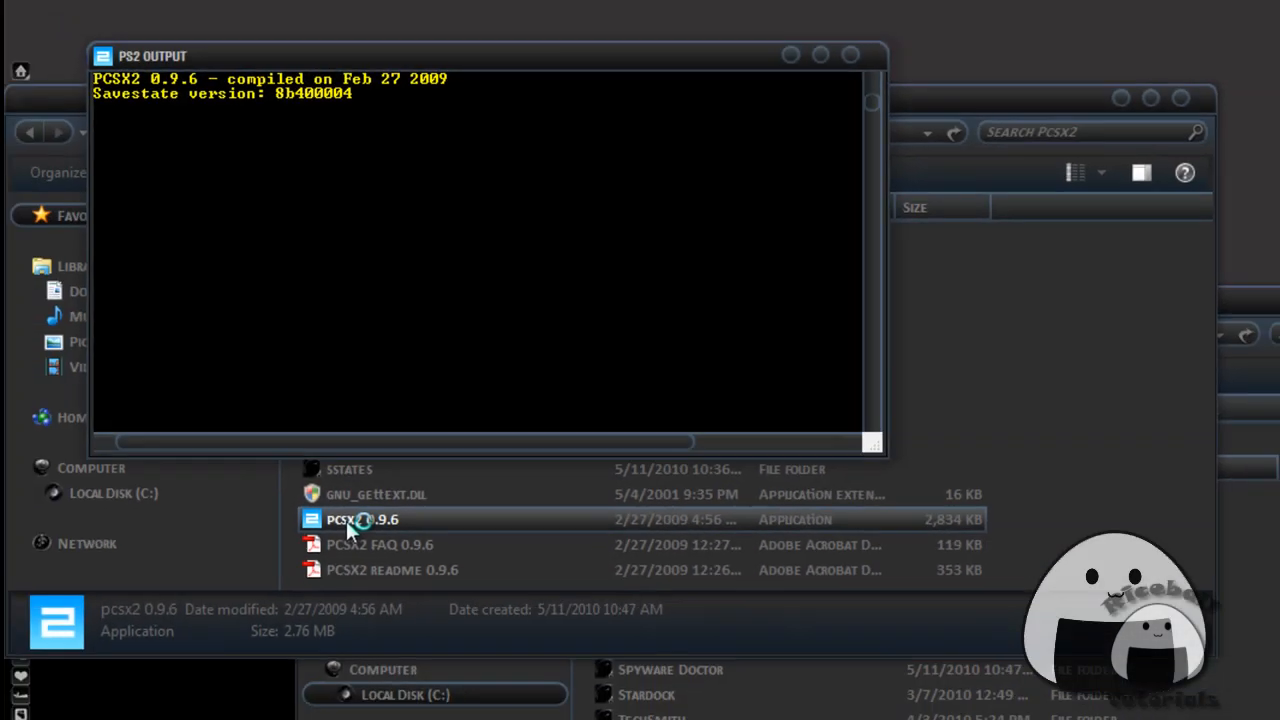
double_click(361, 519)
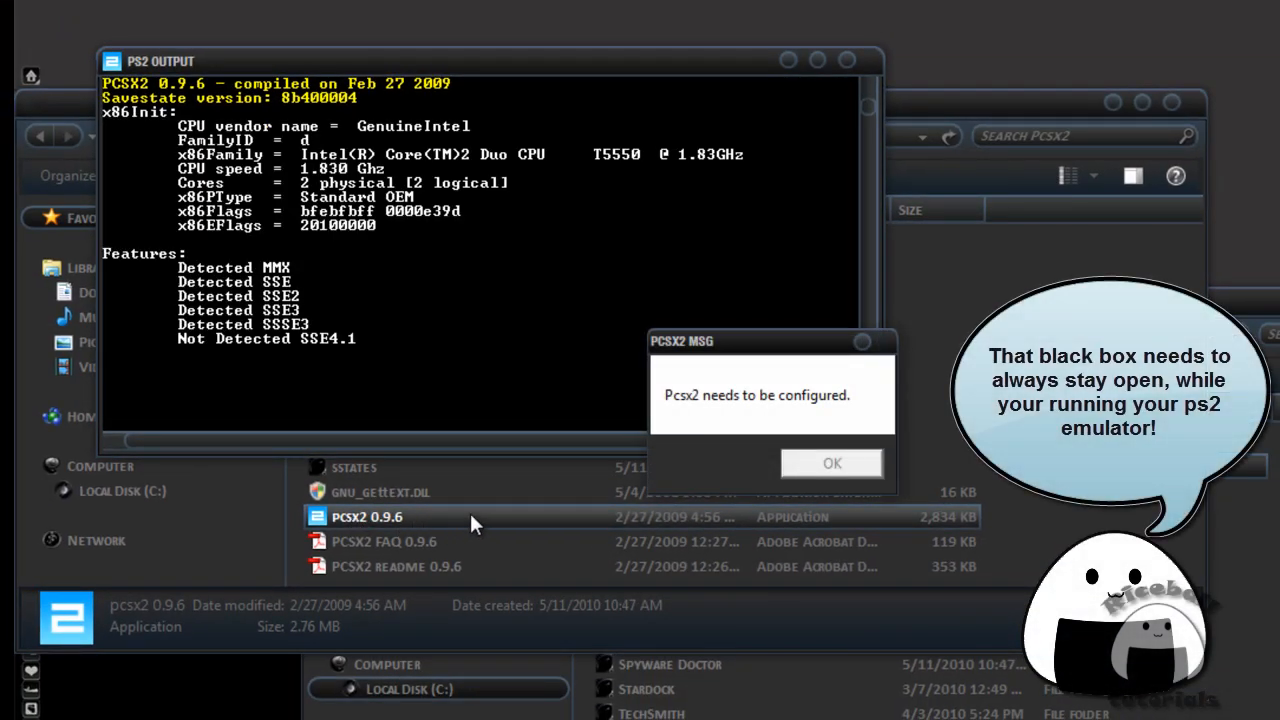
left_click(831, 462)
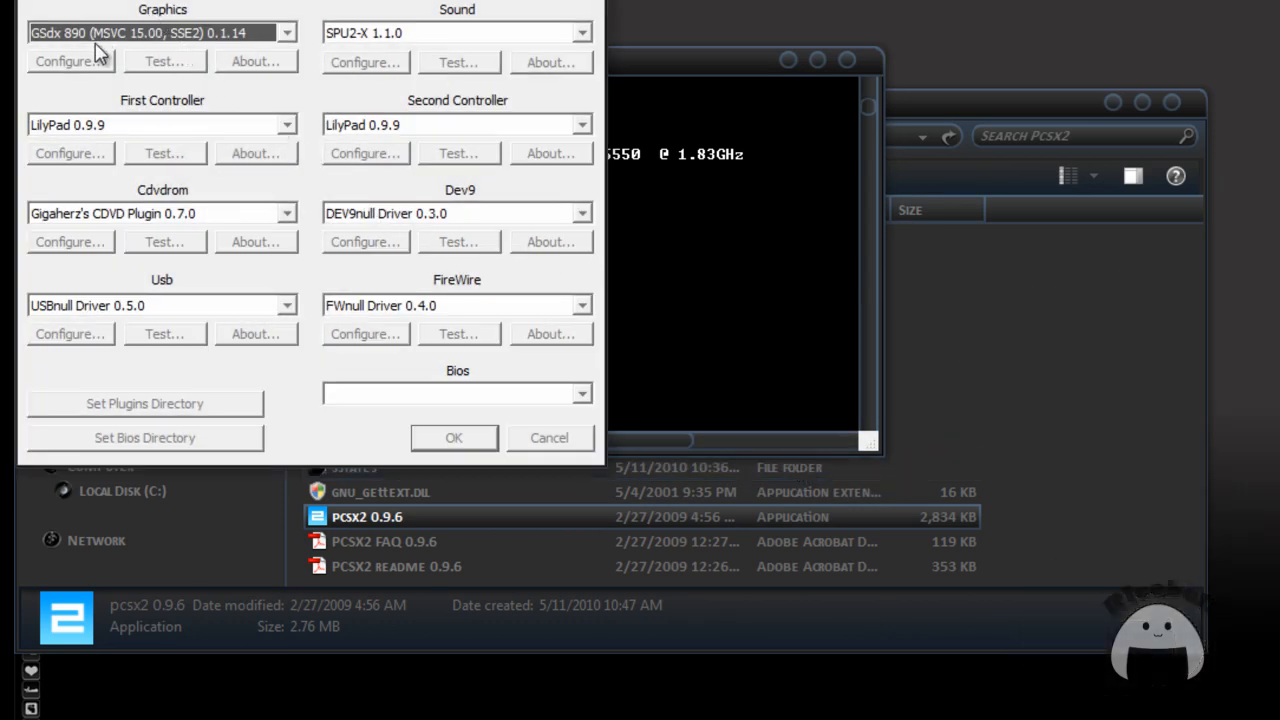
Switch the GSdx graphics renderer to Direct3D10 (Hardware) and save the settings.
left_click(70, 61)
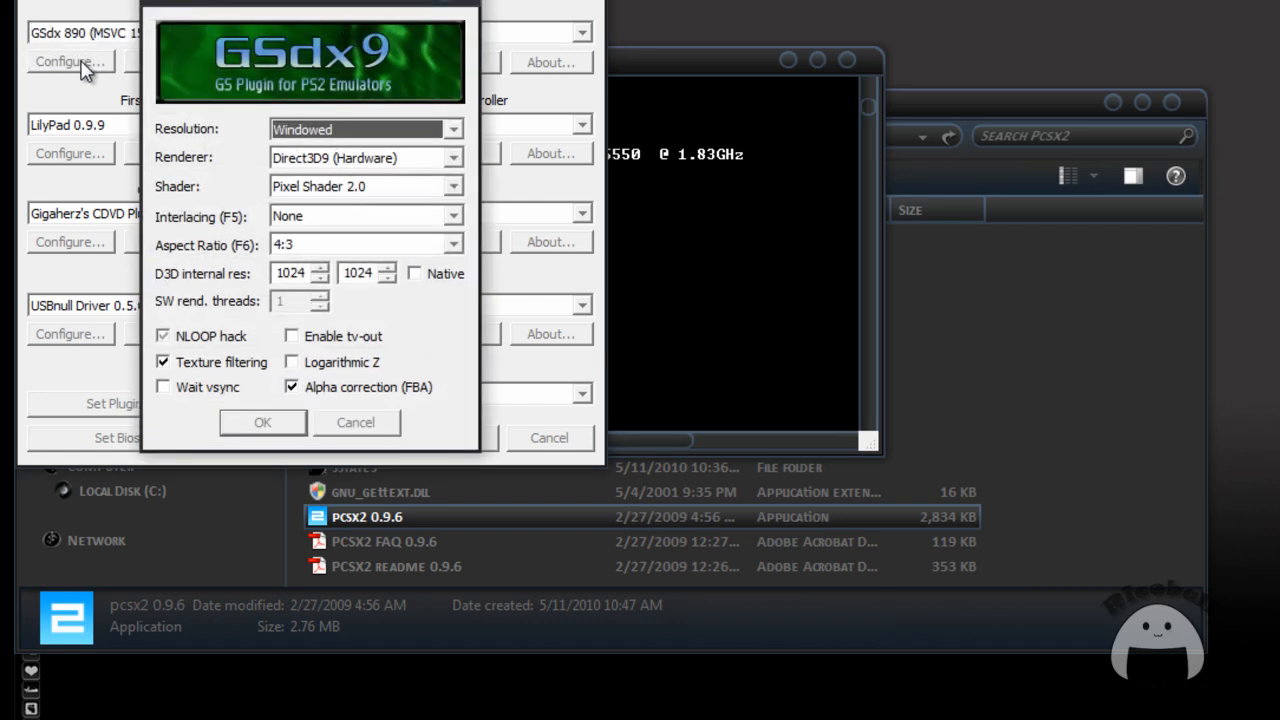
mouse_move(155, 135)
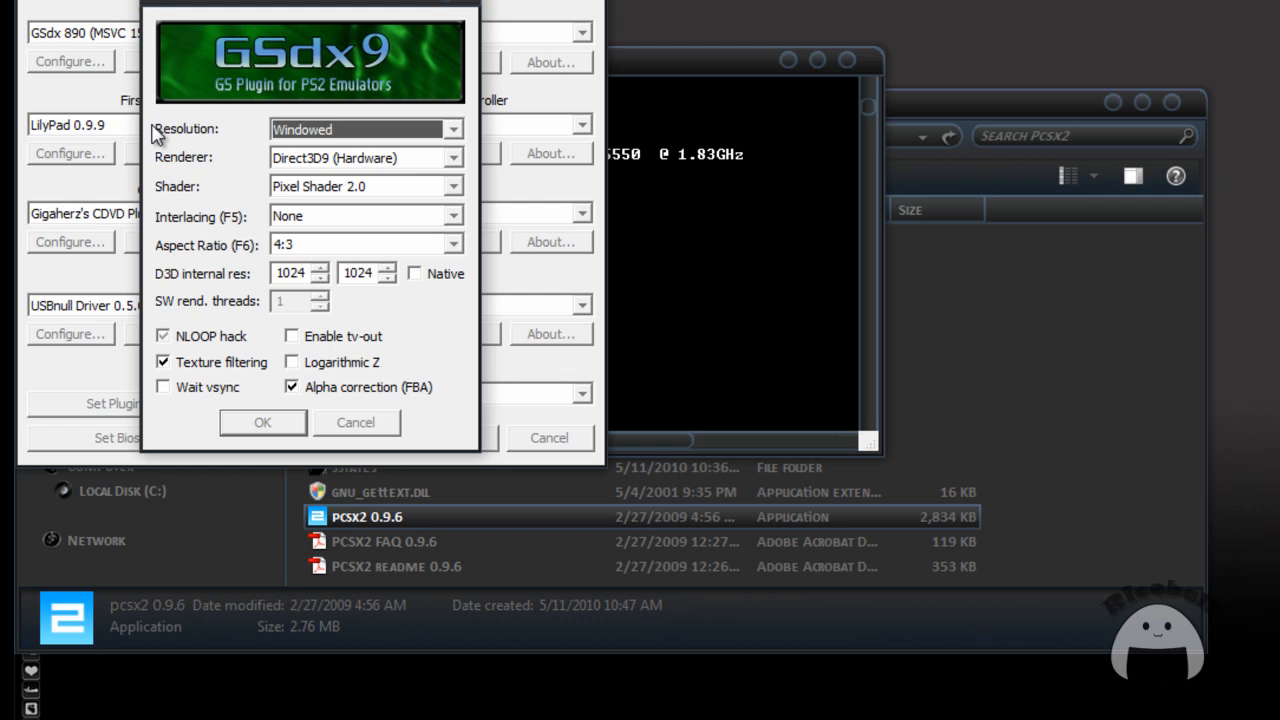
mouse_move(262, 160)
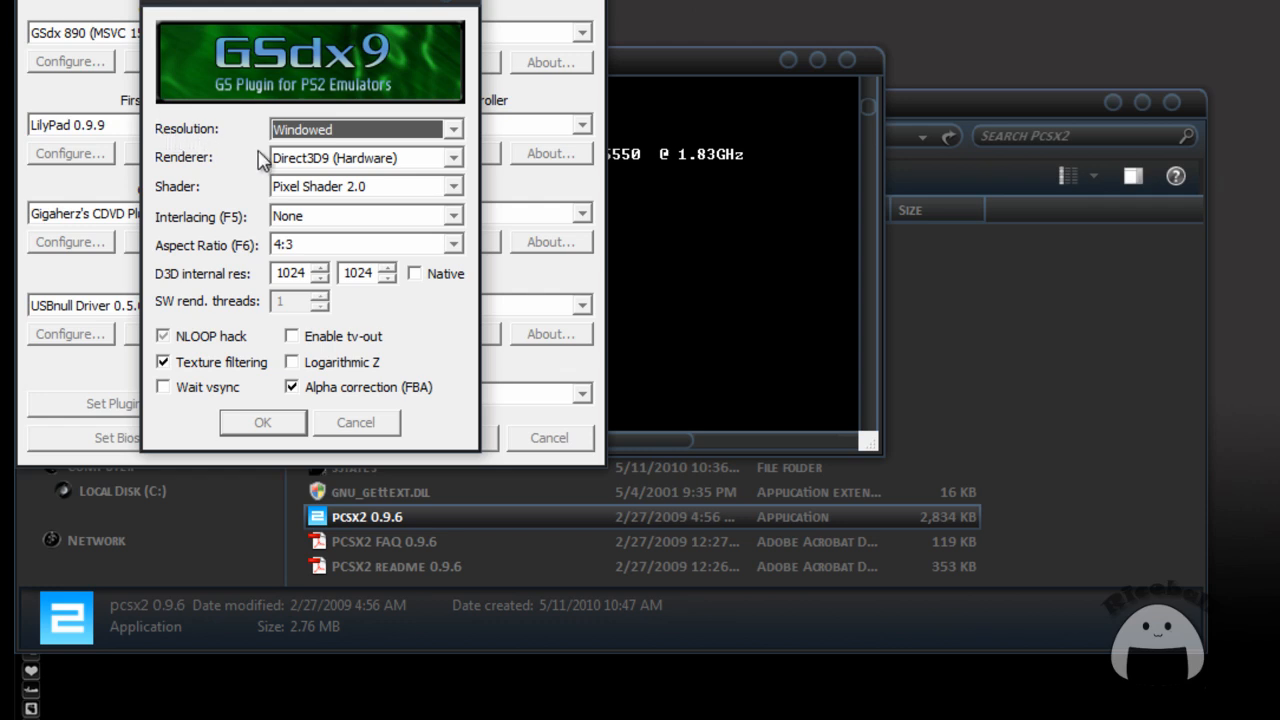
left_click(452, 157)
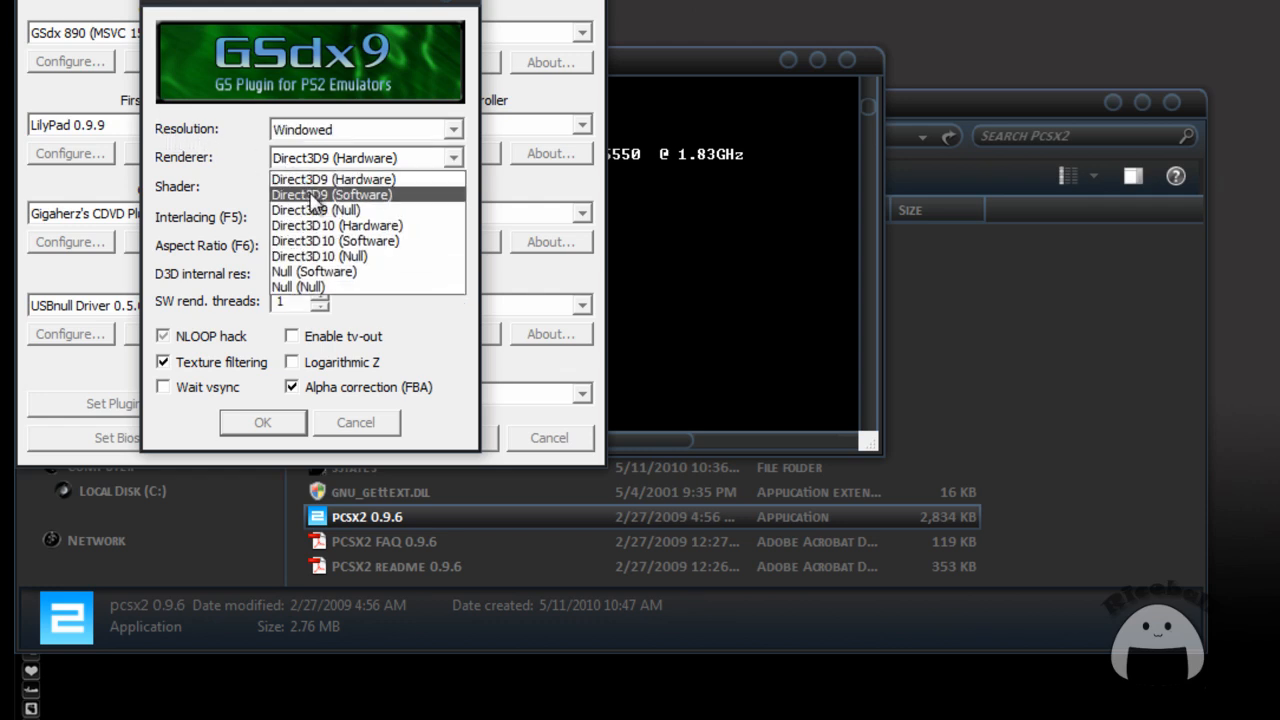
left_click(337, 225)
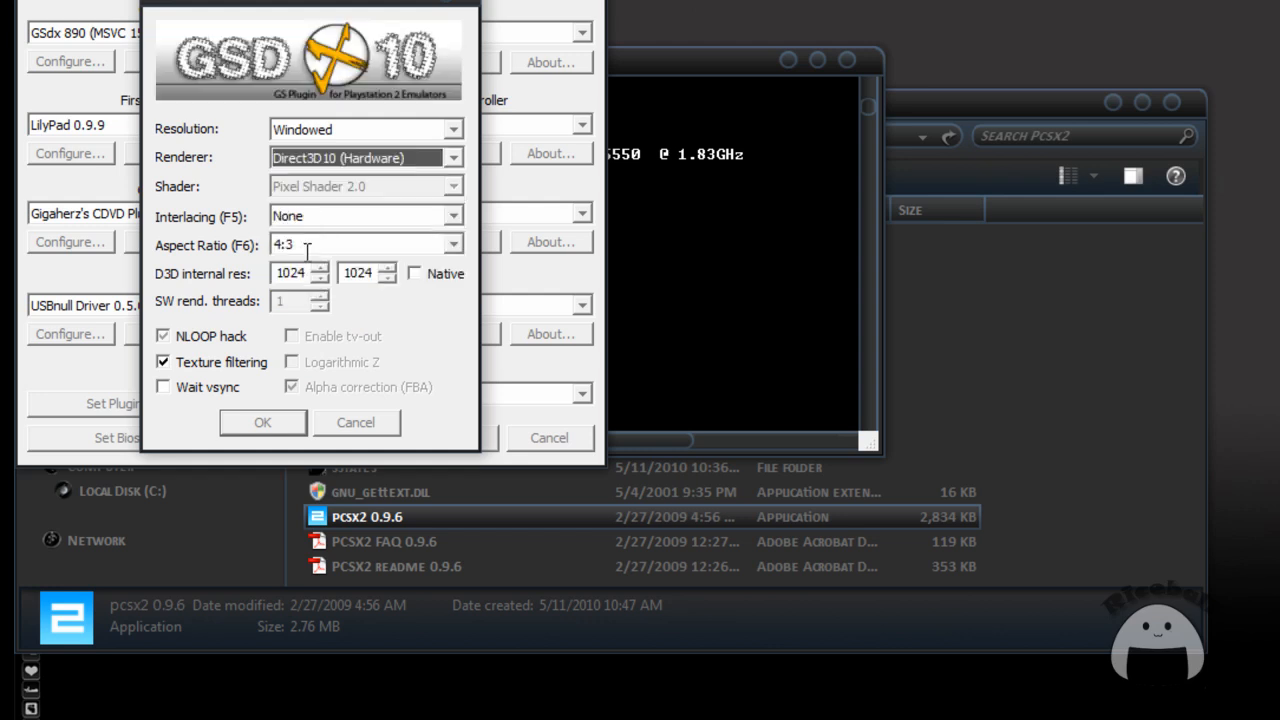
left_click(262, 422)
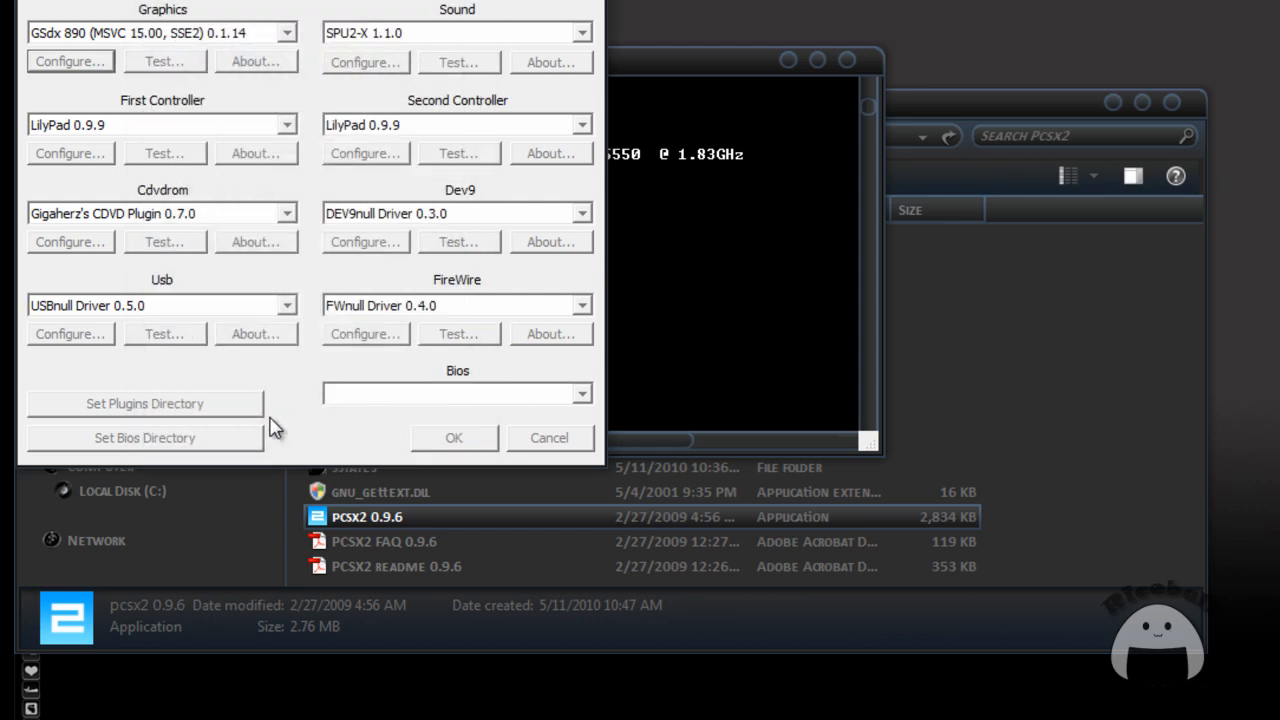
mouse_move(145, 115)
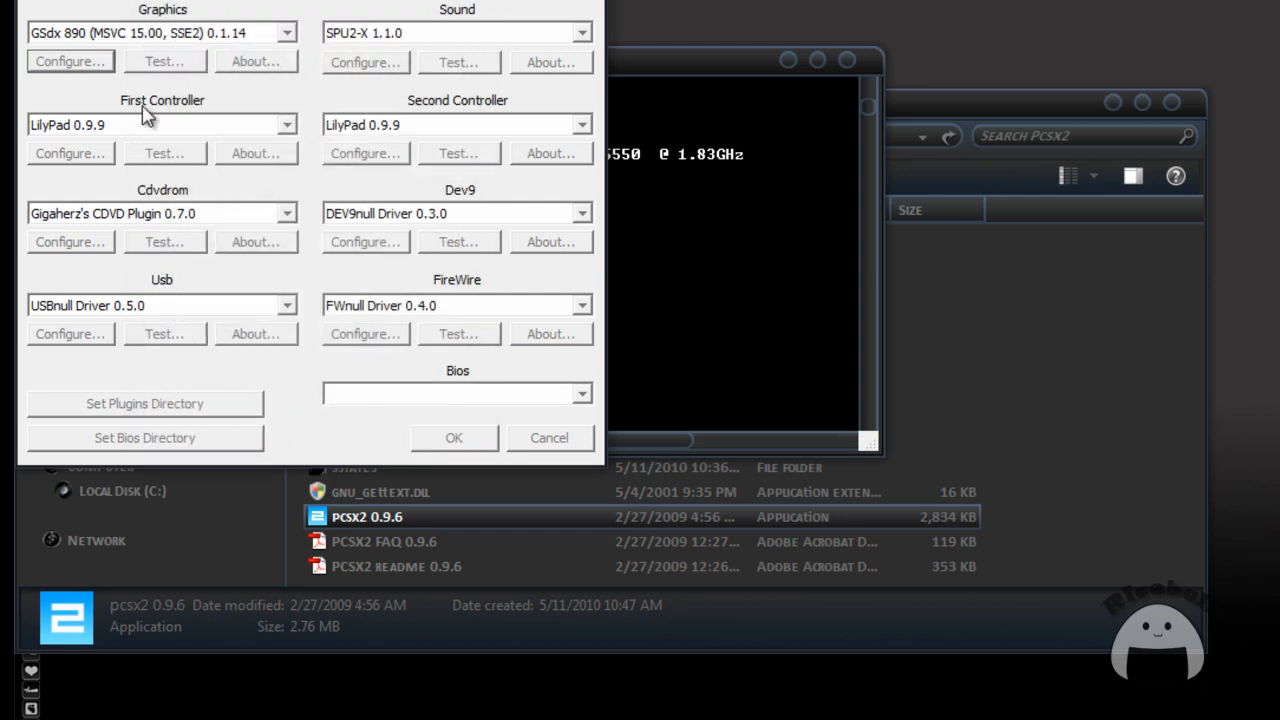
mouse_move(85, 153)
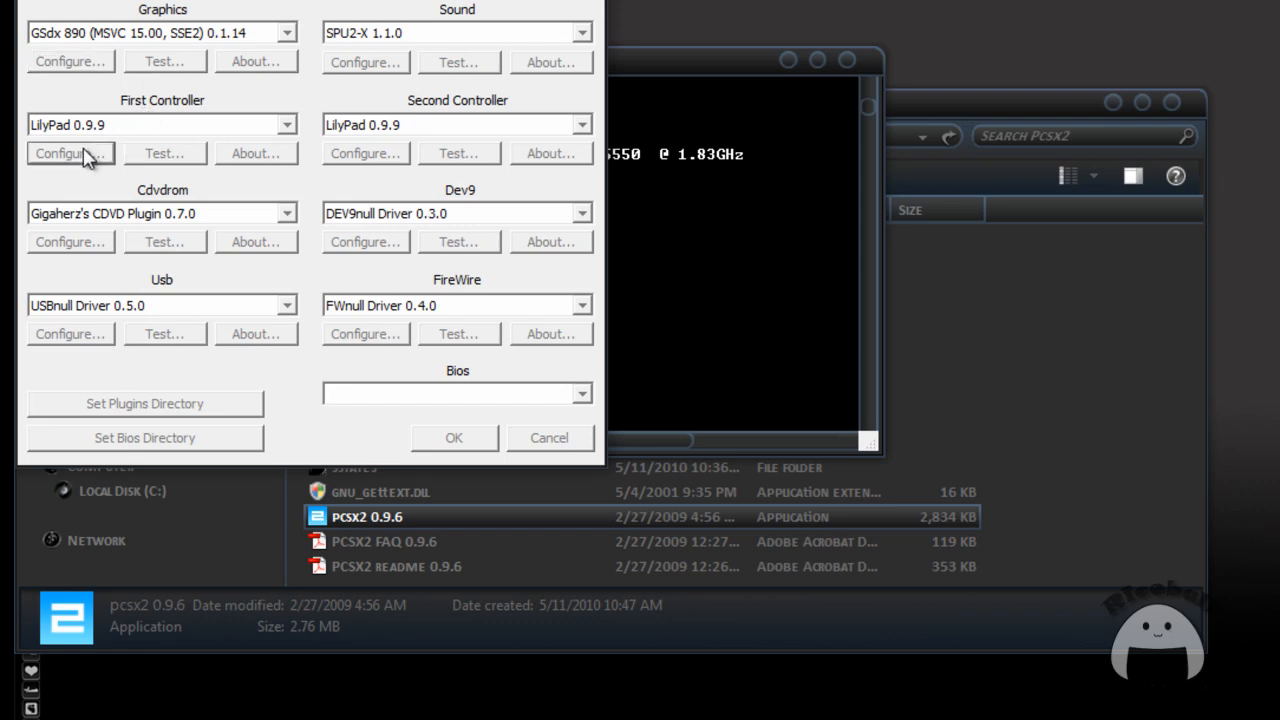
left_click(70, 153)
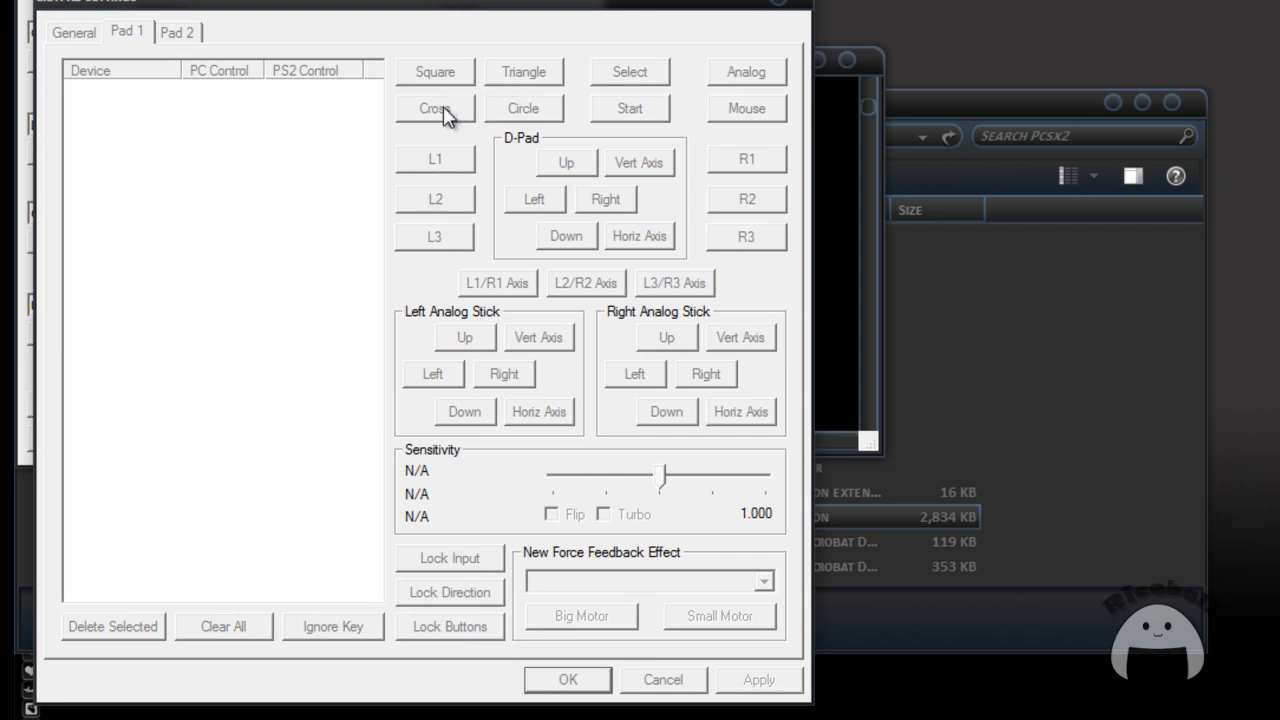
mouse_move(510, 118)
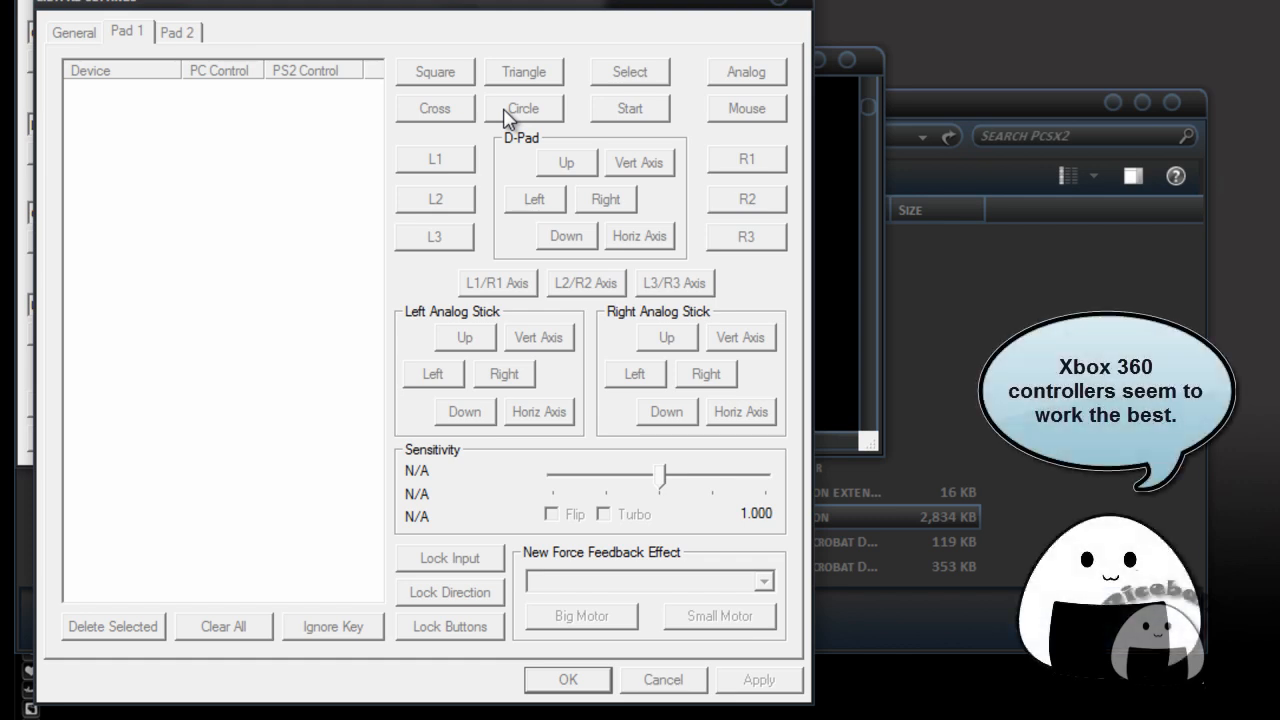
mouse_move(520, 140)
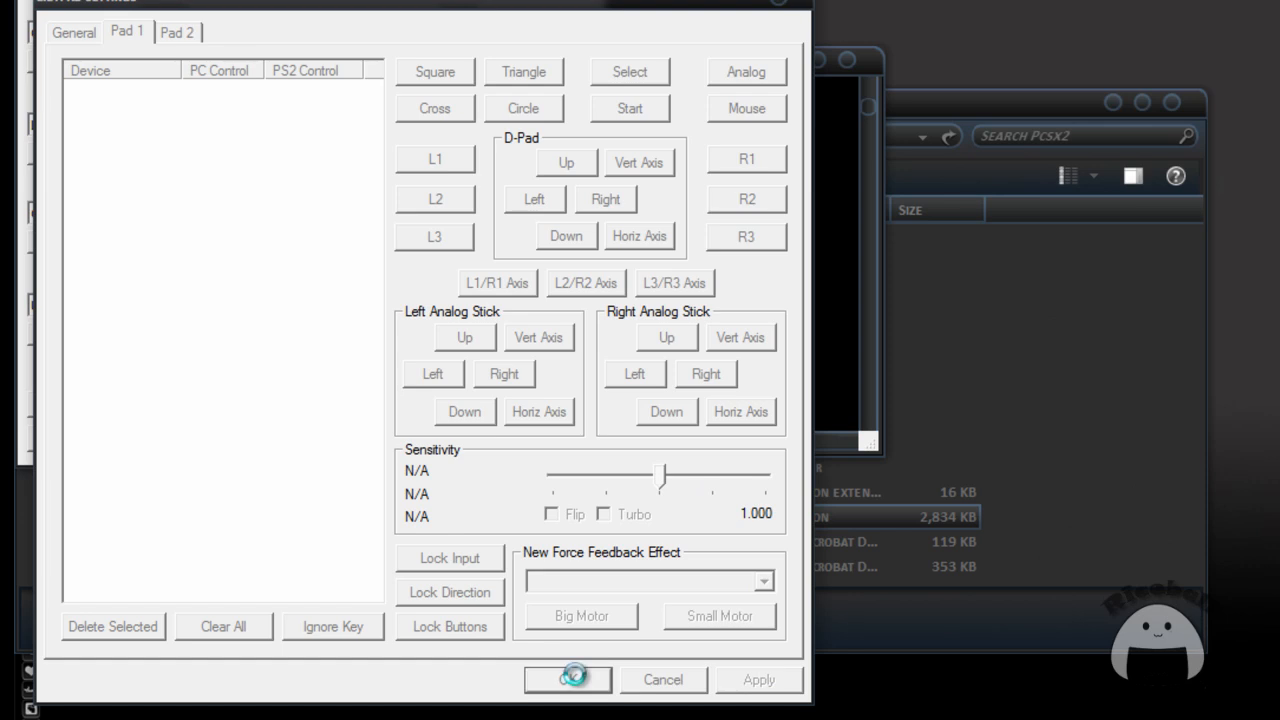
left_click(567, 679)
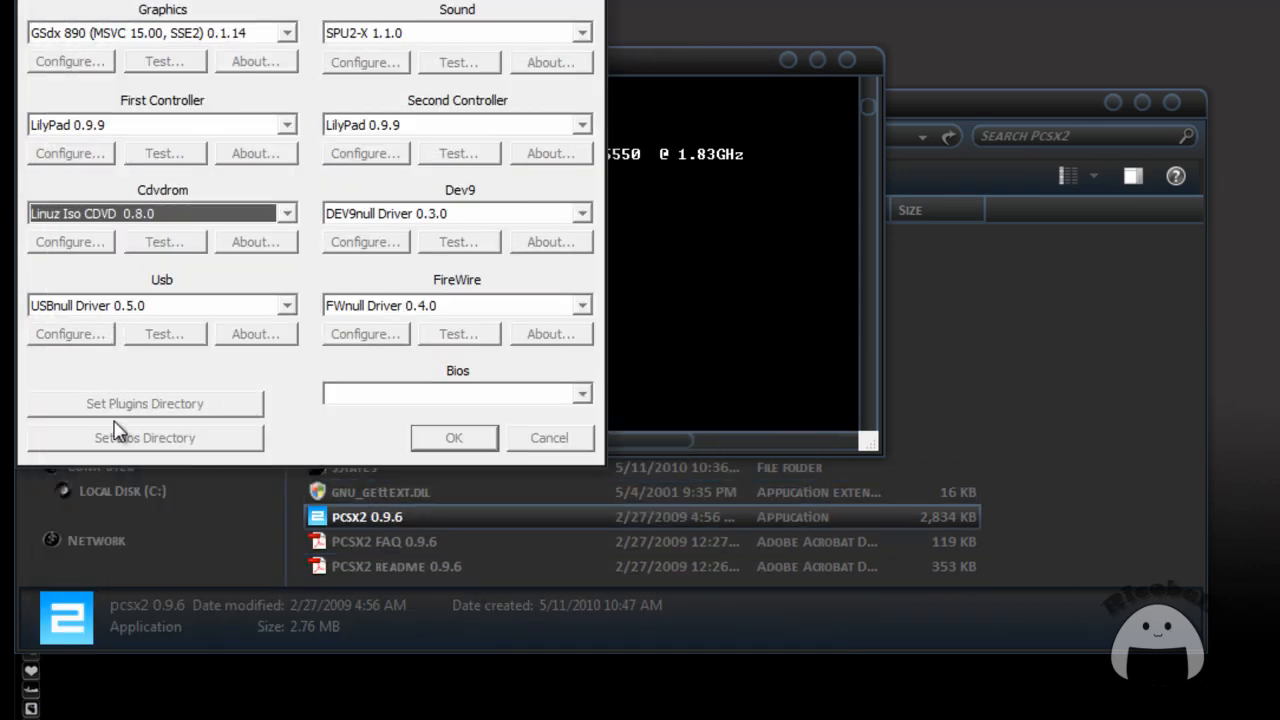
Point the BIOS directory to the bios folder under PS2 > Extras.
left_click(145, 437)
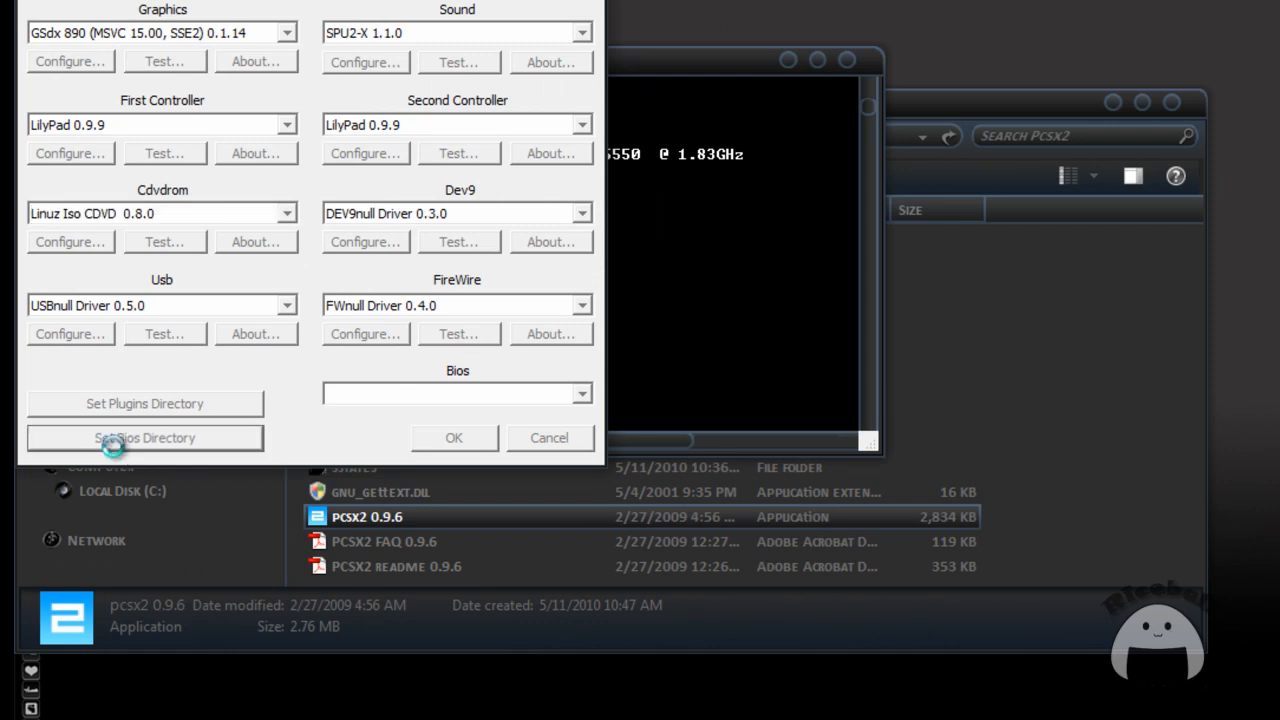
left_click(144, 437)
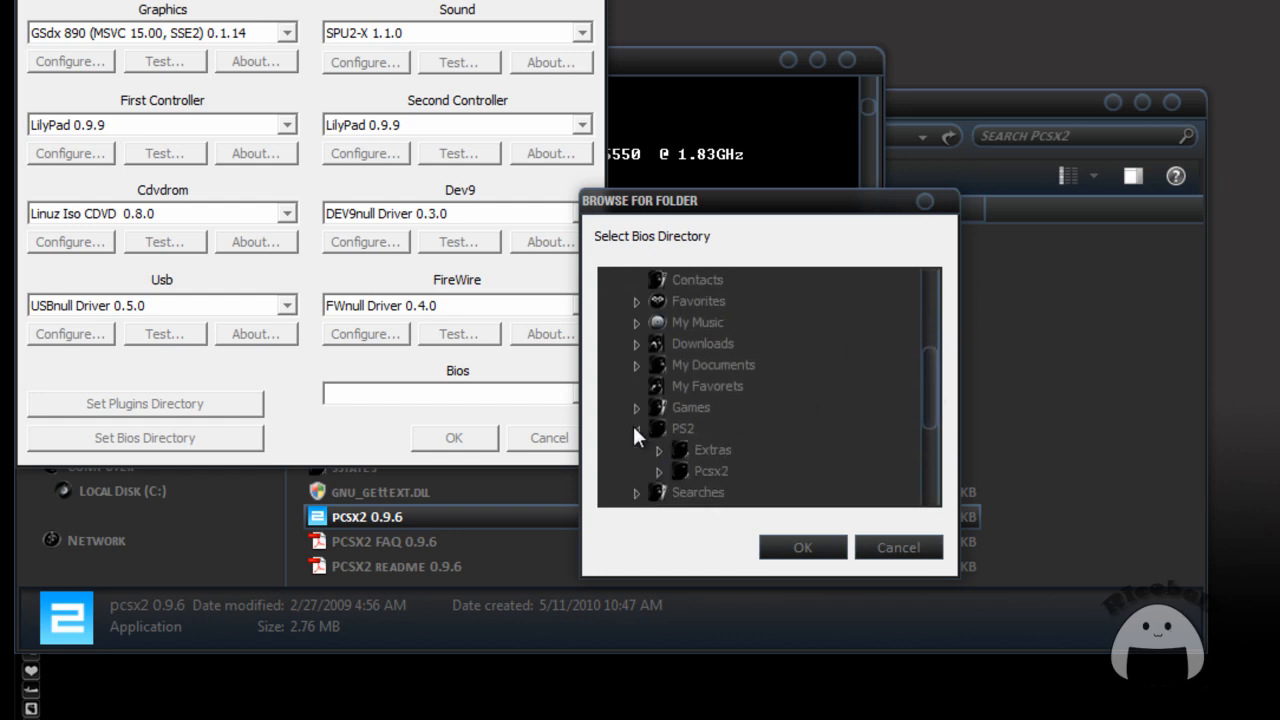
left_click(658, 449)
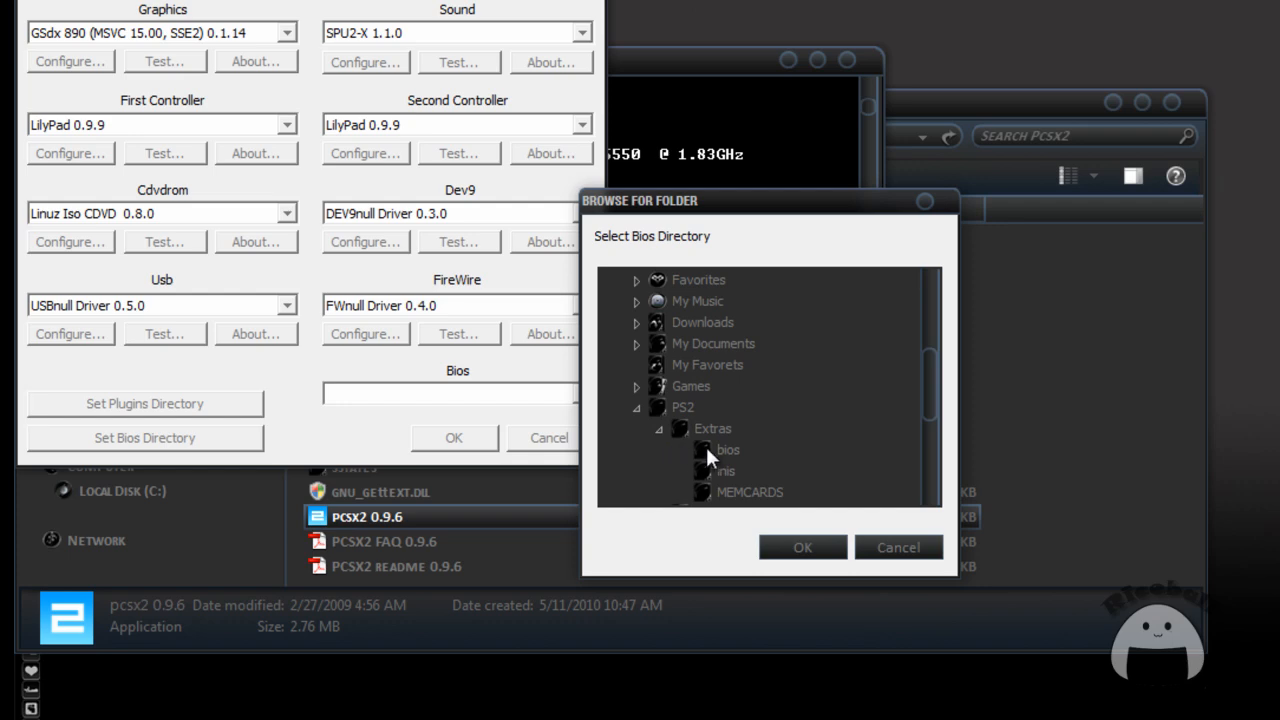
left_click(728, 449)
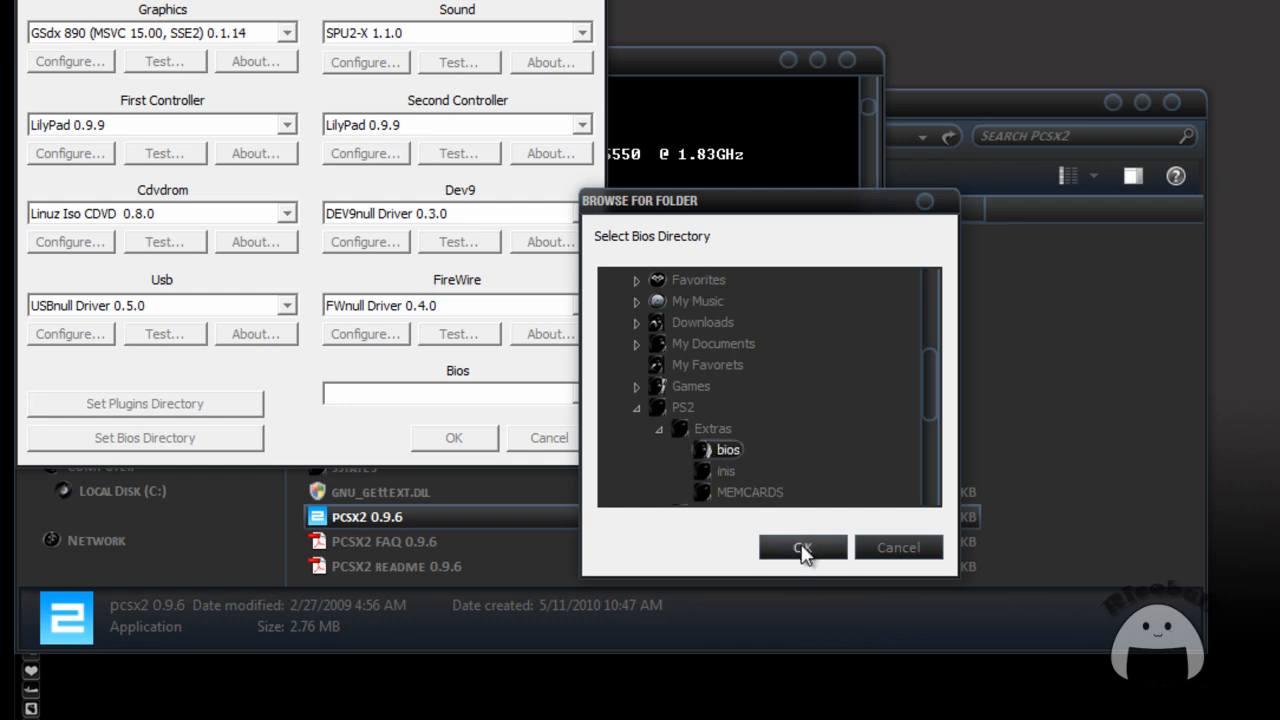
left_click(801, 547)
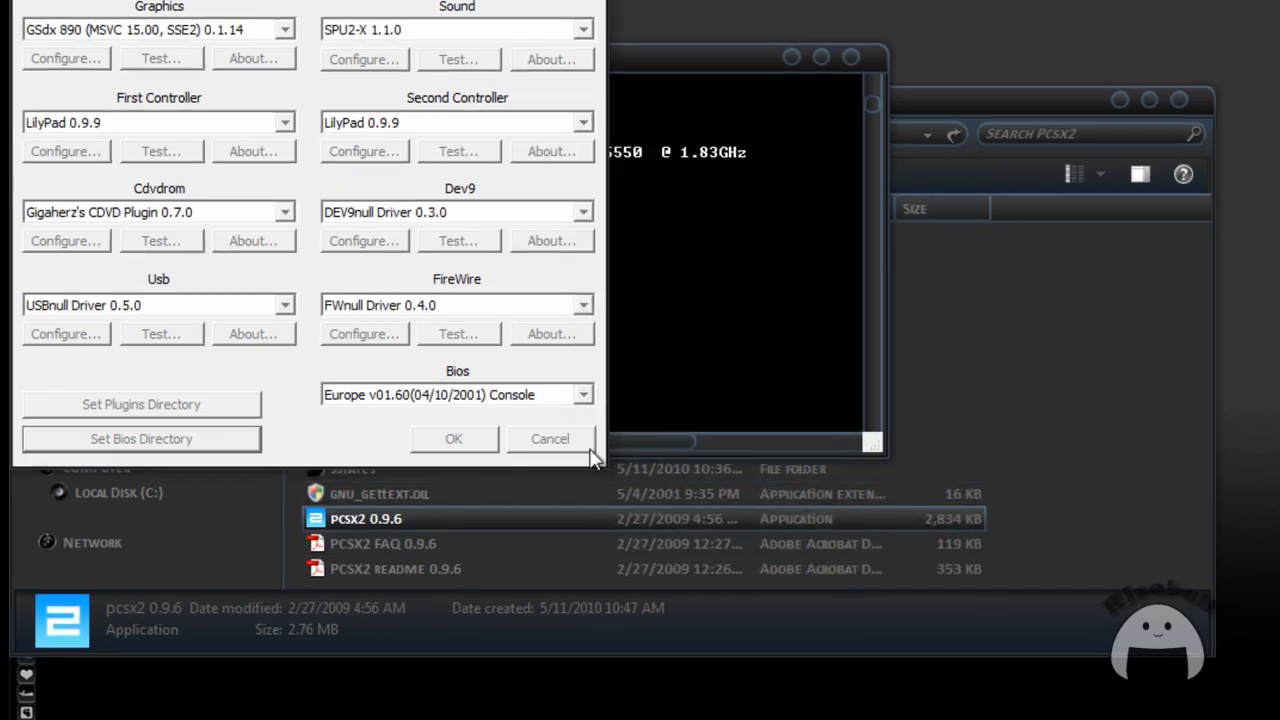
Select the USA v02.00 (14/06/2004) console BIOS and confirm the plugin configuration.
left_click(582, 394)
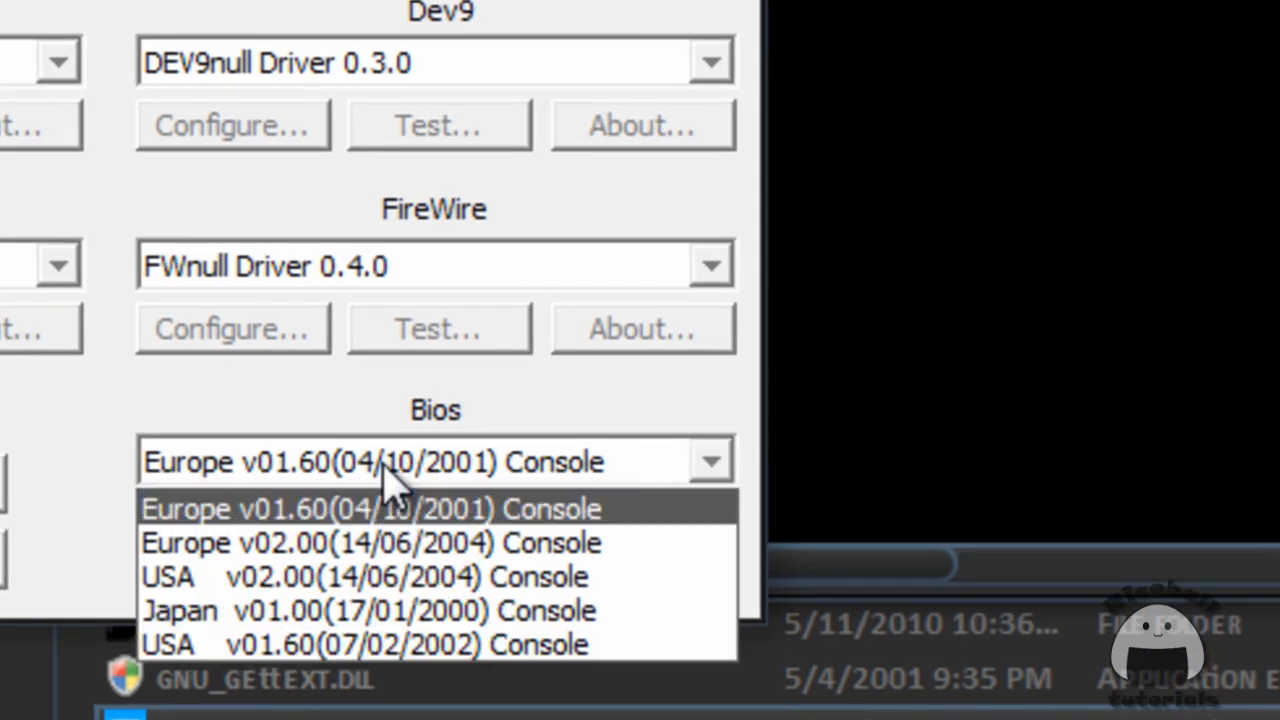
mouse_move(275, 576)
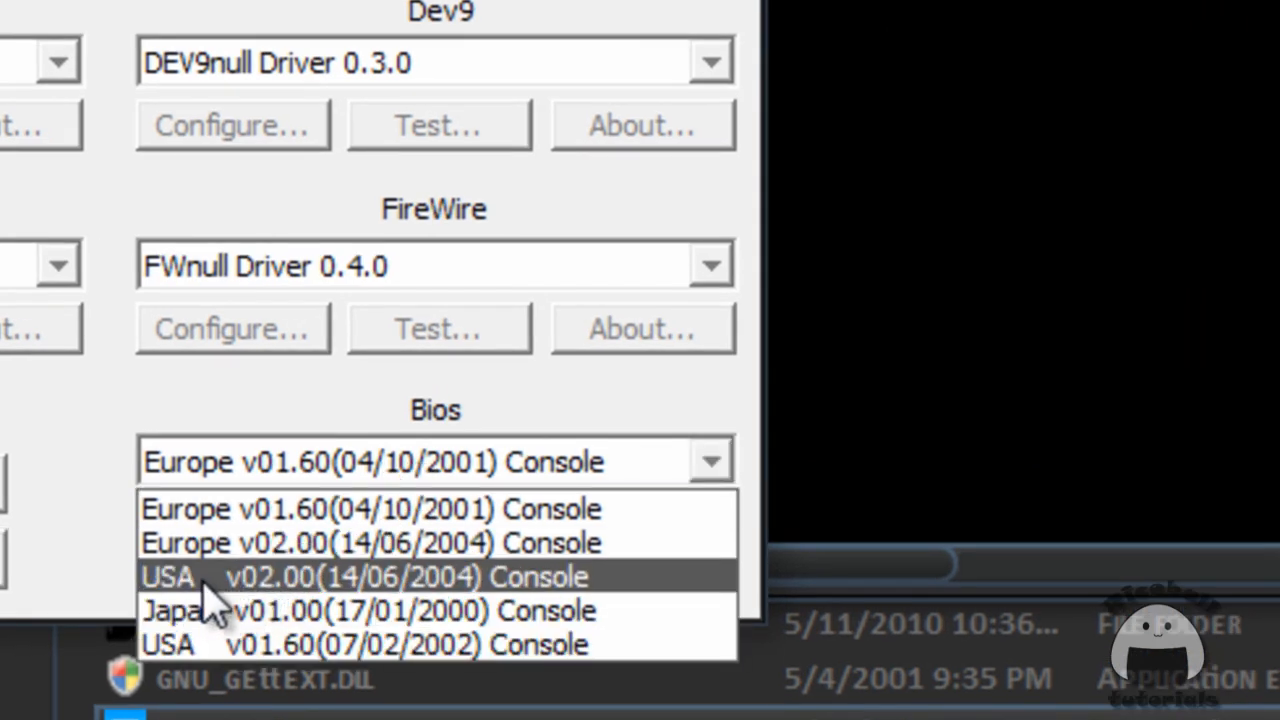
left_click(365, 576)
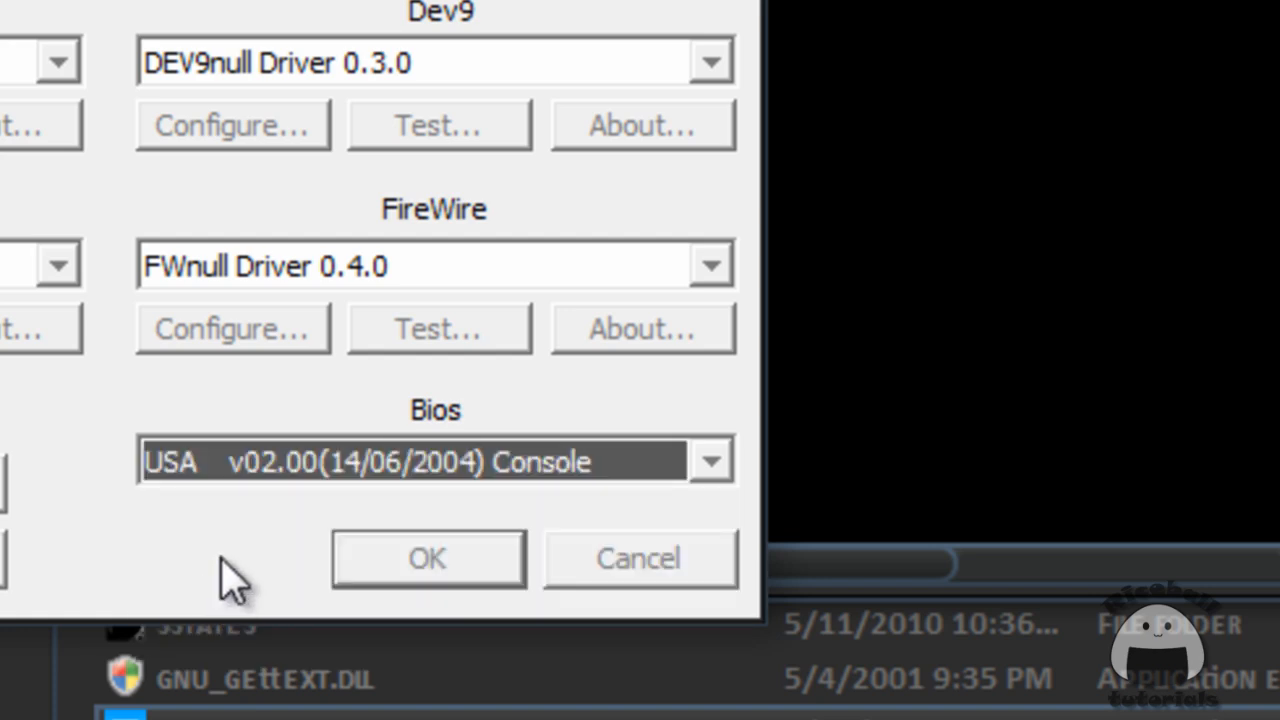
left_click(427, 558)
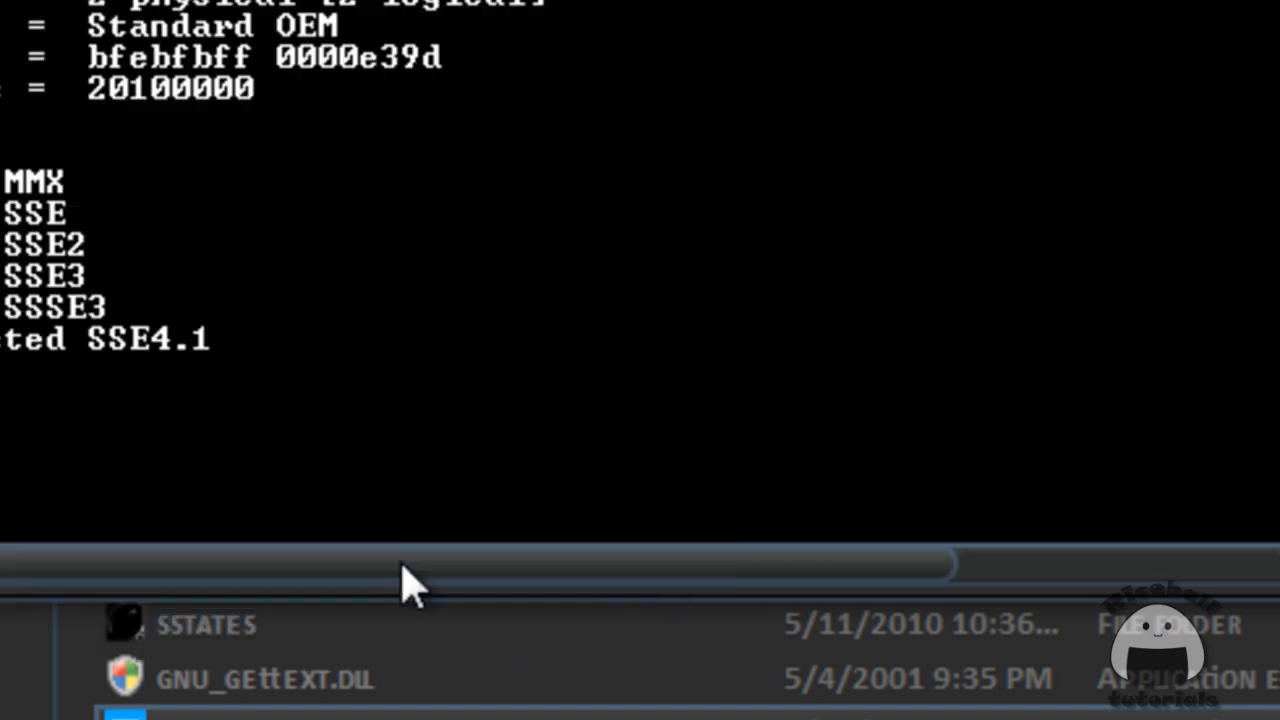
double_click(480, 651)
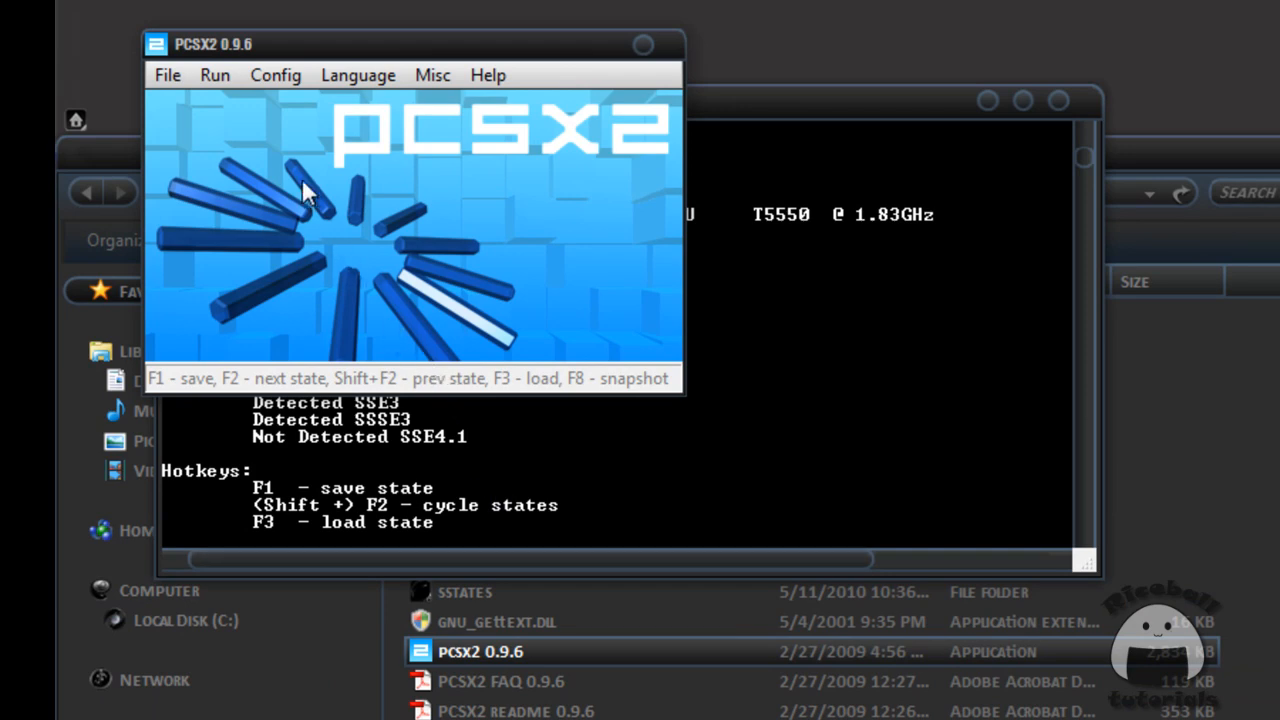
Enable the x2 cycle rate and Escape Hack speed hacks and save them.
left_click(275, 75)
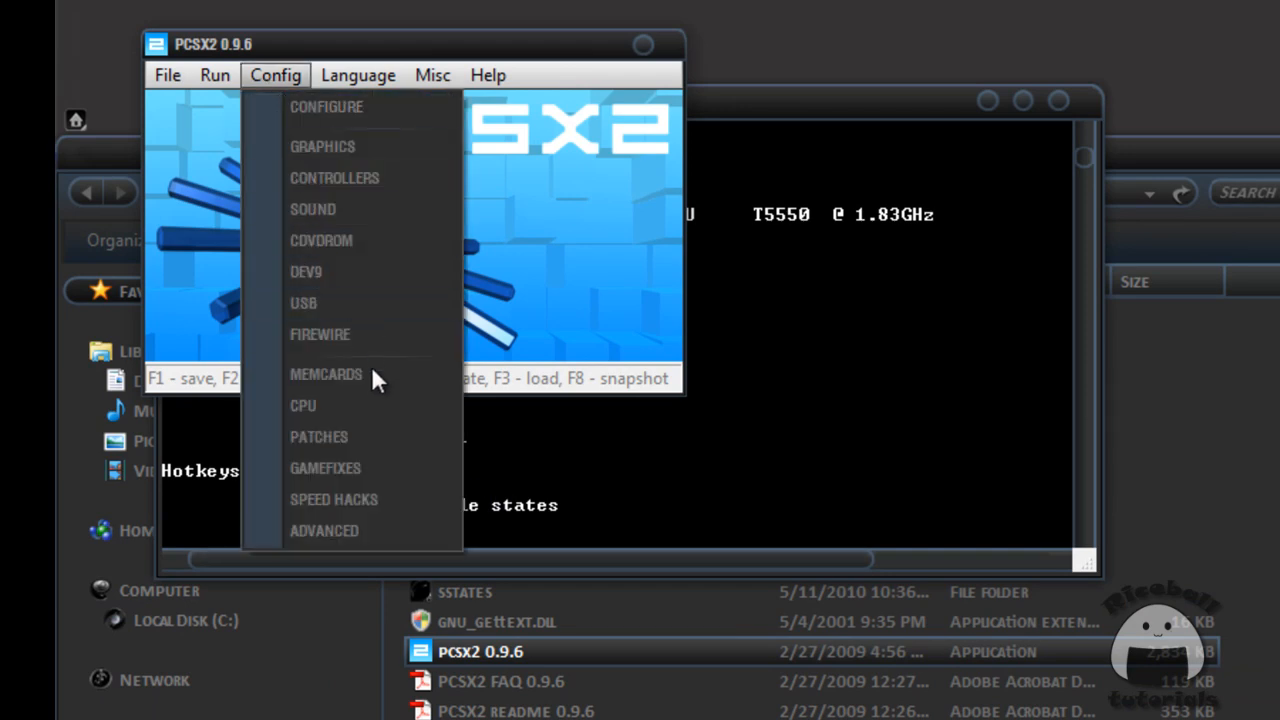
left_click(334, 499)
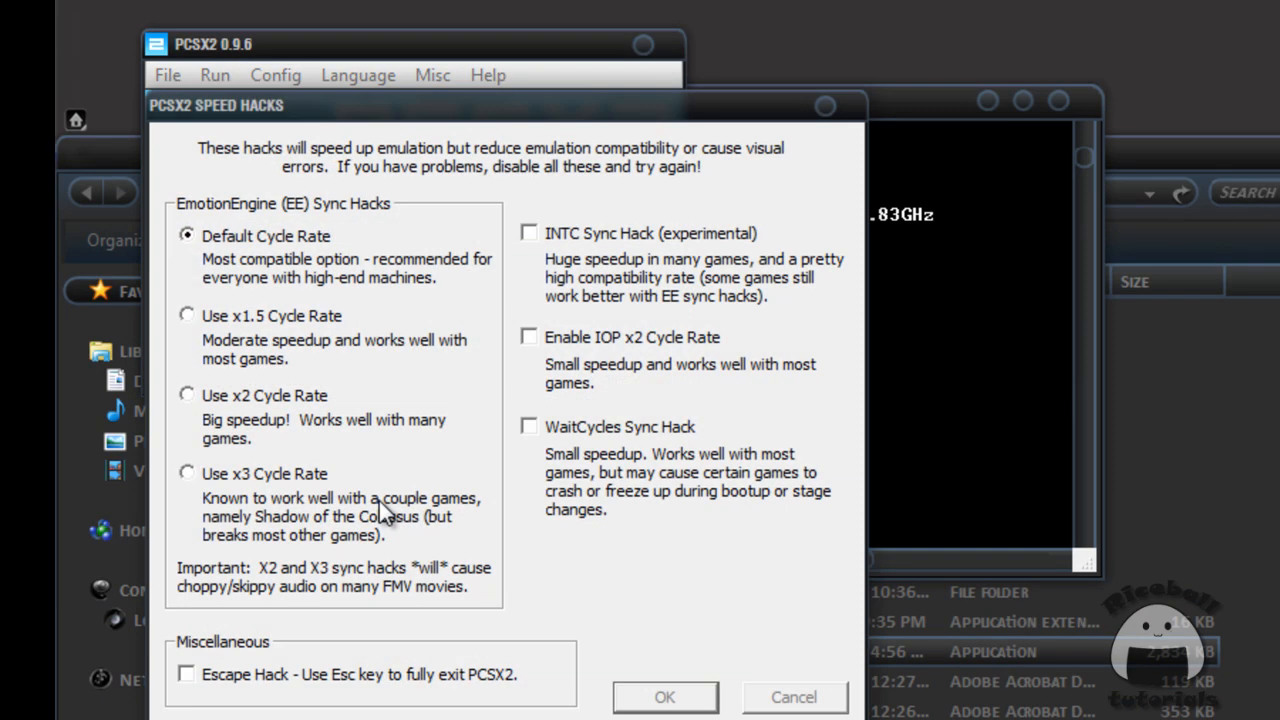
mouse_move(193, 405)
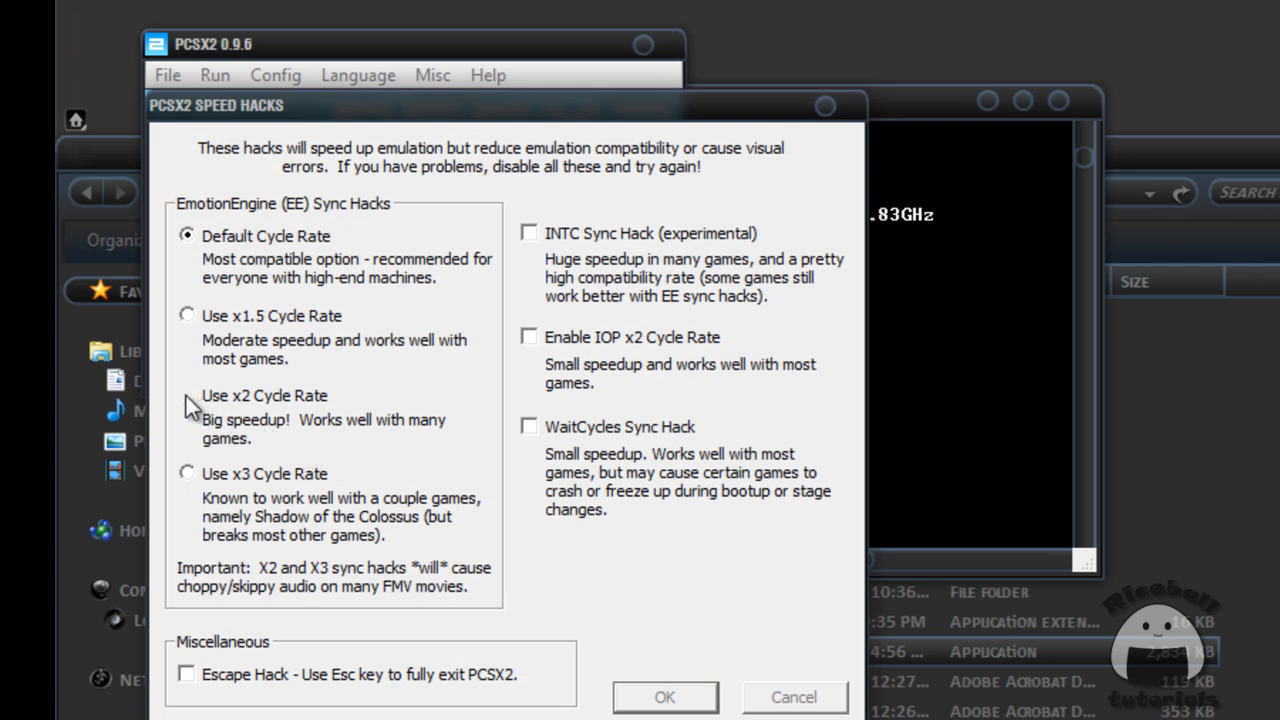
left_click(187, 395)
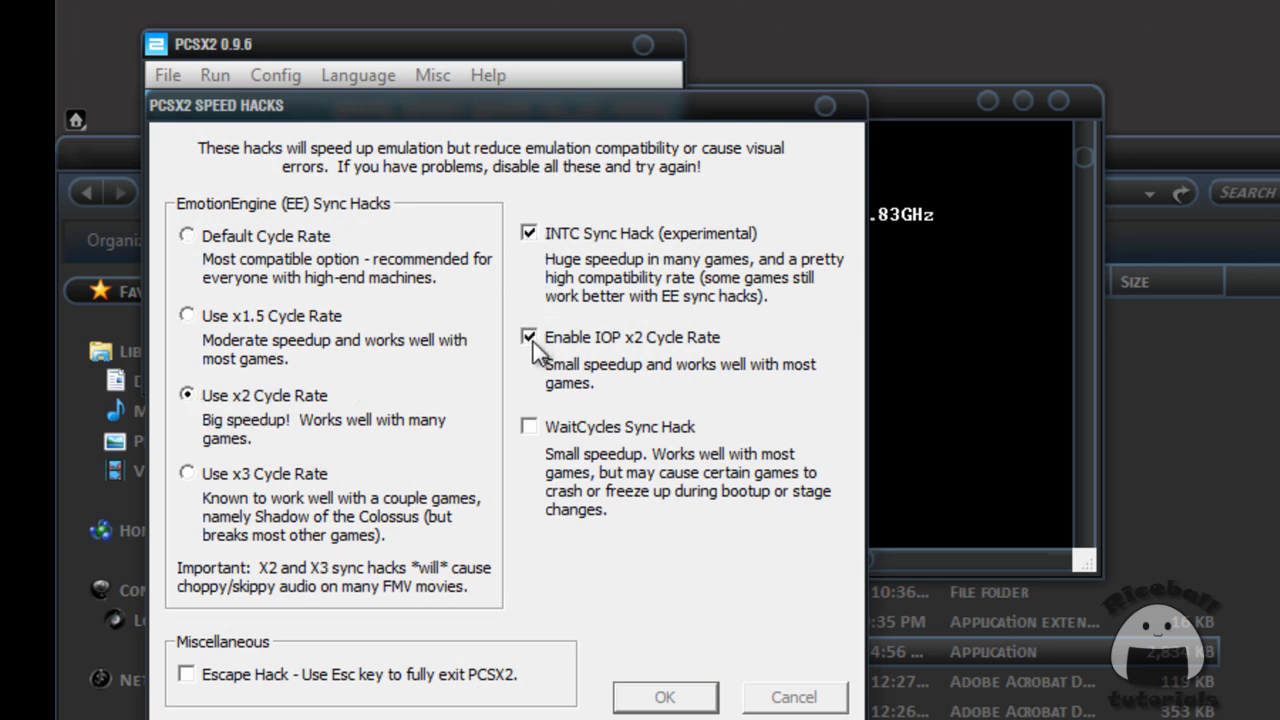
mouse_move(192, 680)
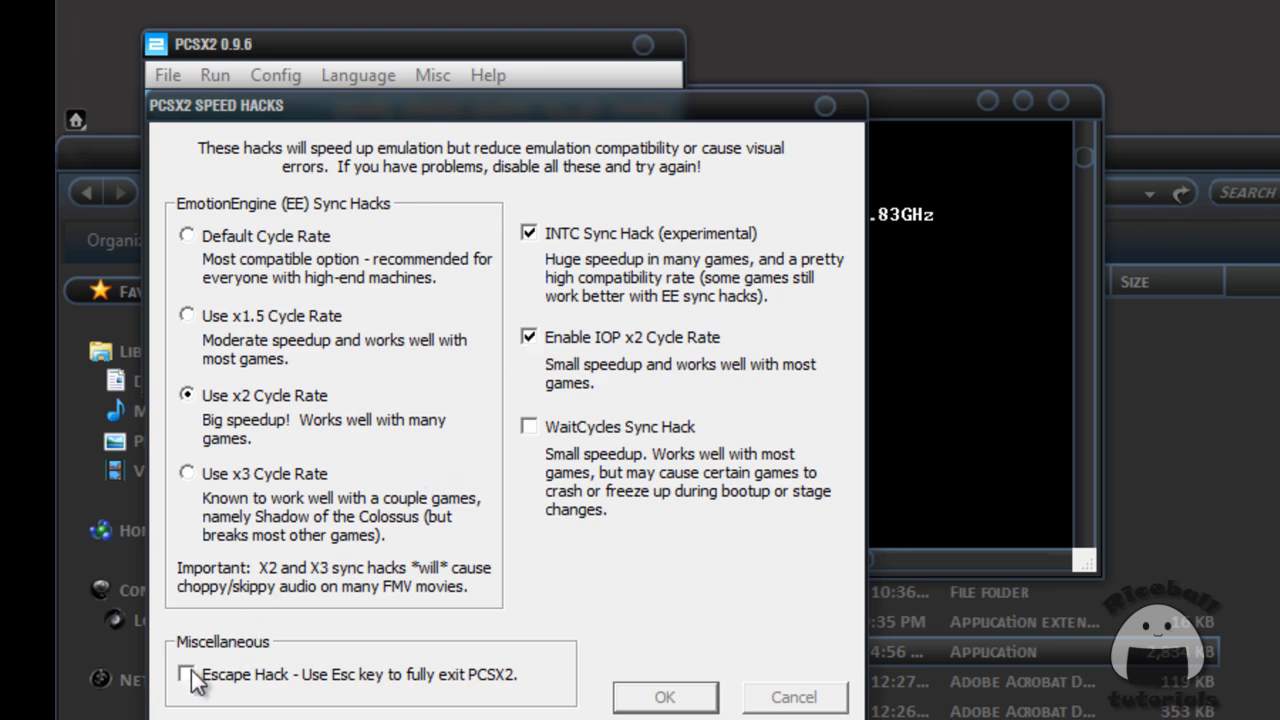
left_click(187, 674)
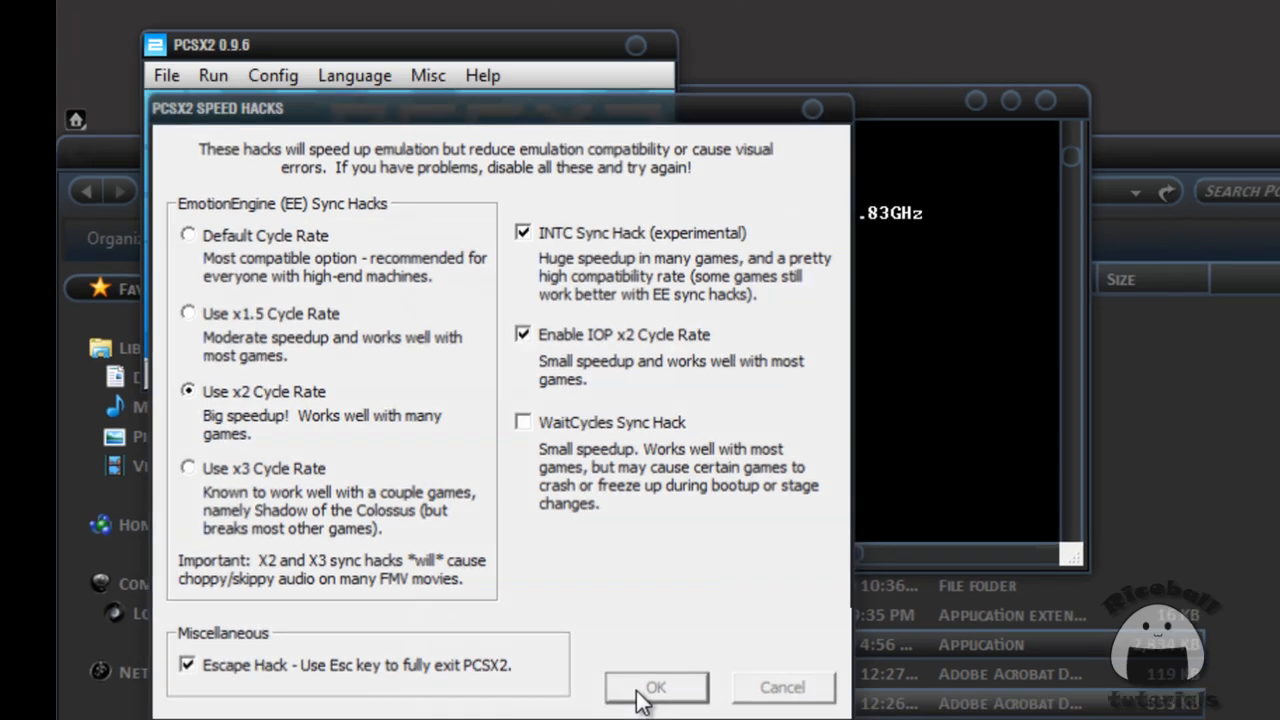
left_click(655, 687)
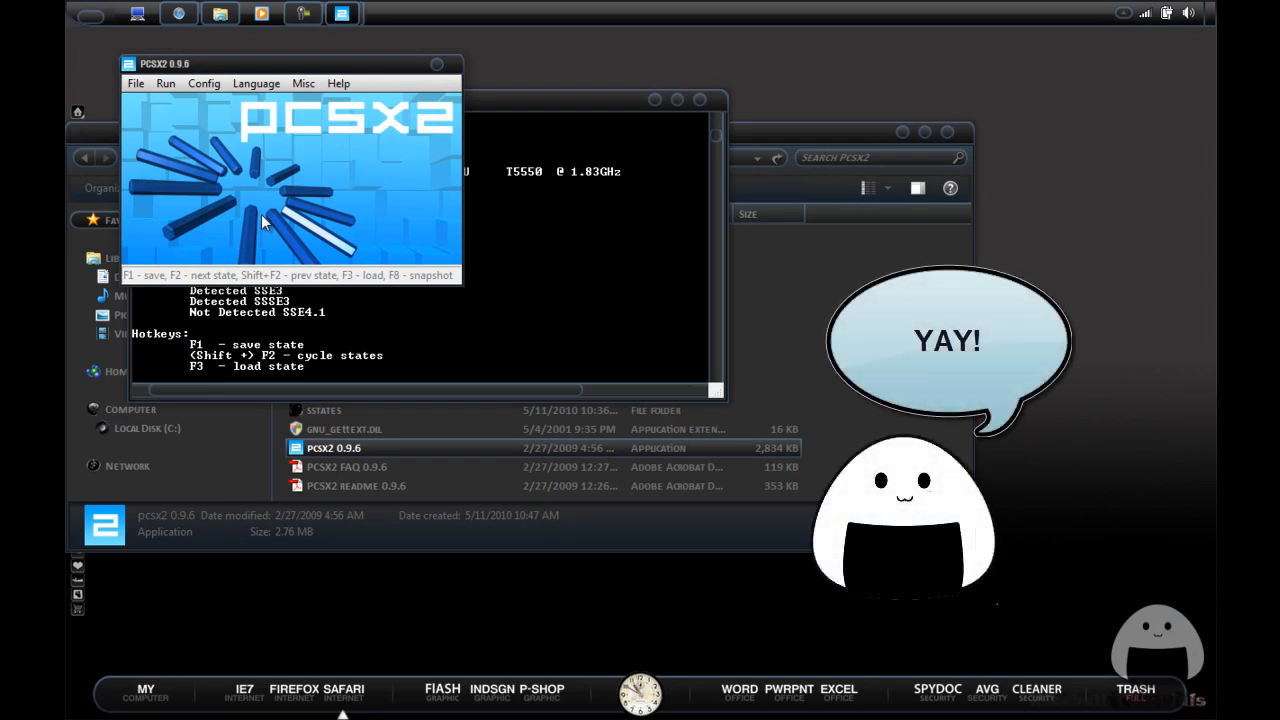
mouse_move(617, 236)
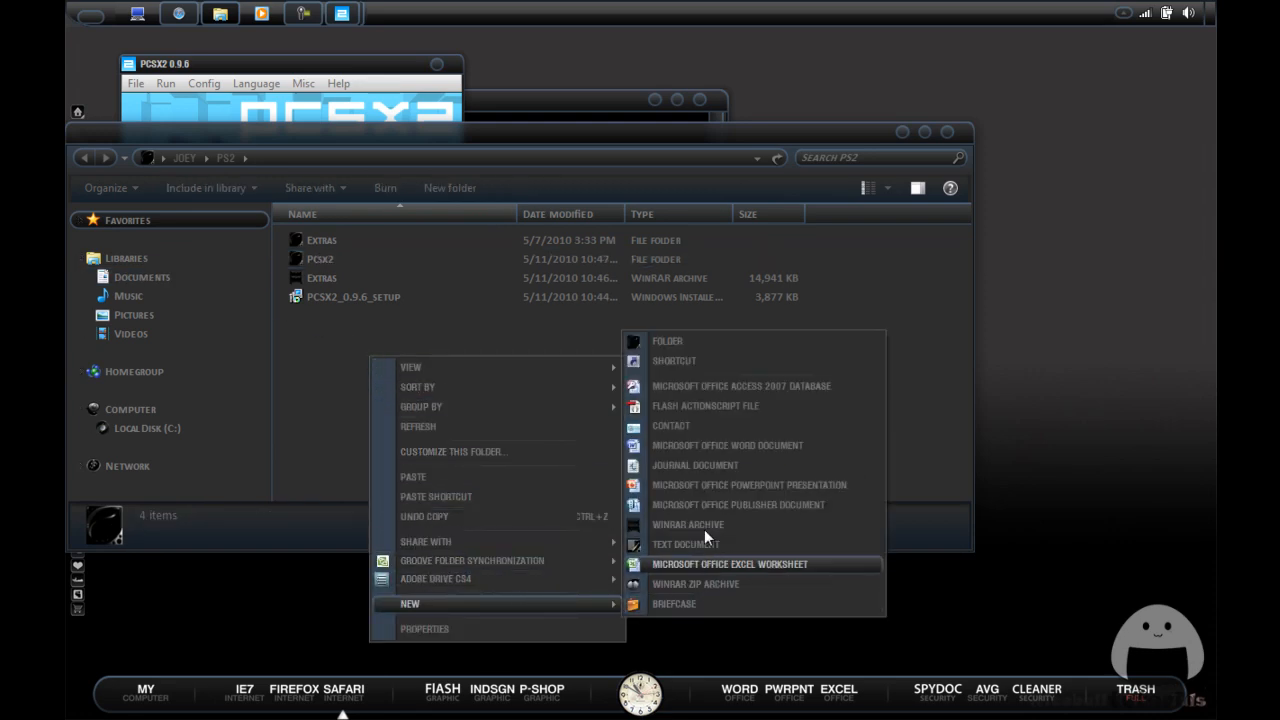
Add a new folder named 'Games' inside the PS2 folder.
left_click(667, 341)
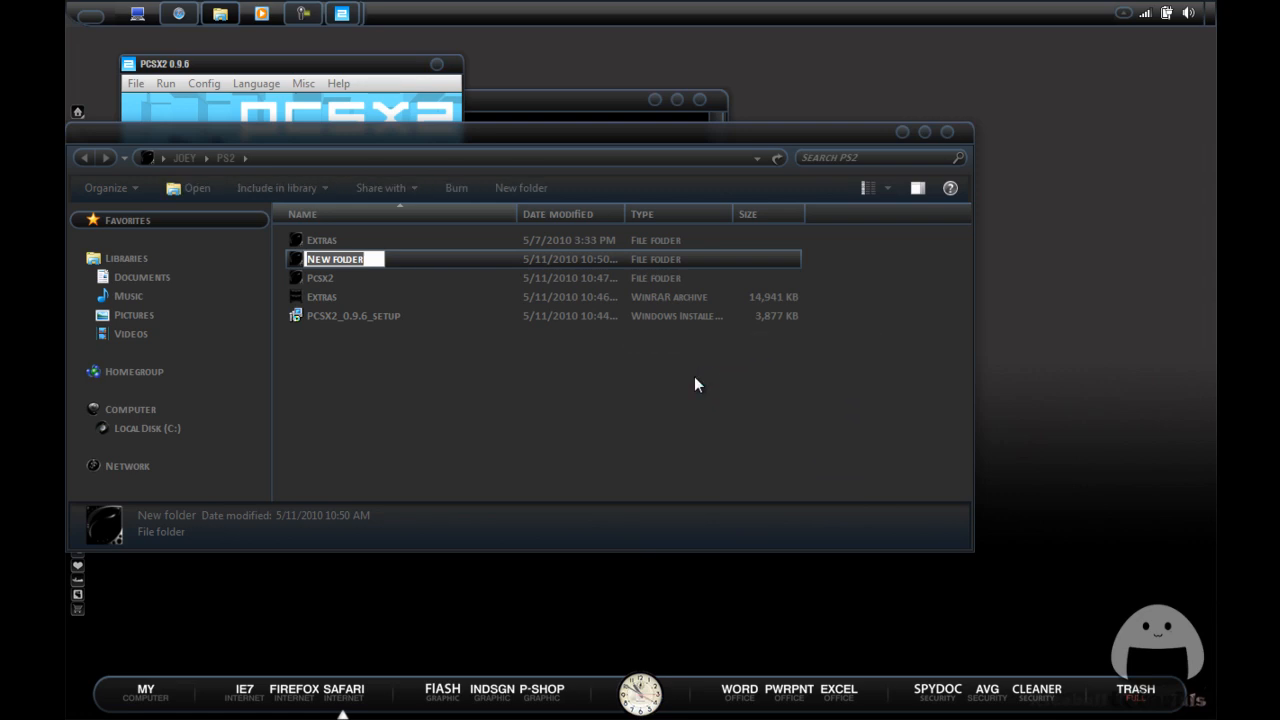
type("Games")
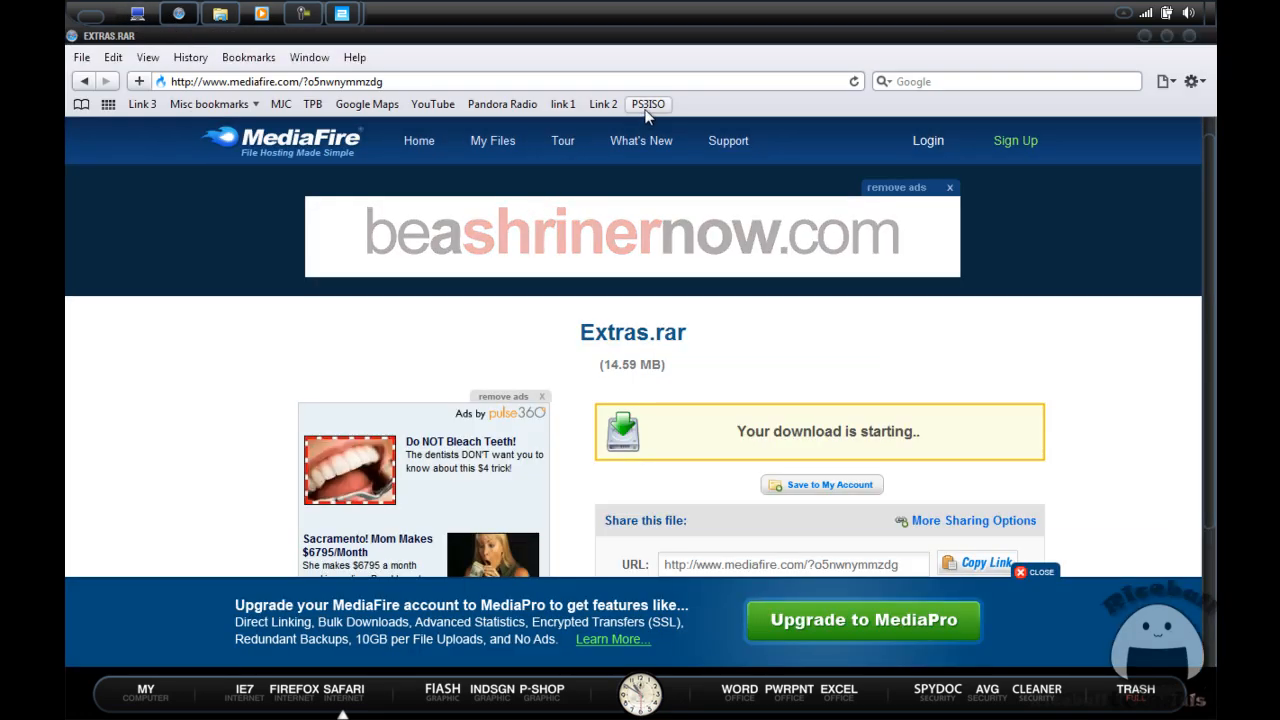
Go to the PS3ISO site from the bookmarks bar and scroll to PS2 Downloads.
left_click(648, 104)
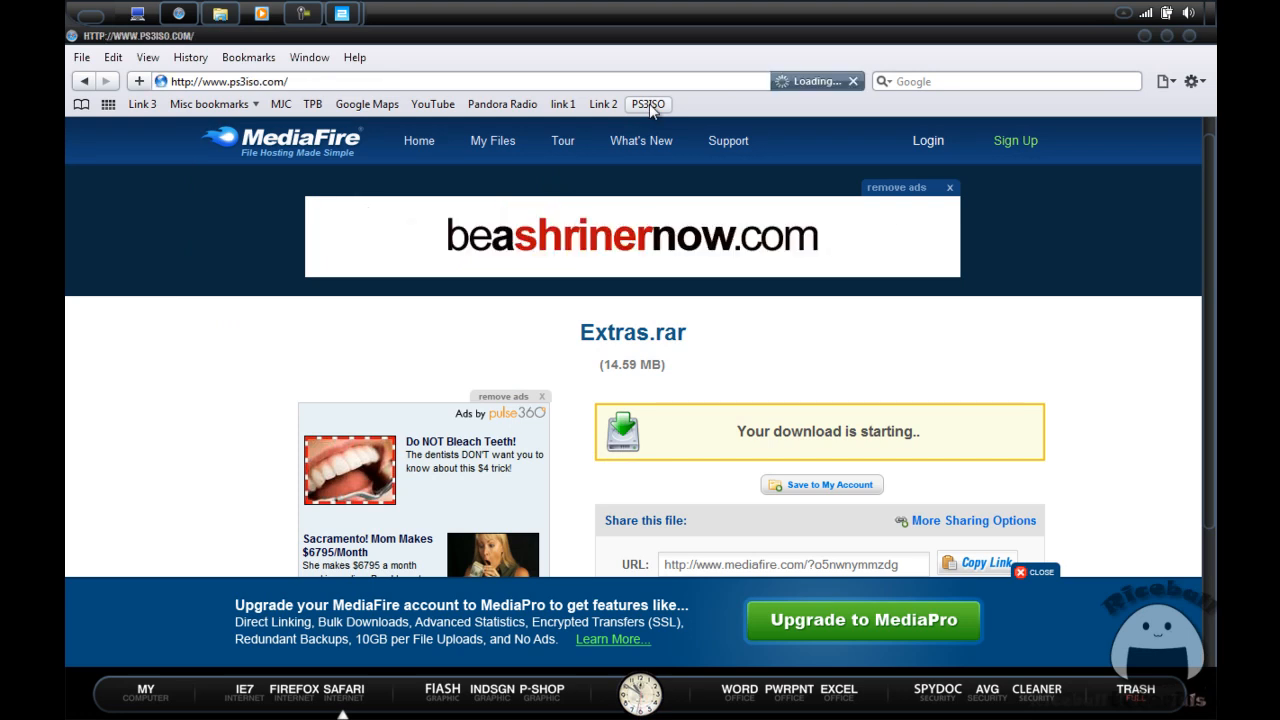
left_click(647, 104)
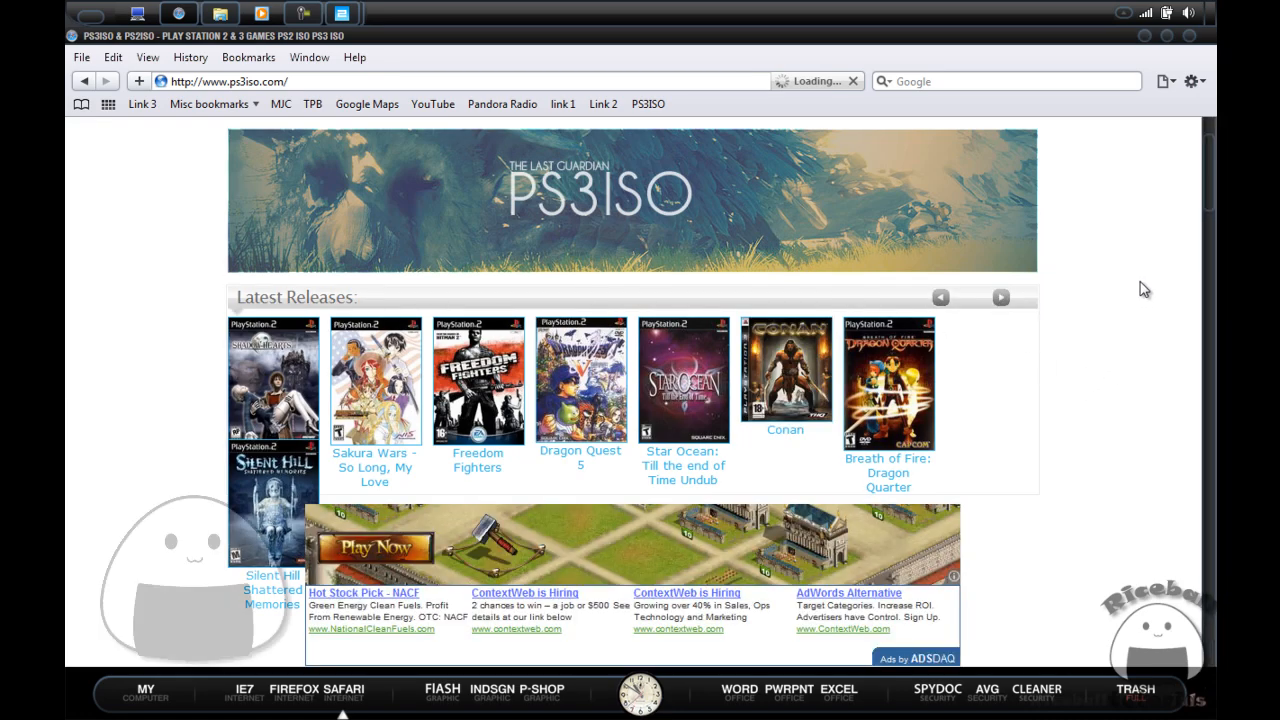
scroll("down", 3)
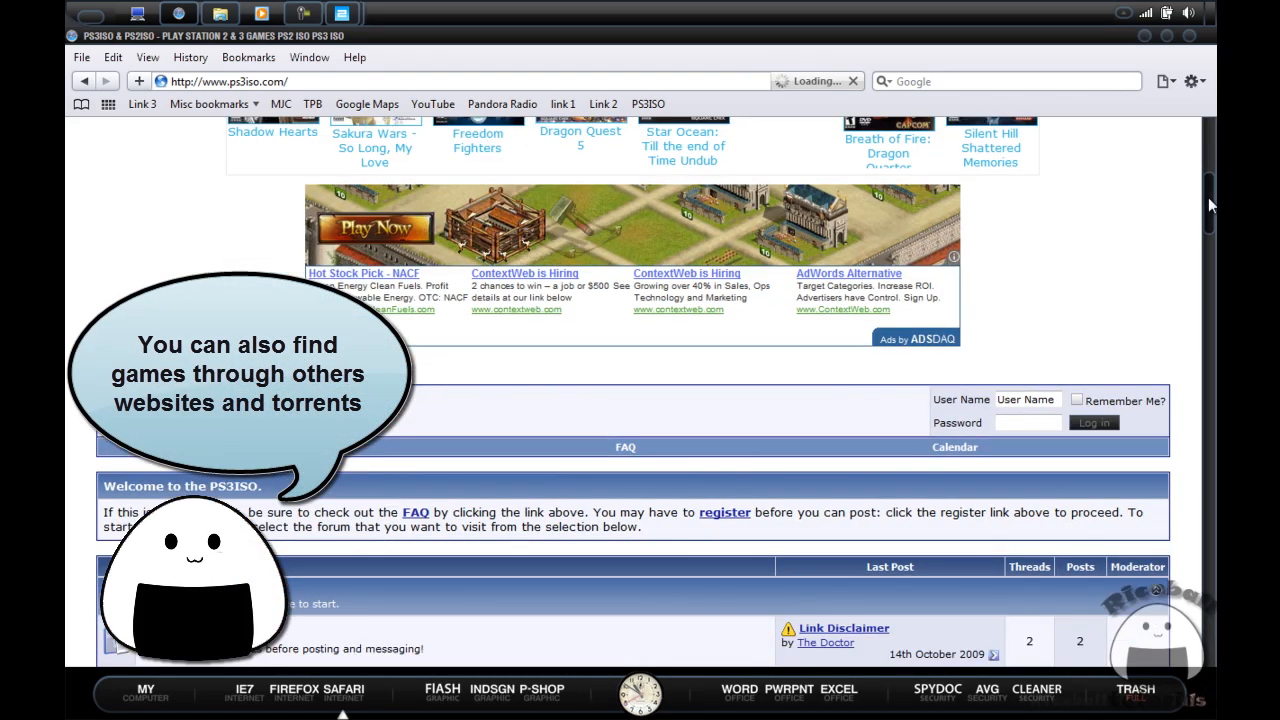
scroll("down", 3)
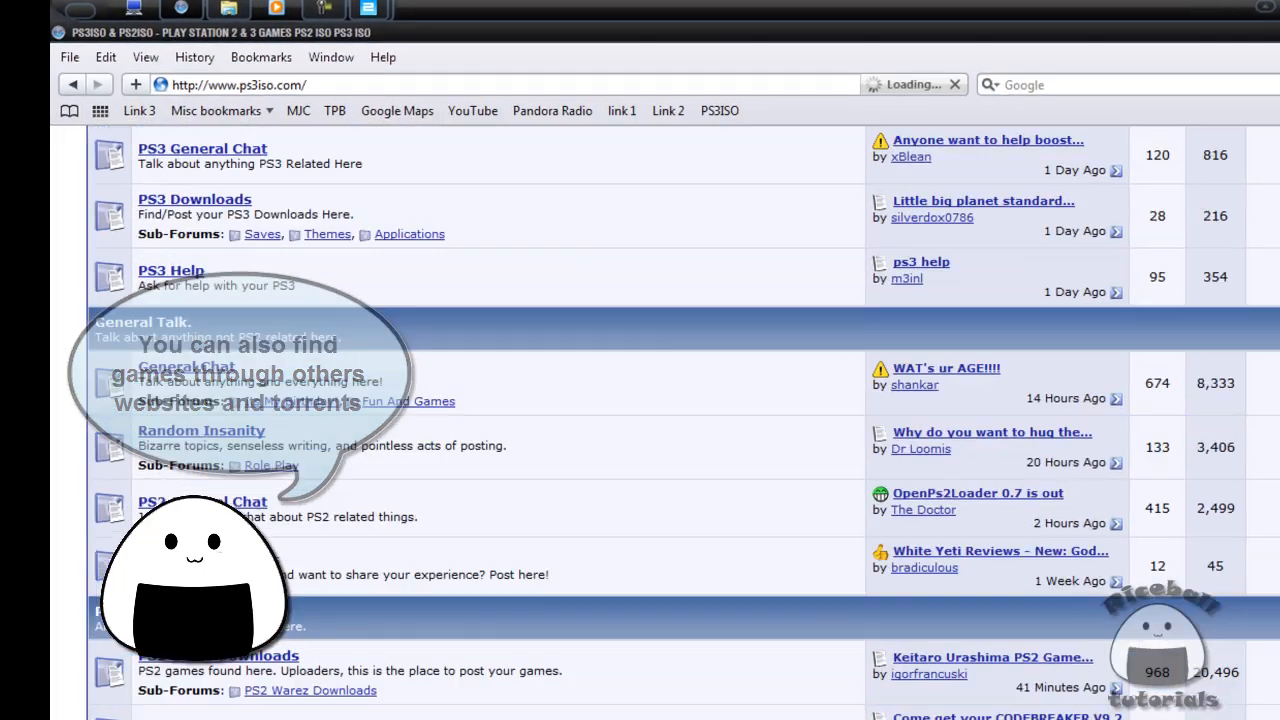
scroll("down", 3)
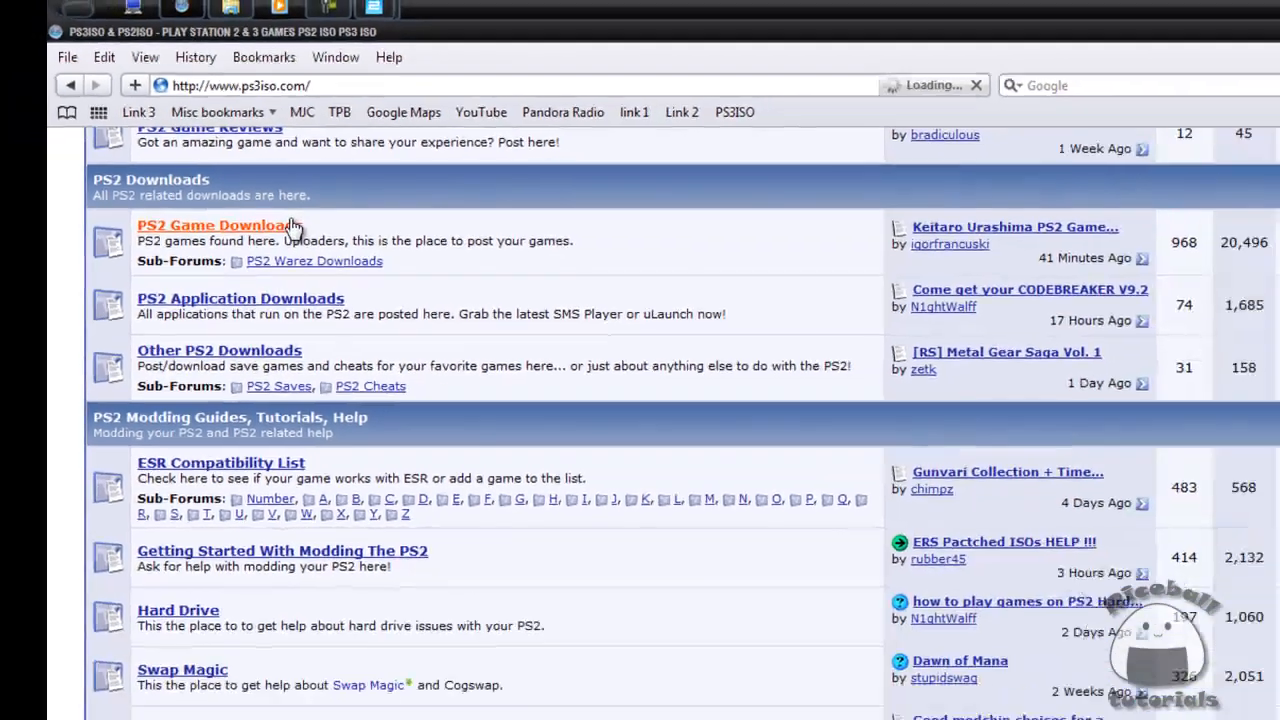
Enter PS2 Game Downloads and open the 'Sticky: mcguy´s Games Store' thread.
left_click(210, 225)
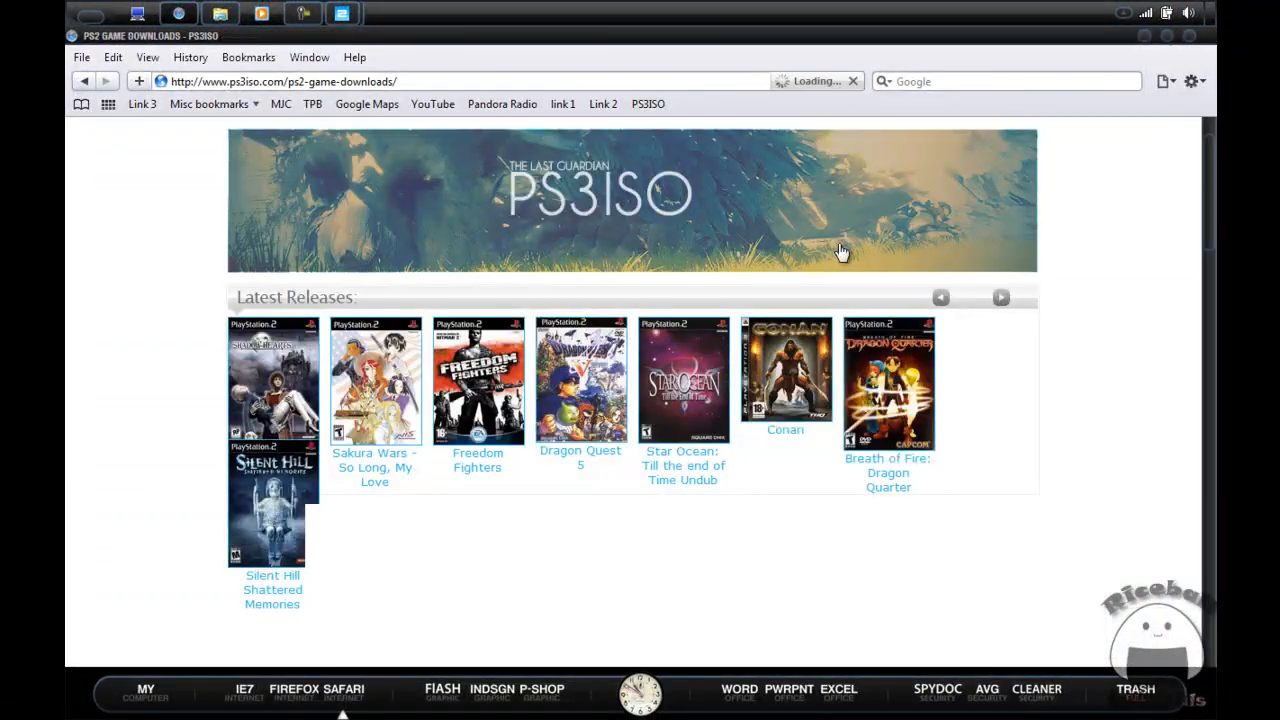
scroll("down", 3)
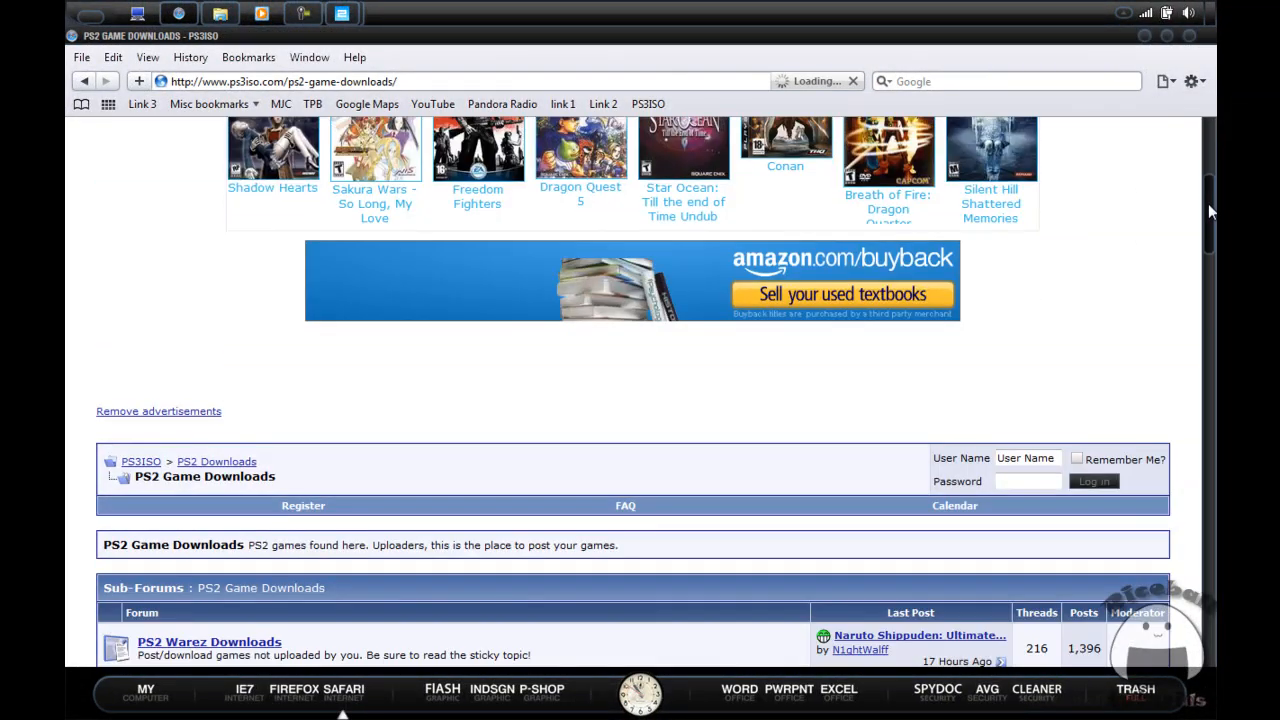
scroll("down", 3)
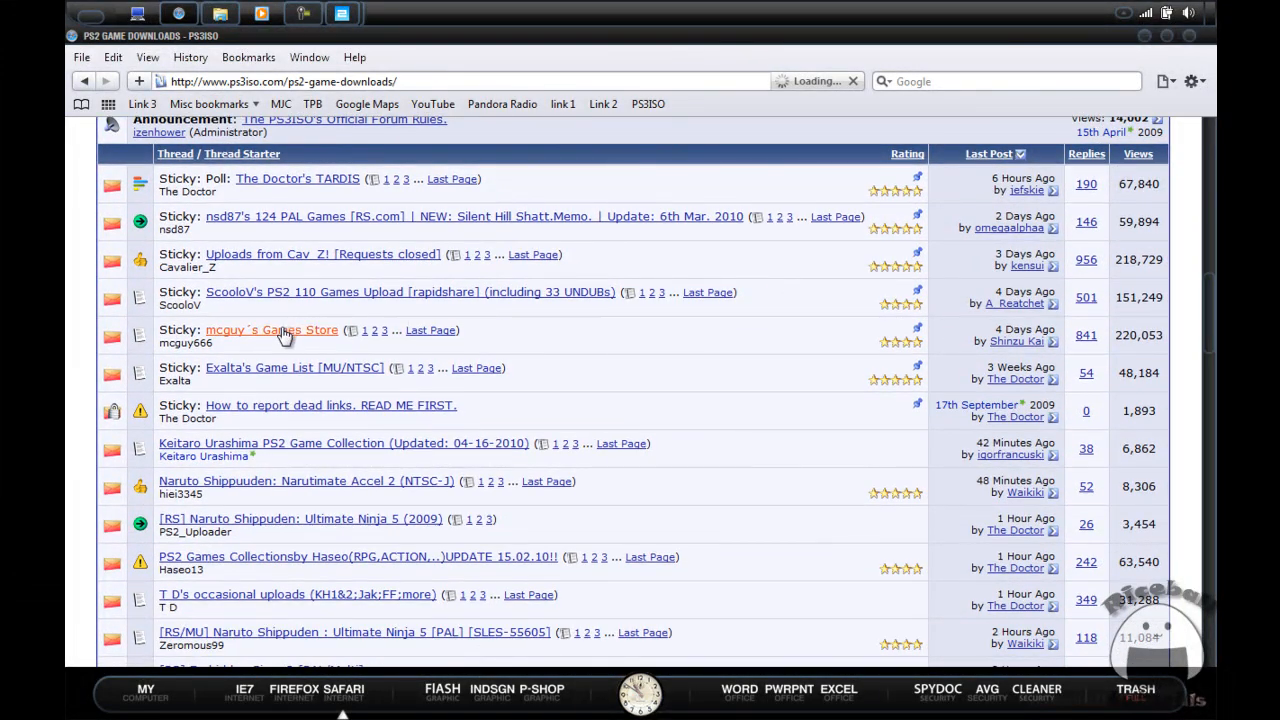
left_click(271, 330)
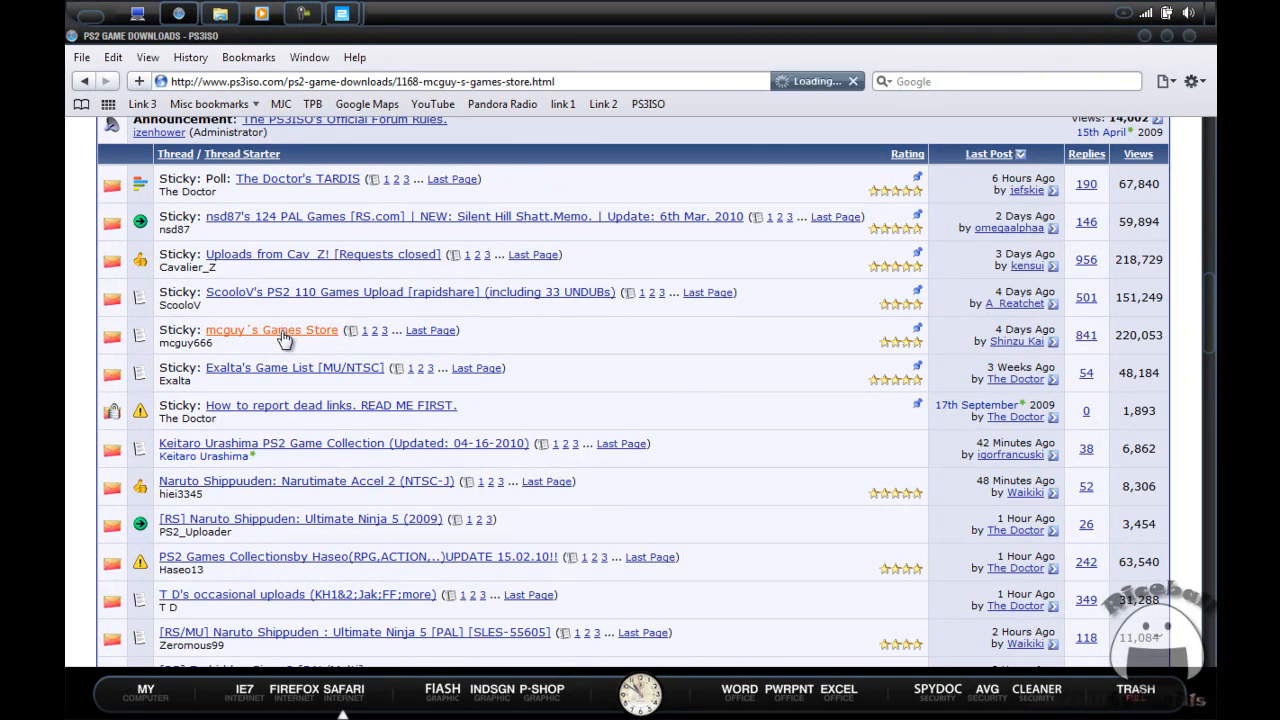
left_click(271, 329)
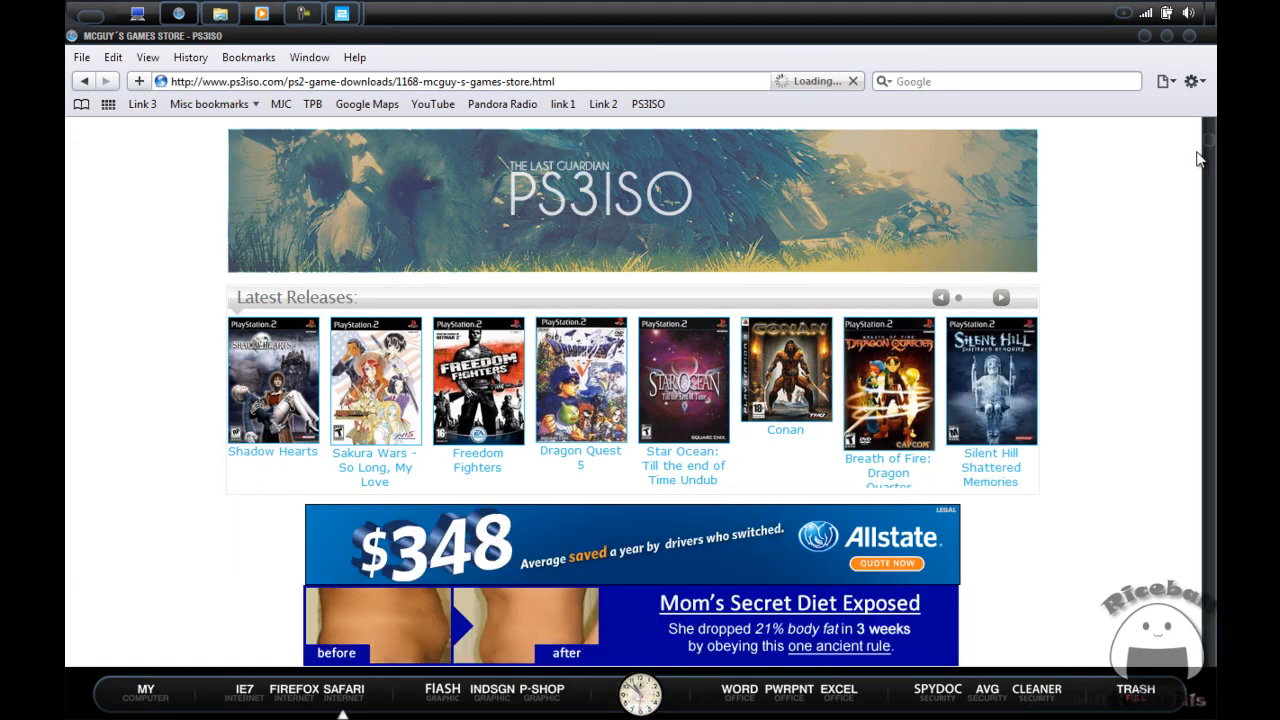
Scroll to the Ratchet & Clank entry and copy its linksave download link.
scroll("down", 3)
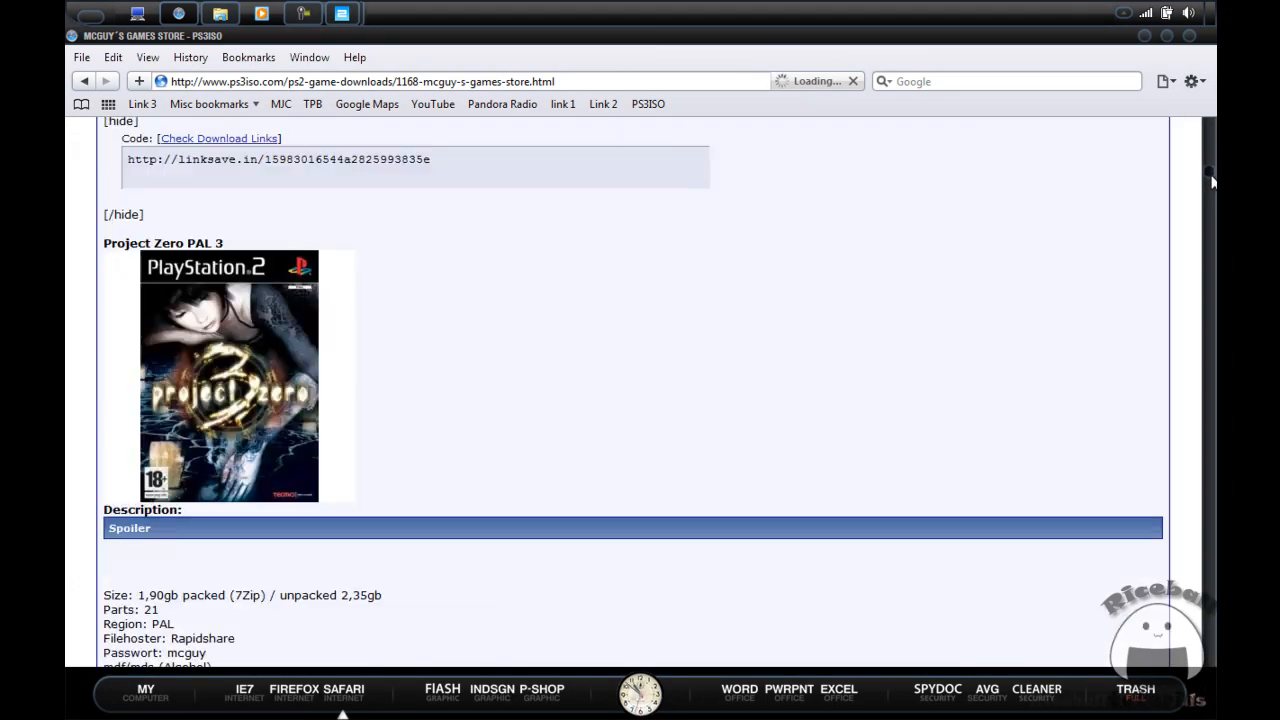
scroll("down", 3)
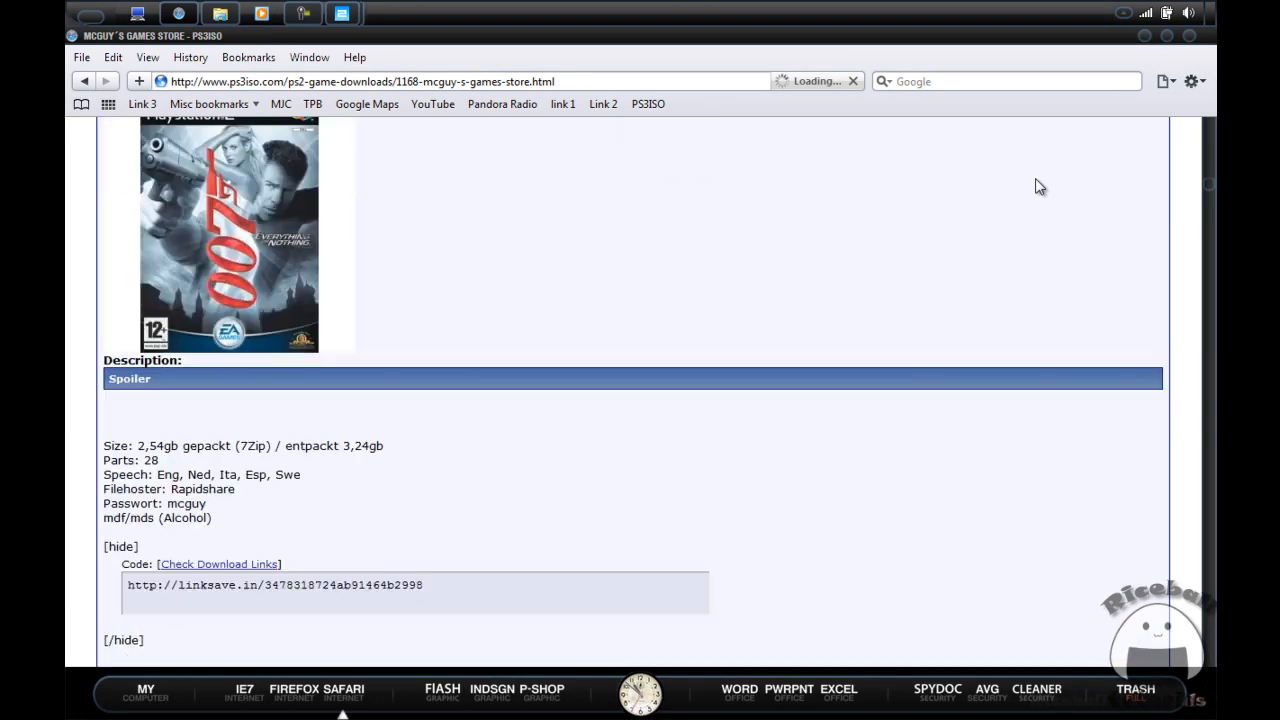
scroll("down", 3)
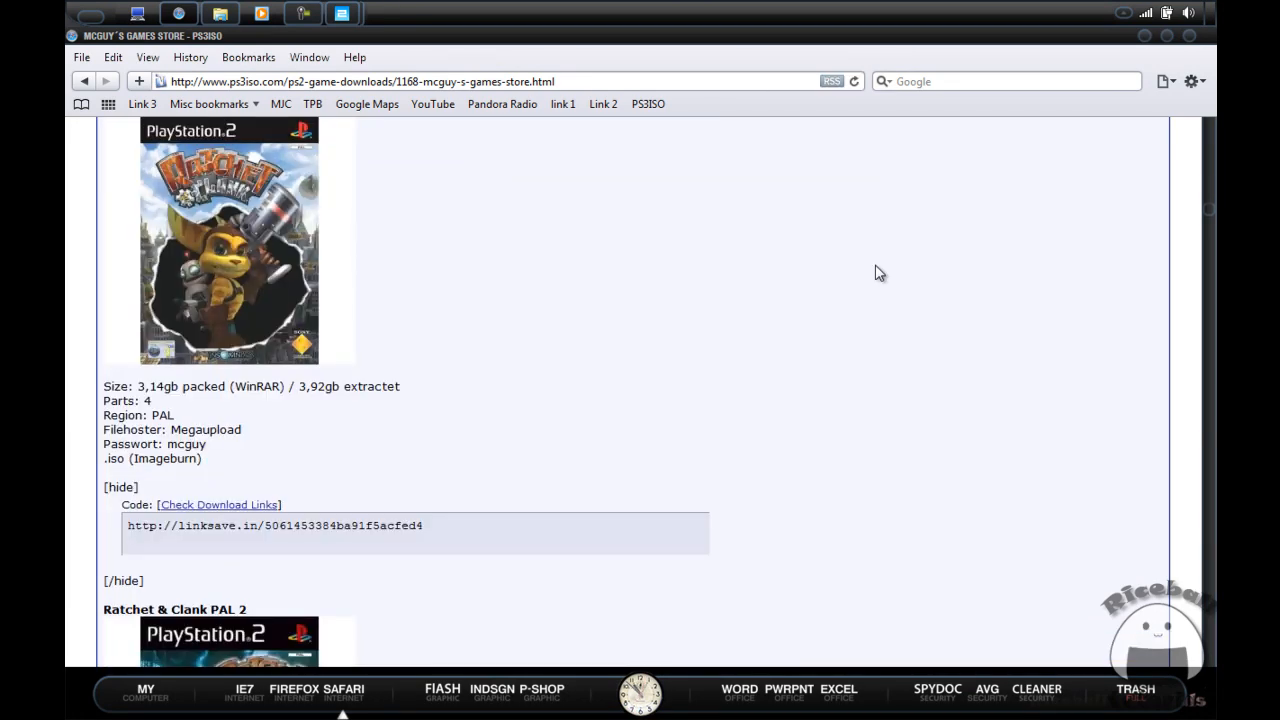
mouse_move(462, 496)
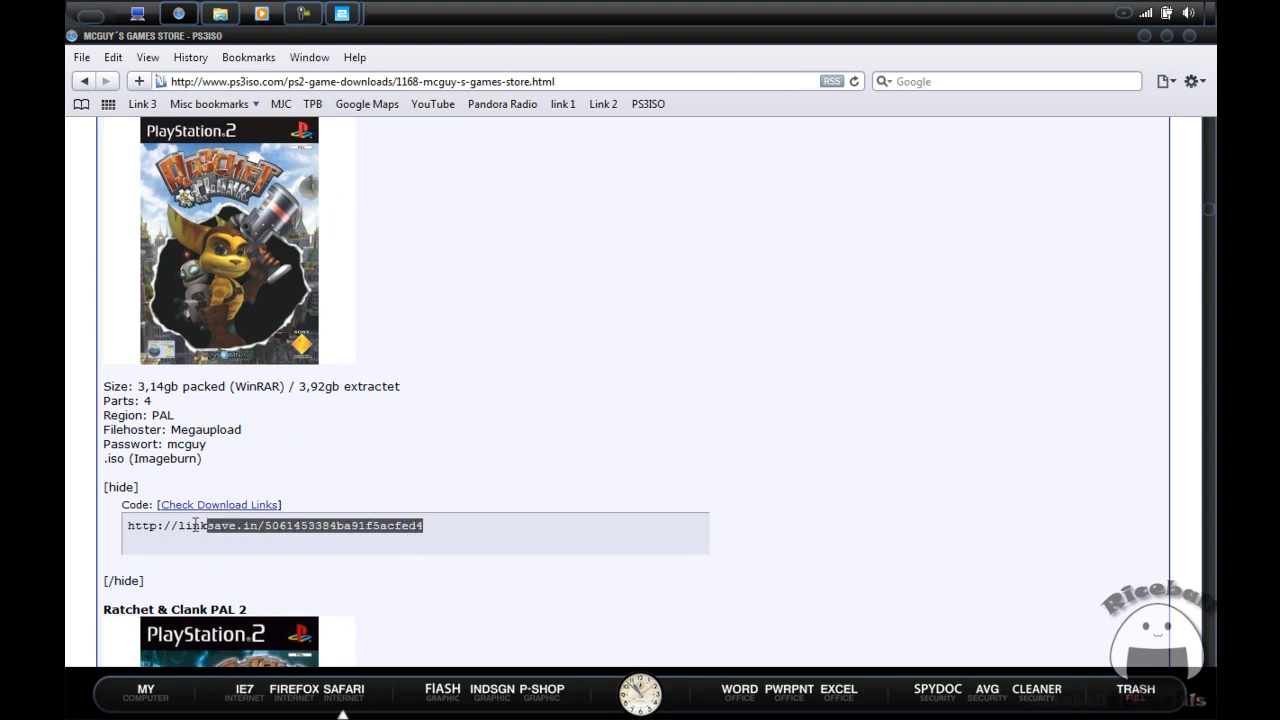
triple_click(270, 525)
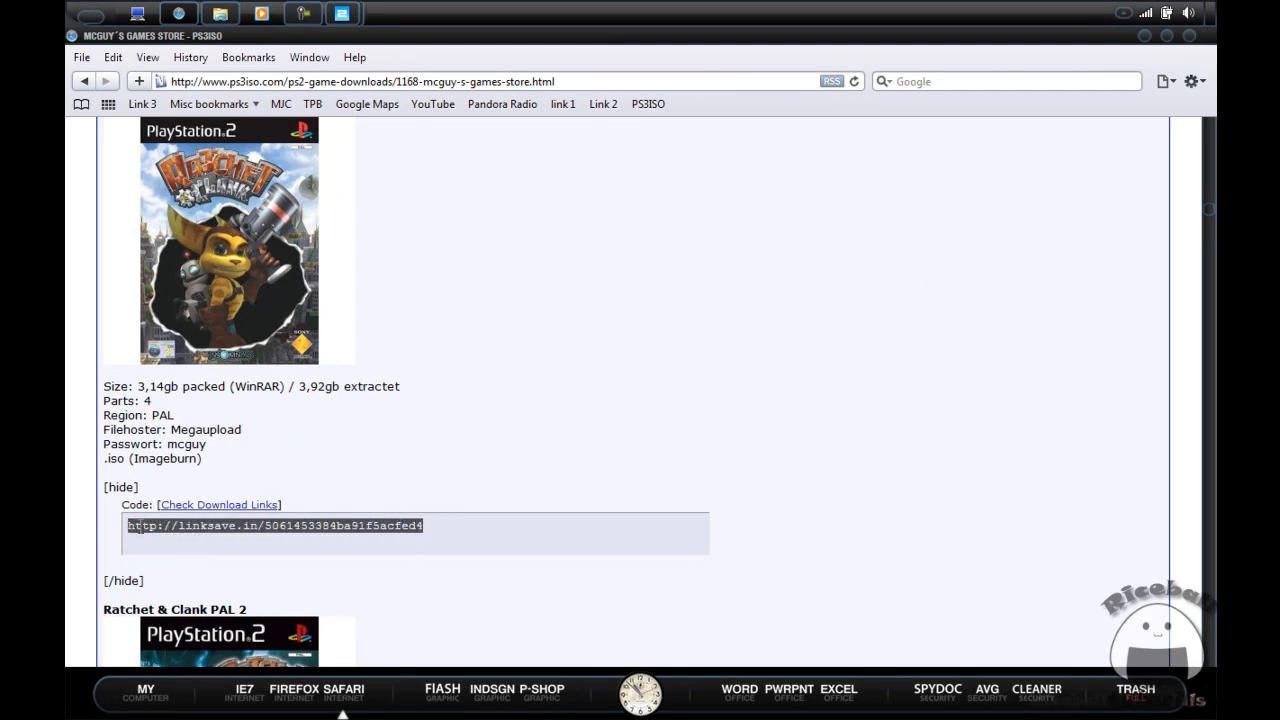
right_click(275, 525)
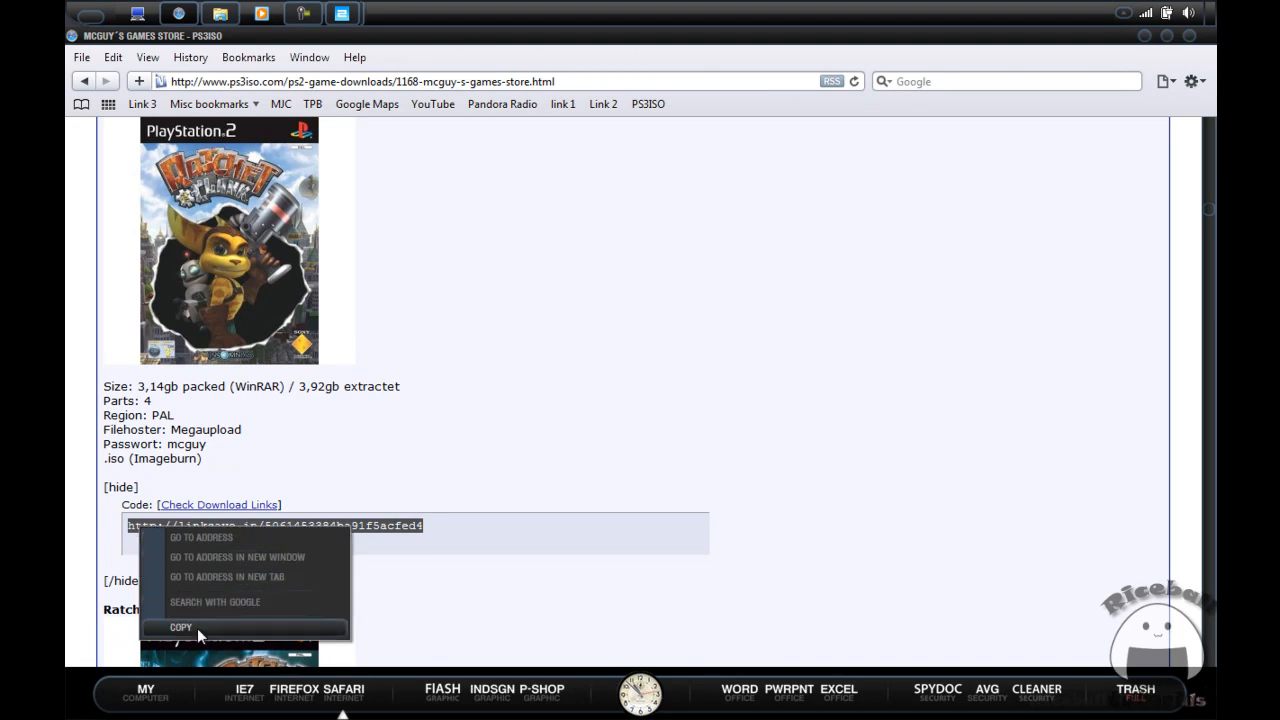
left_click(181, 627)
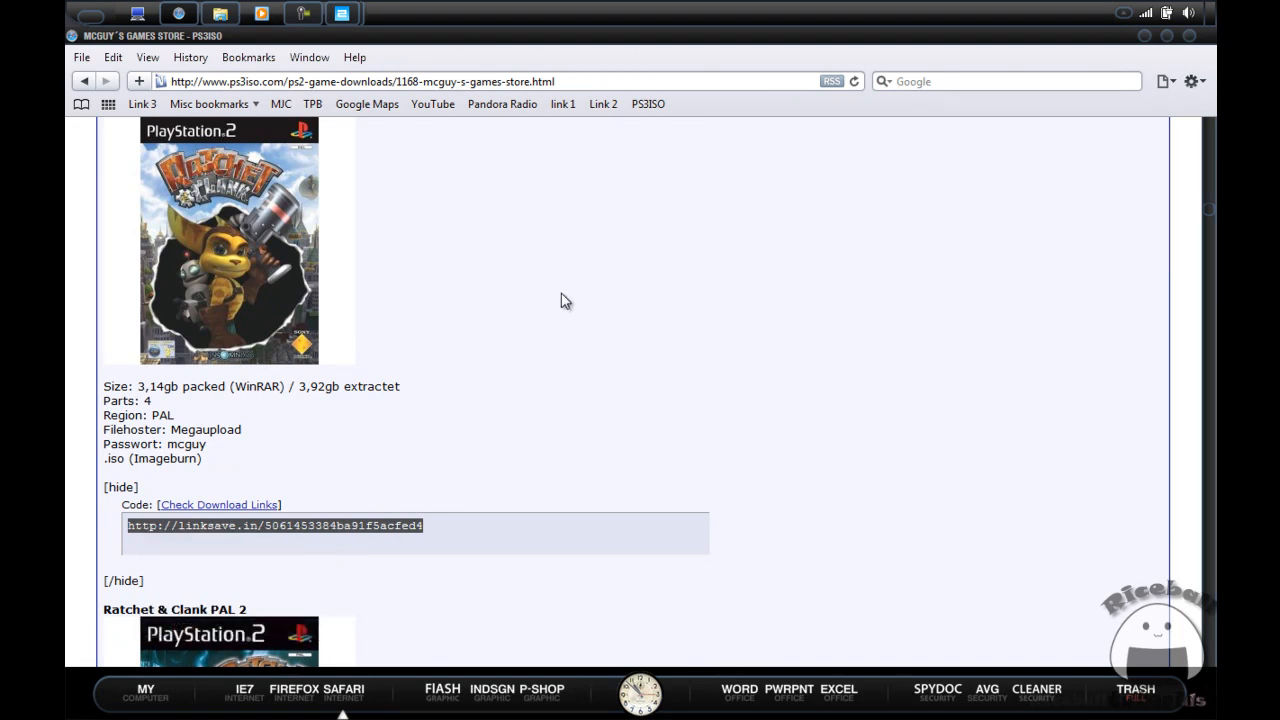
Paste the copied linksave link into Safari's address bar.
left_click(400, 81)
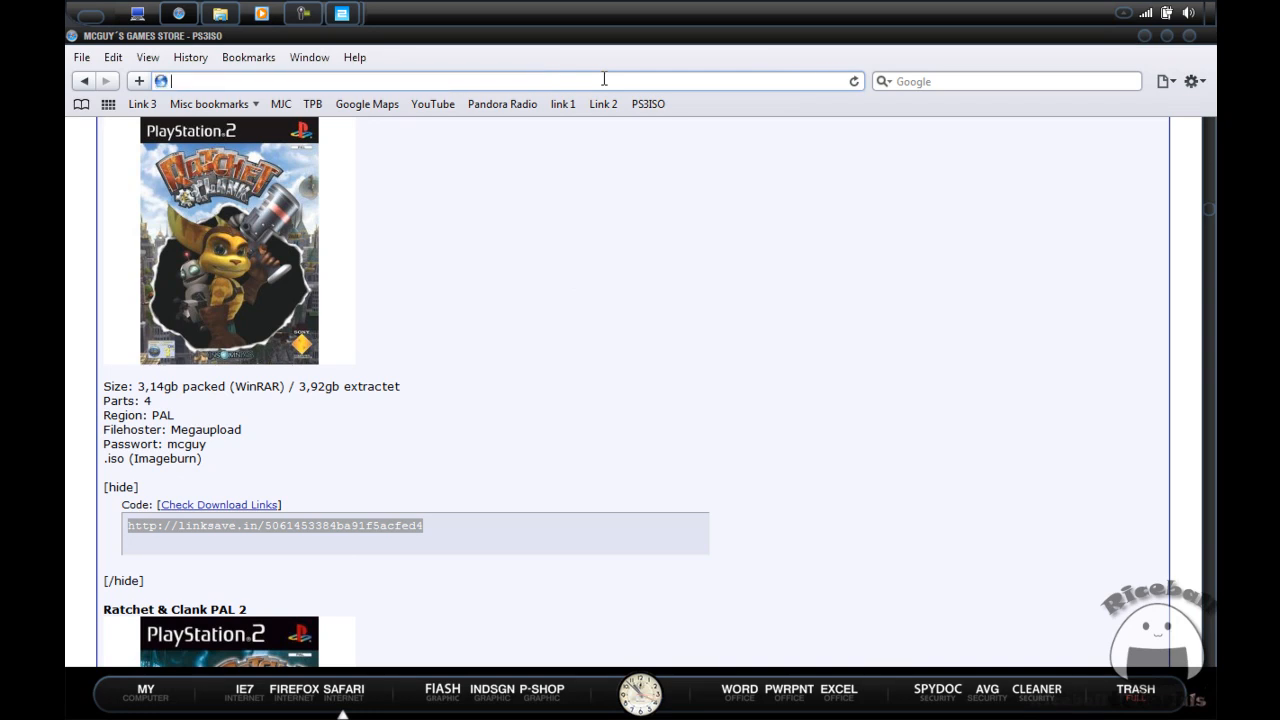
right_click(604, 81)
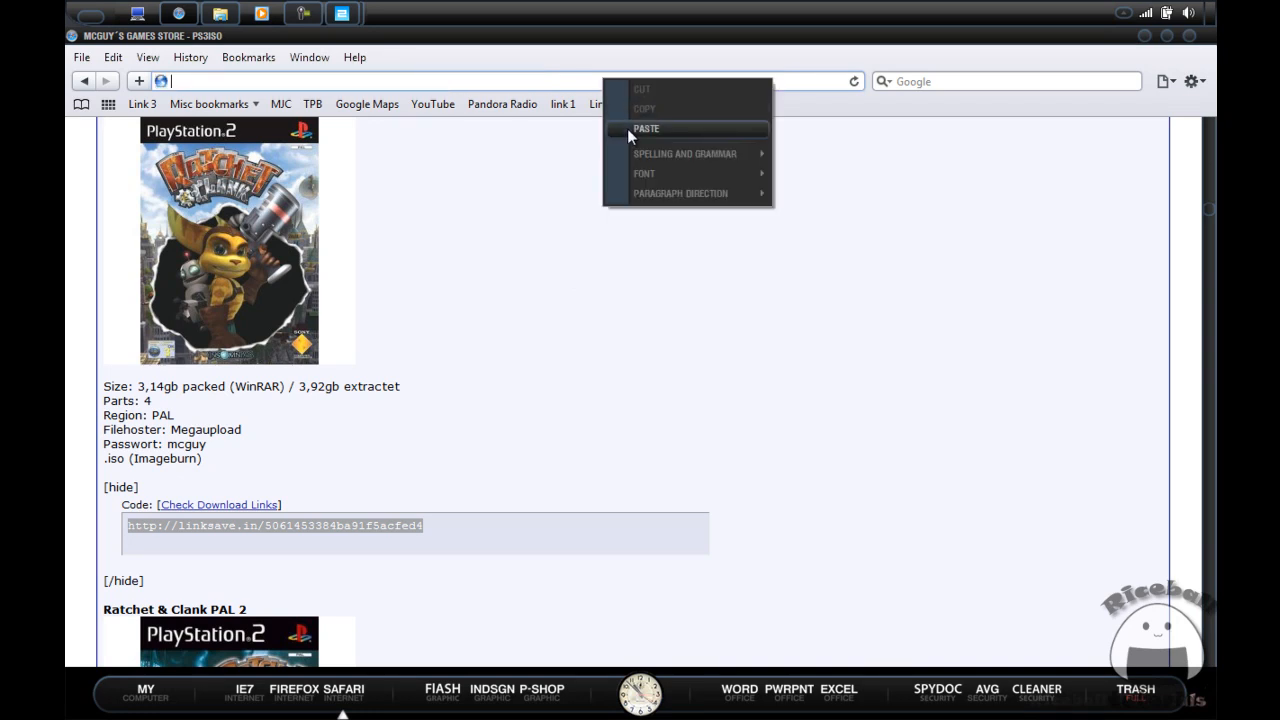
left_click(646, 128)
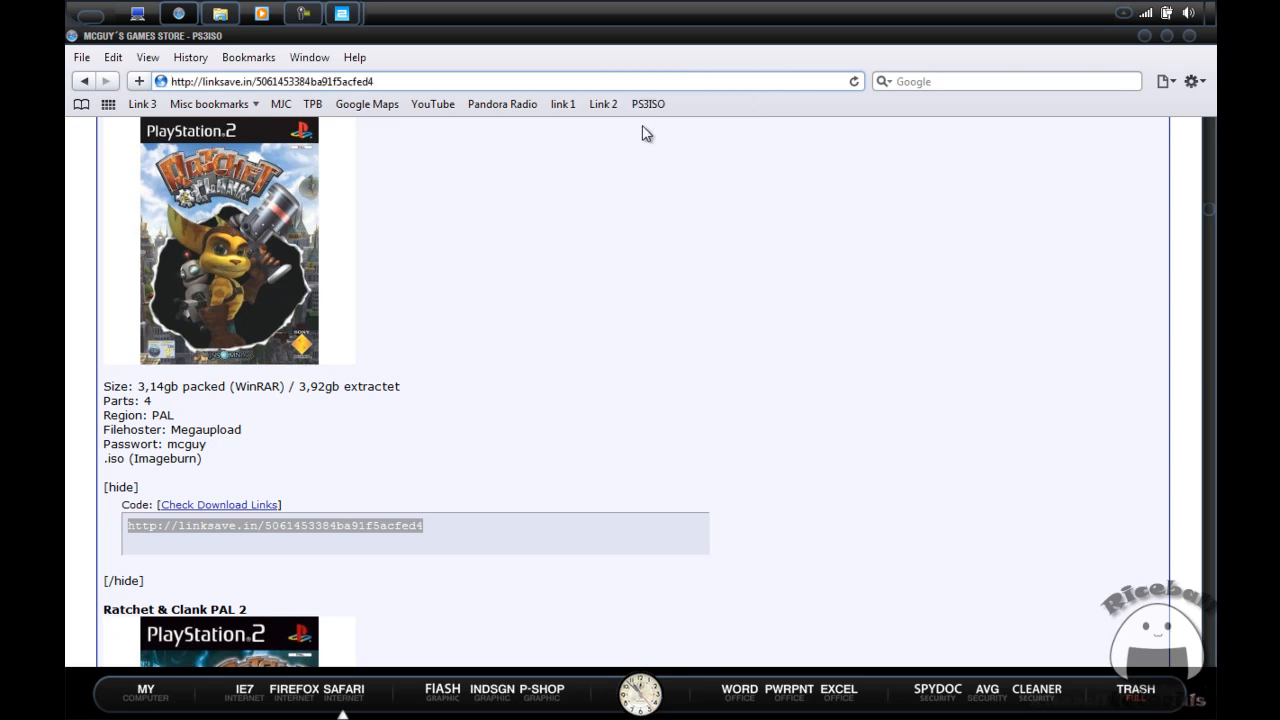
Load the linksave page, submit the captcha, and dismiss the UseNeXT popup.
left_click(274, 525)
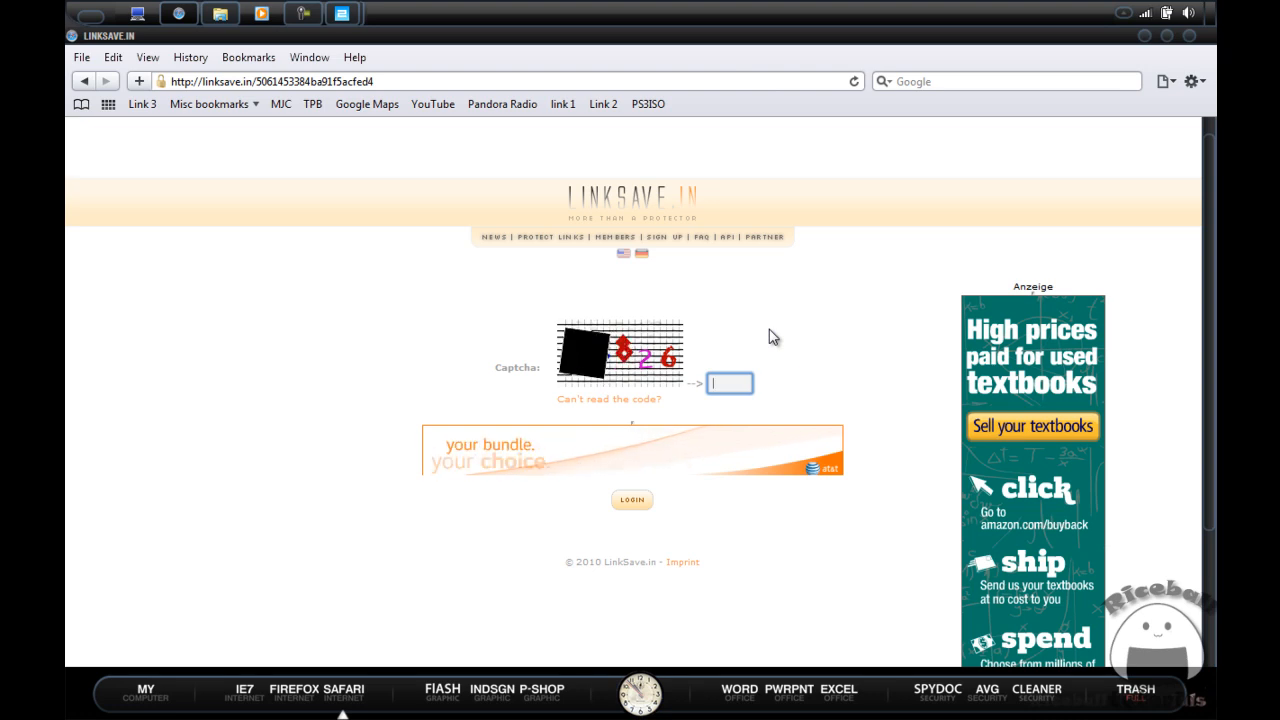
left_click(631, 500)
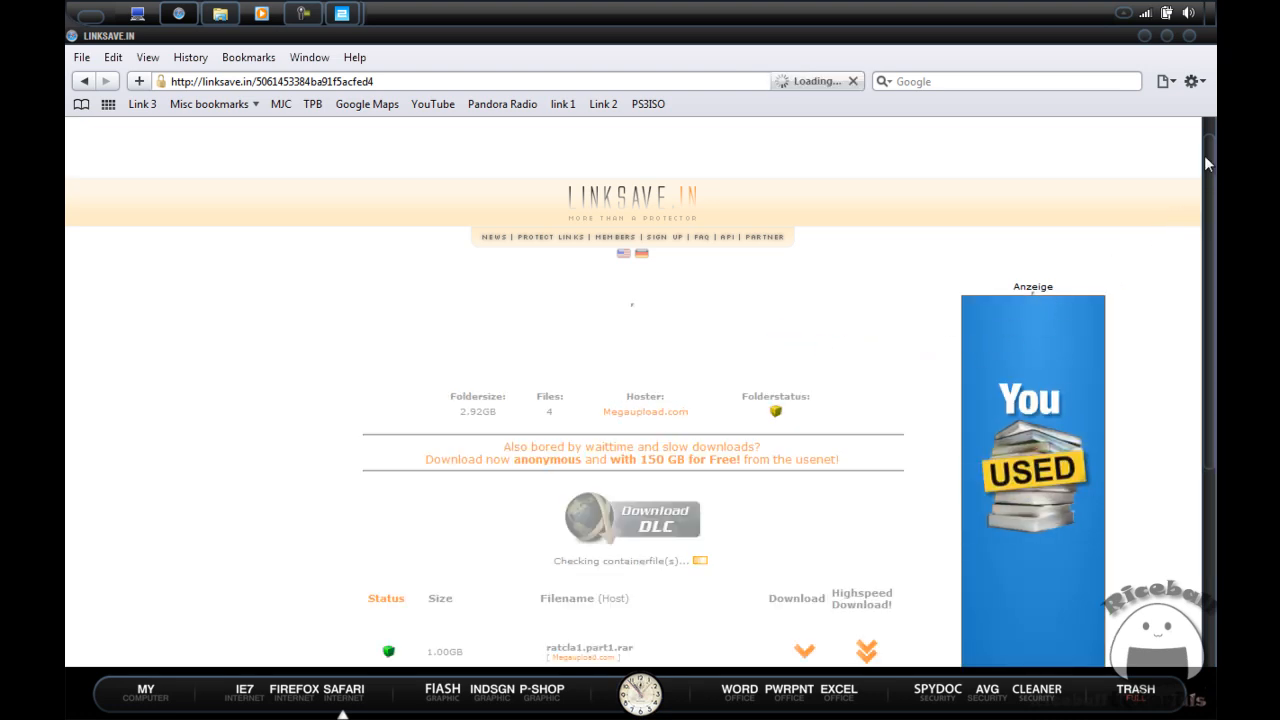
scroll("down", 3)
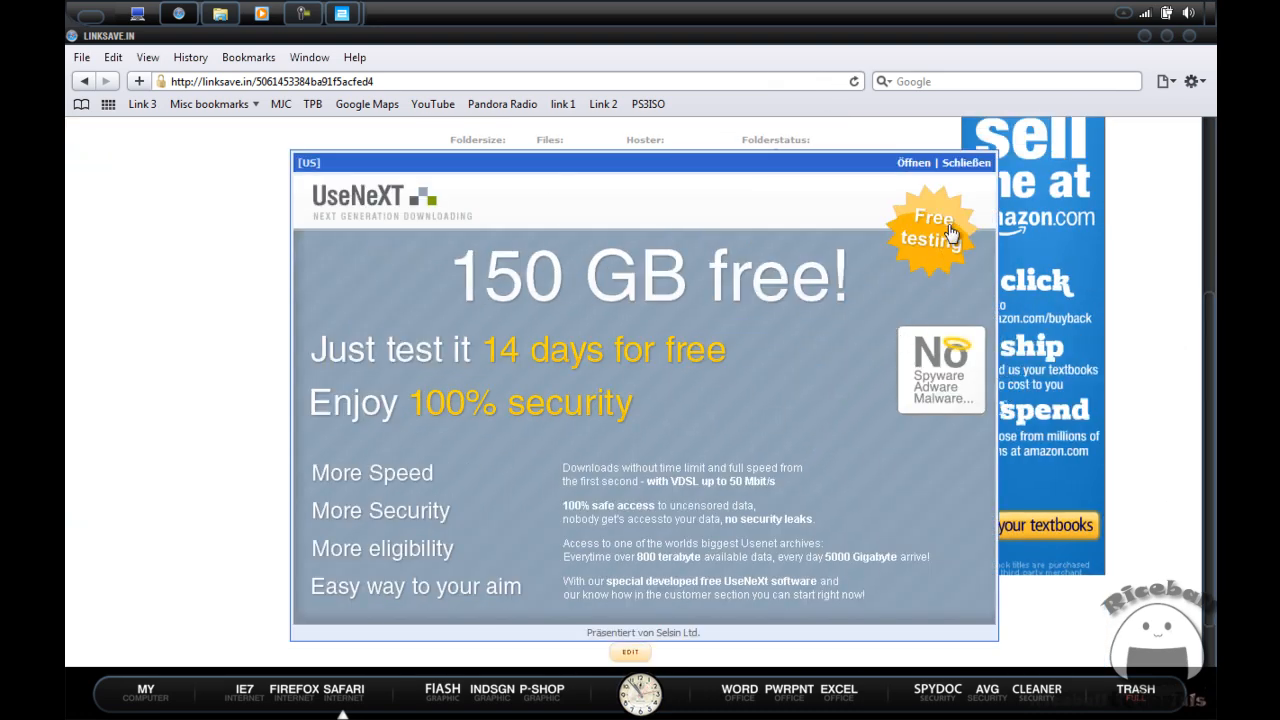
left_click(933, 230)
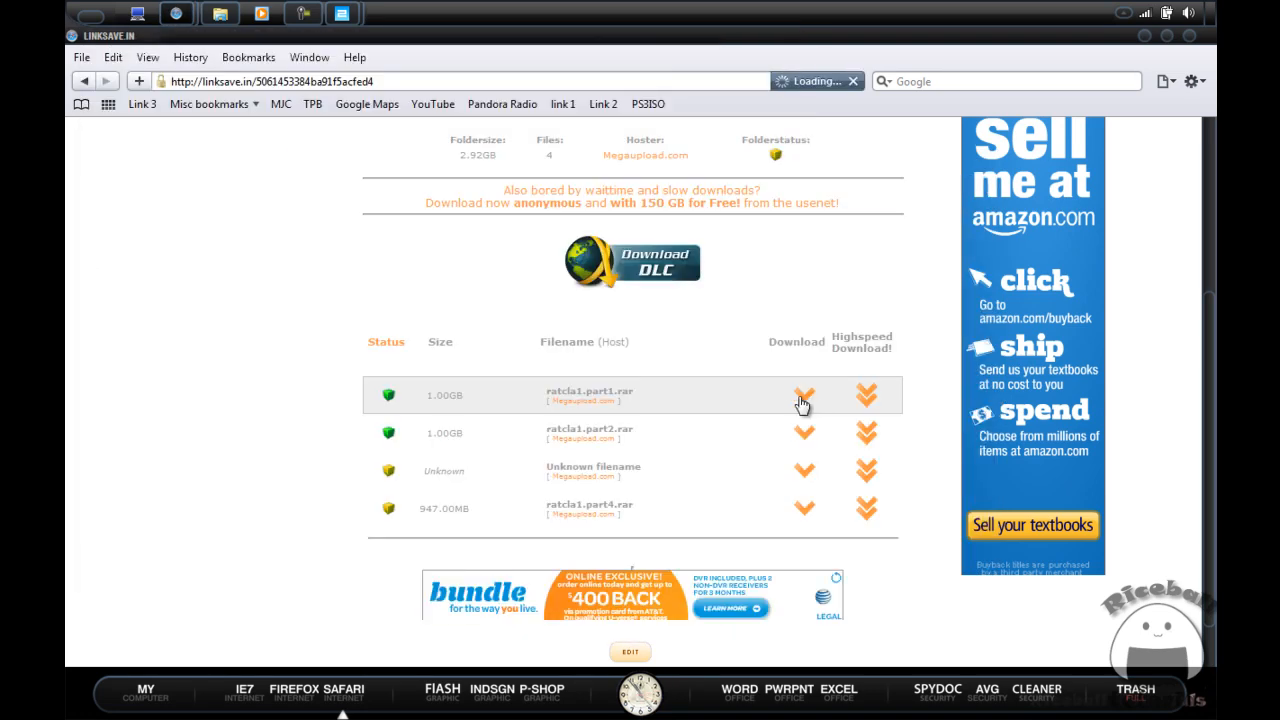
Request RatCla1.part1.rar on Megaupload with captcha 'EZA1' and choose free regular download.
left_click(804, 395)
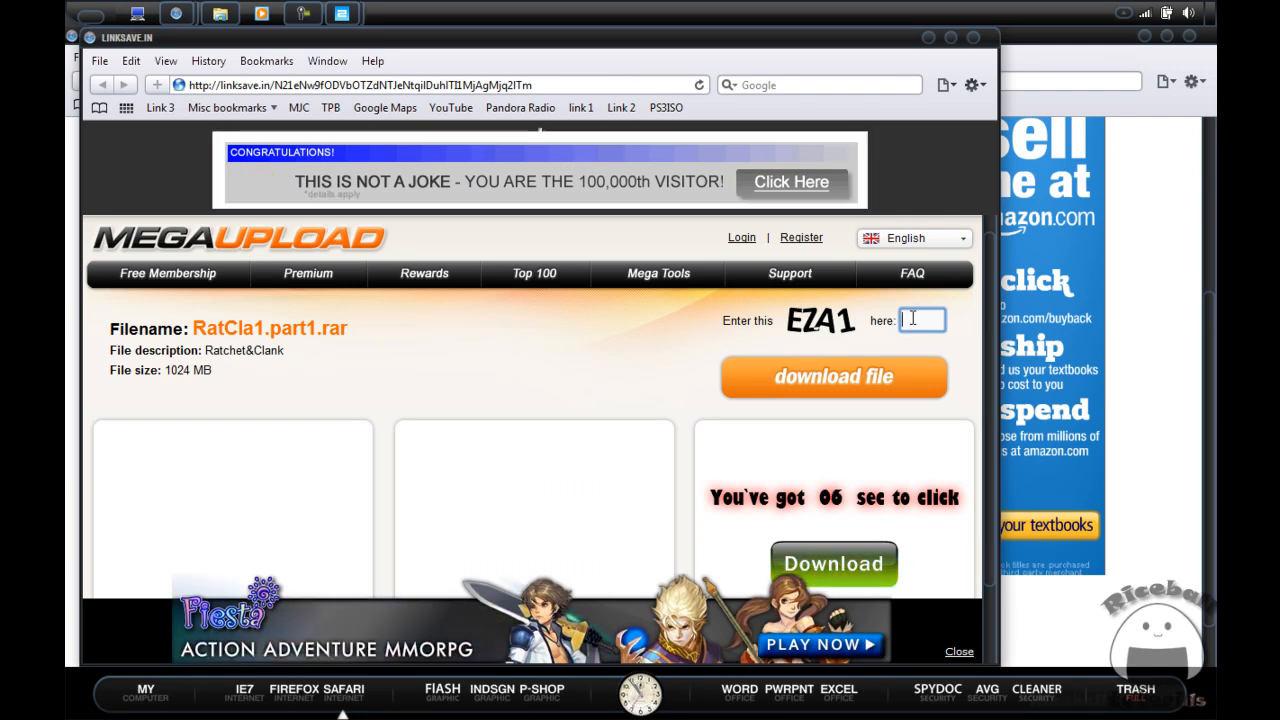
type("EZA1")
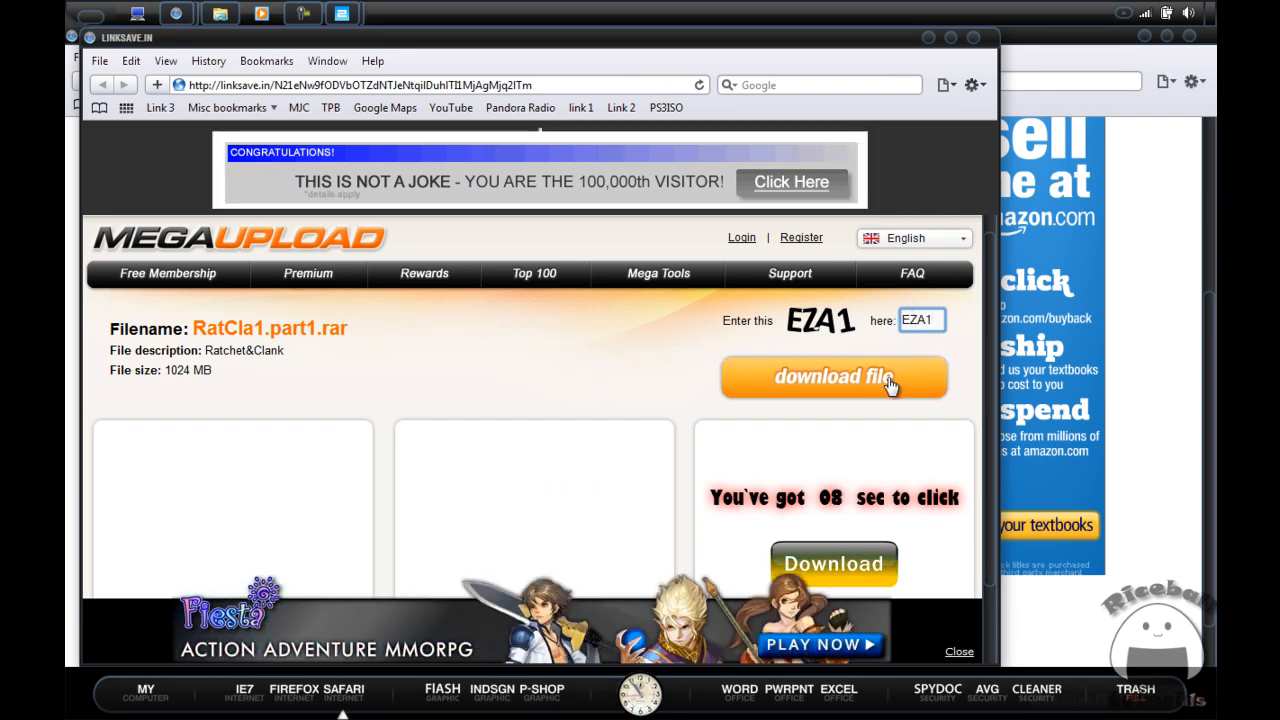
left_click(833, 377)
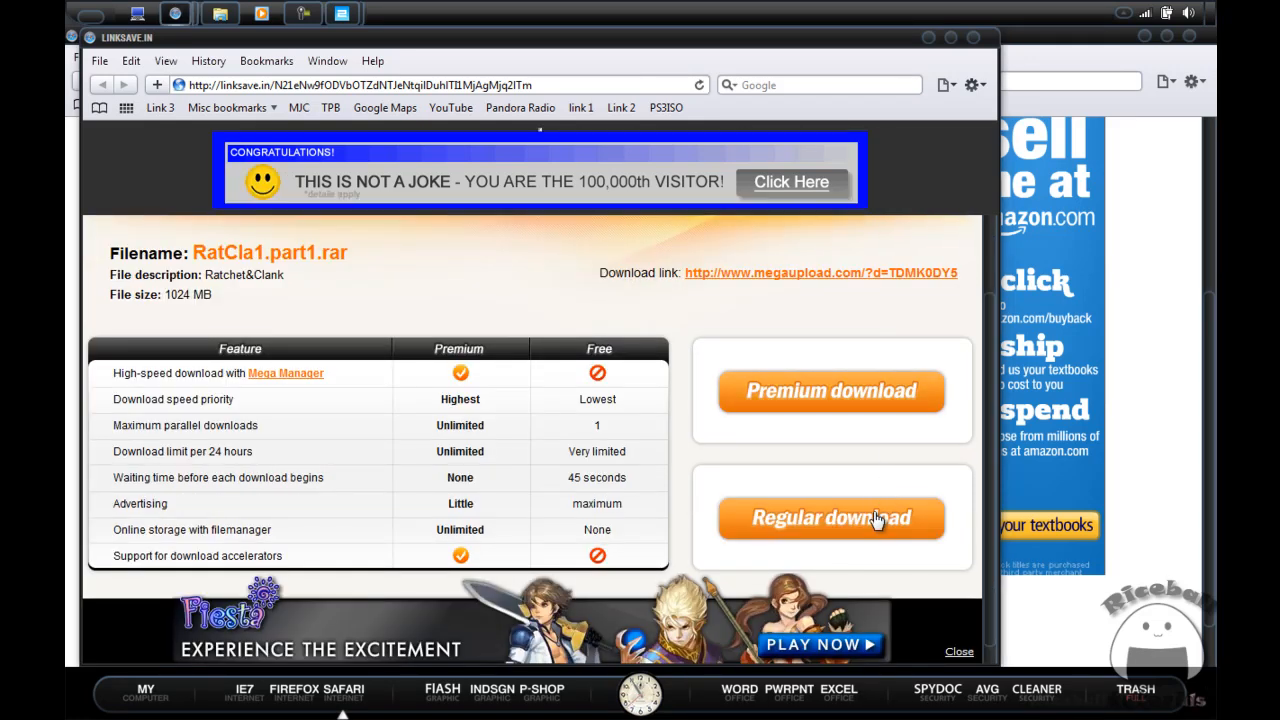
left_click(831, 517)
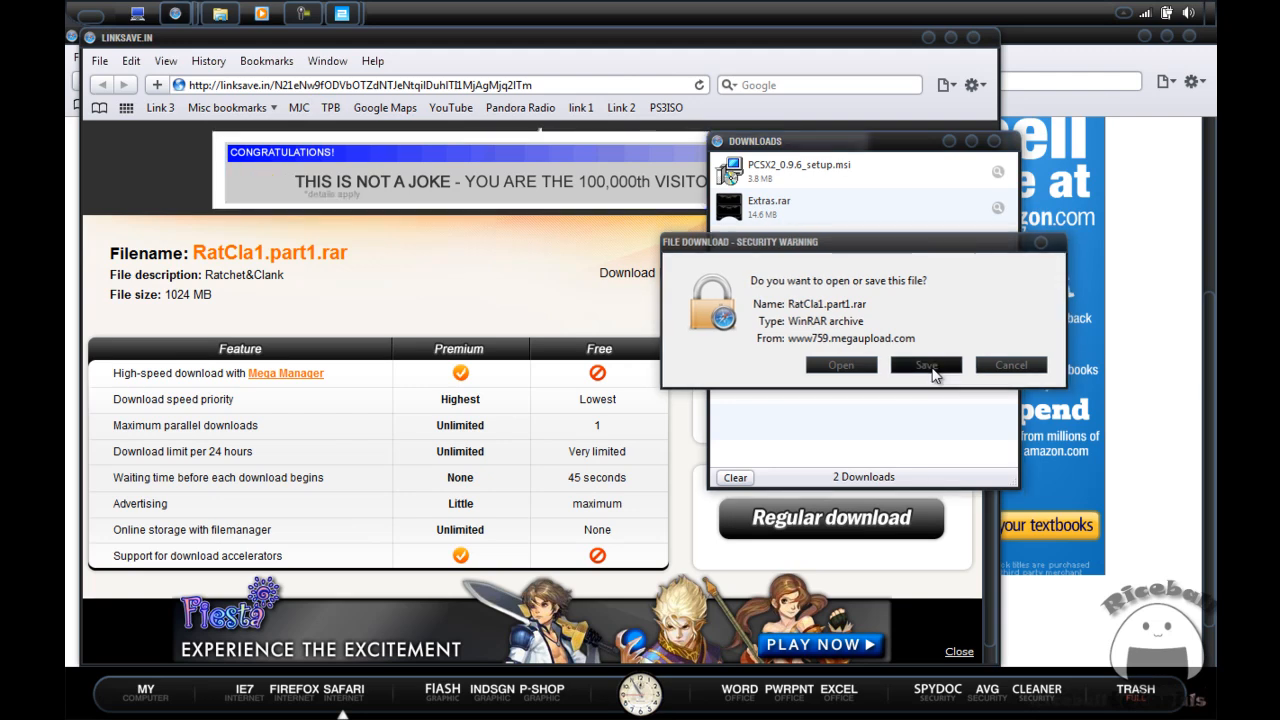
Save RatCla1.part1 into the PS2 Games folder.
left_click(924, 364)
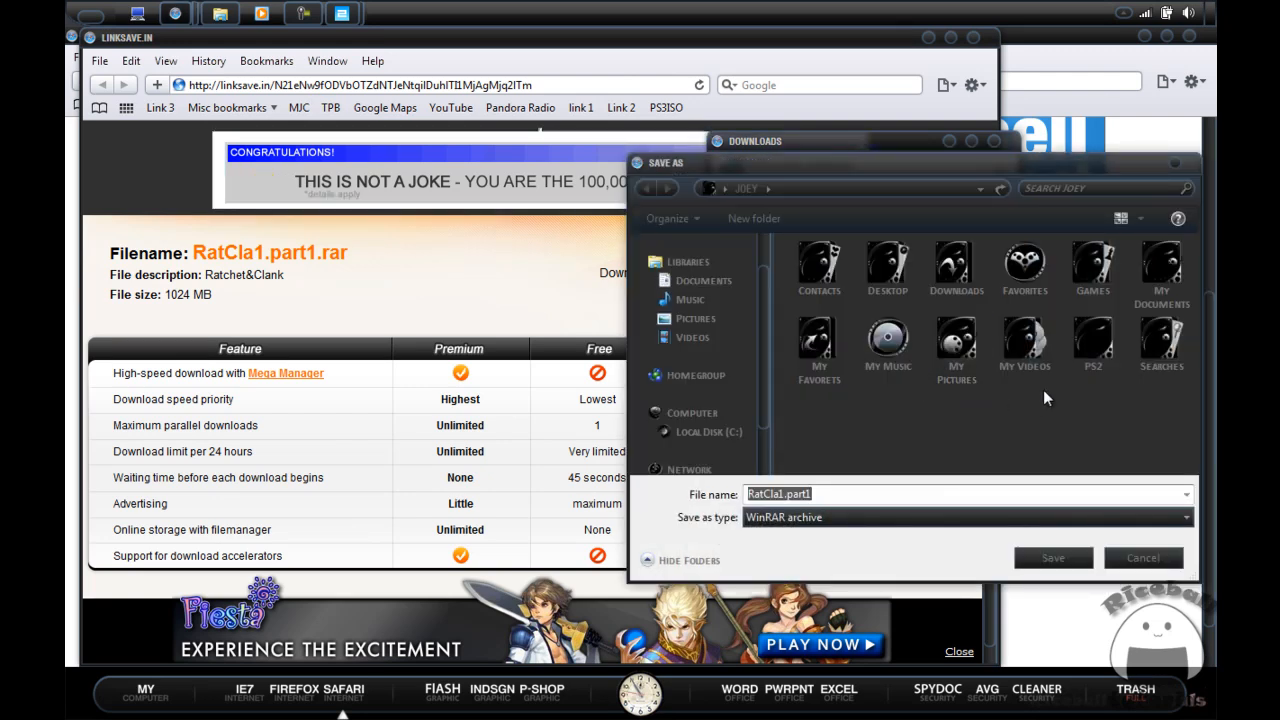
double_click(1092, 340)
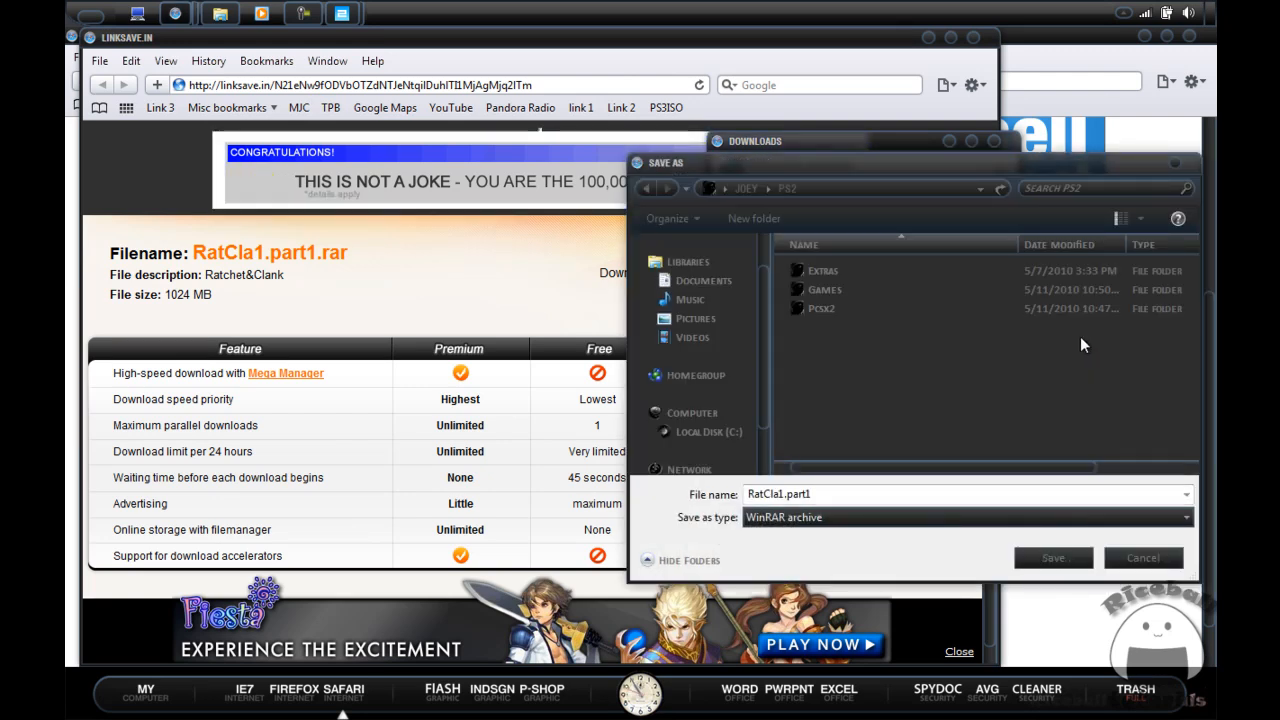
left_click(824, 289)
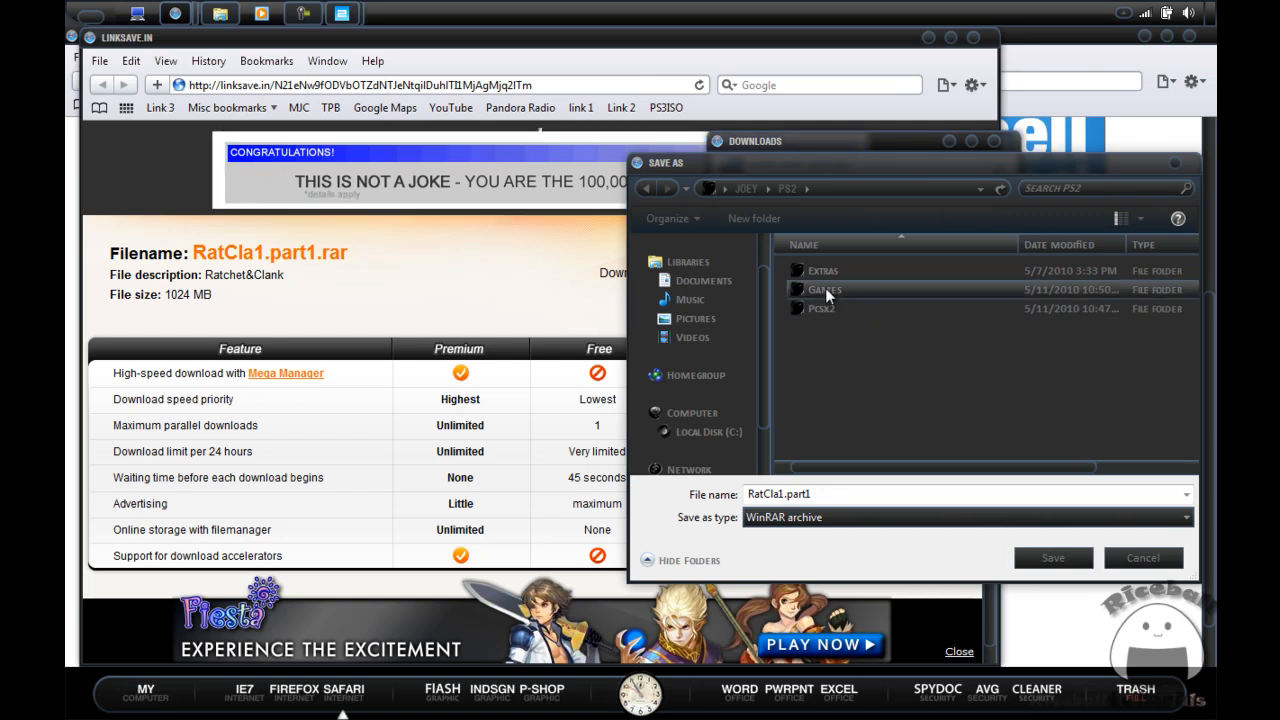
double_click(824, 290)
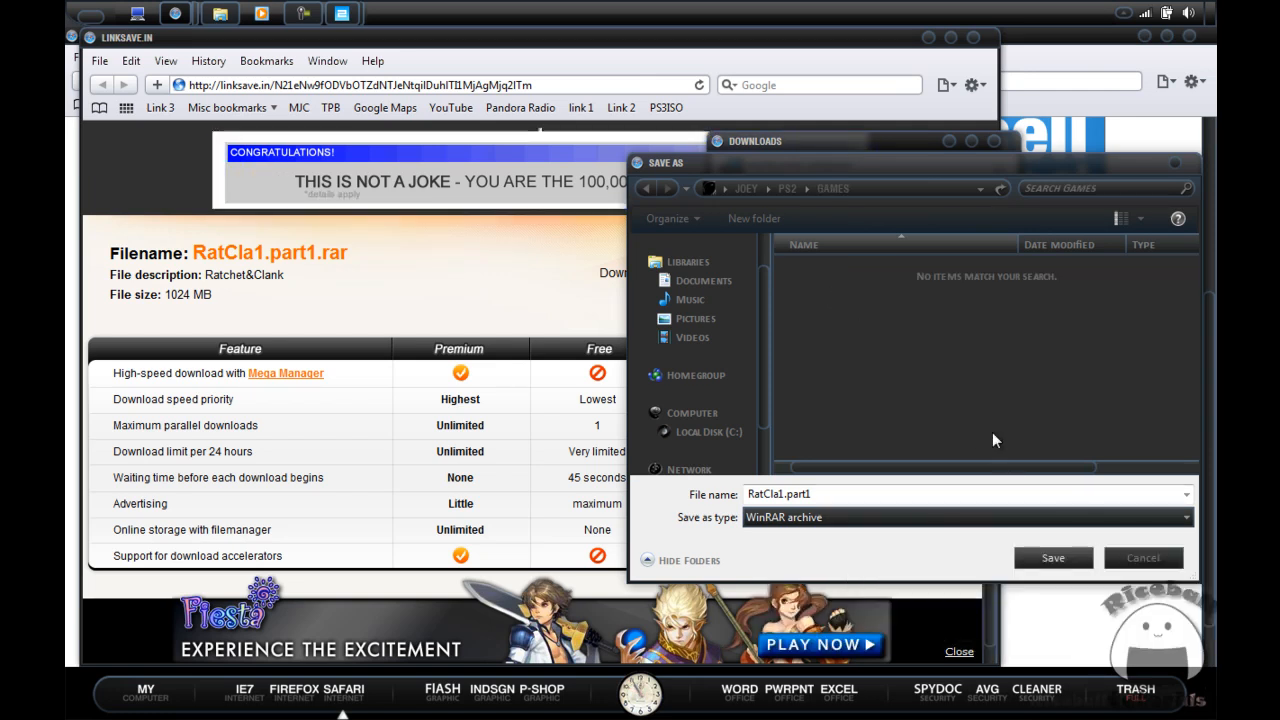
left_click(1052, 557)
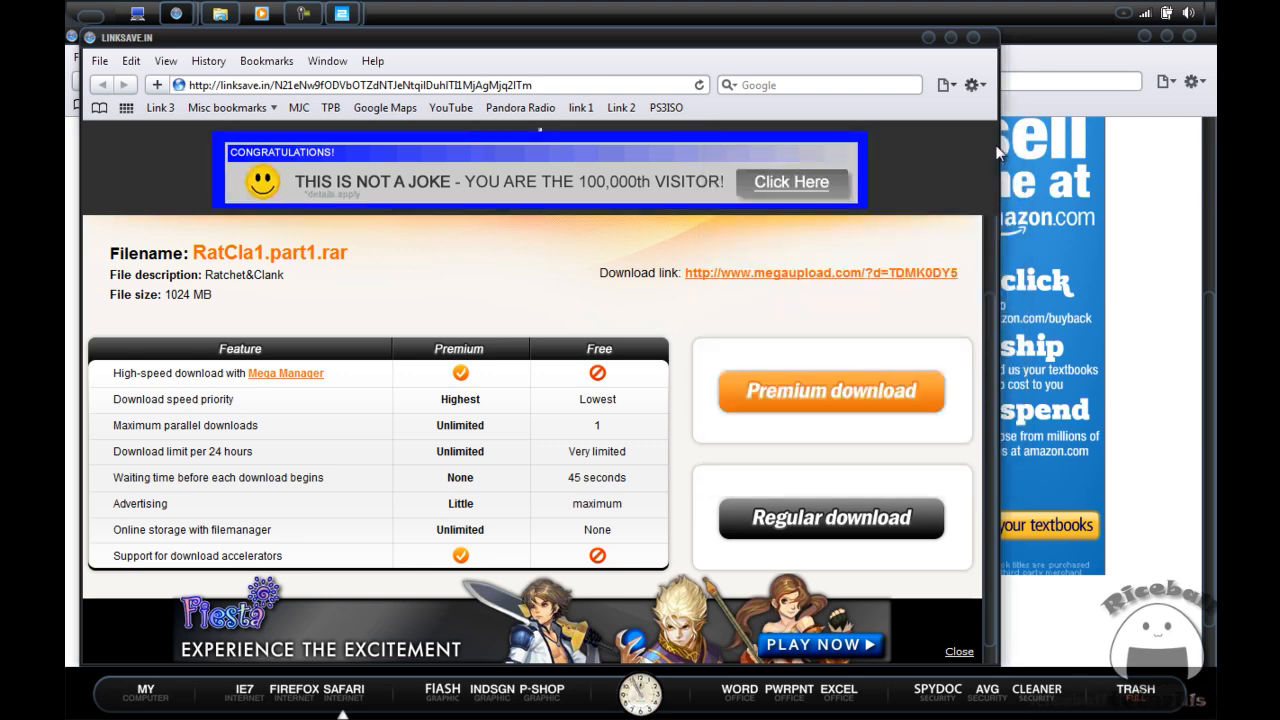
mouse_move(995, 97)
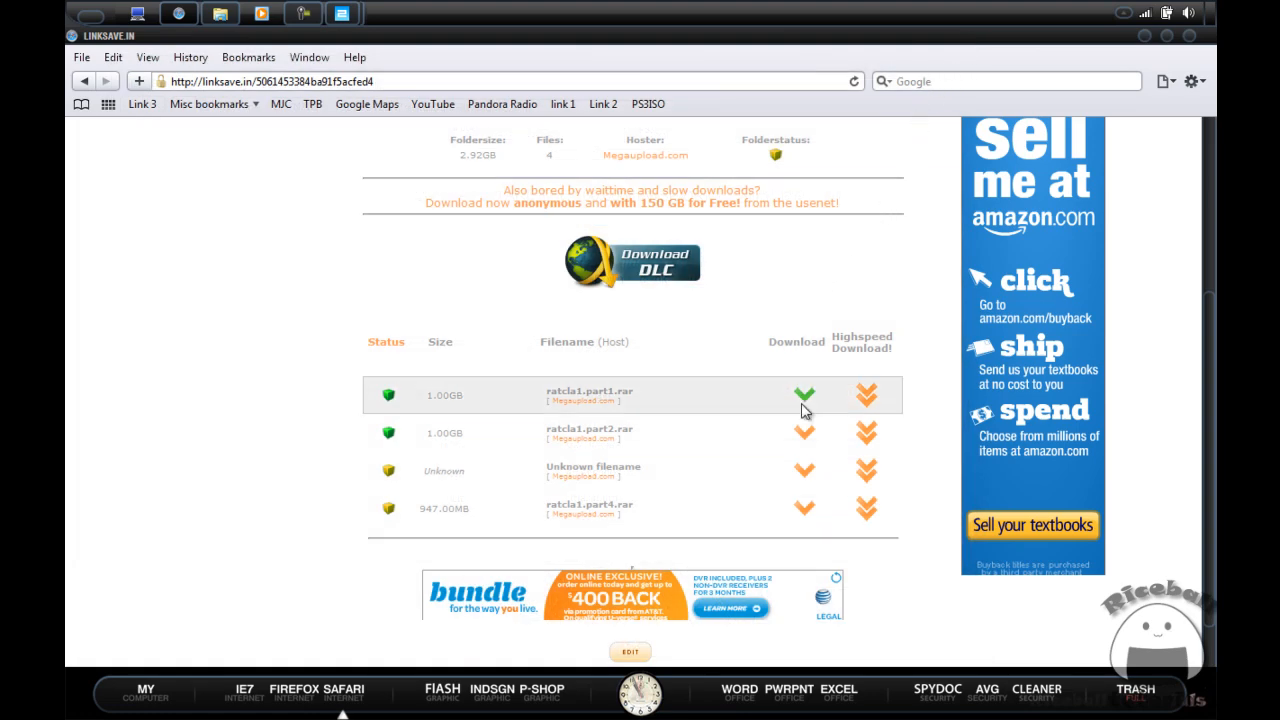
mouse_move(800, 435)
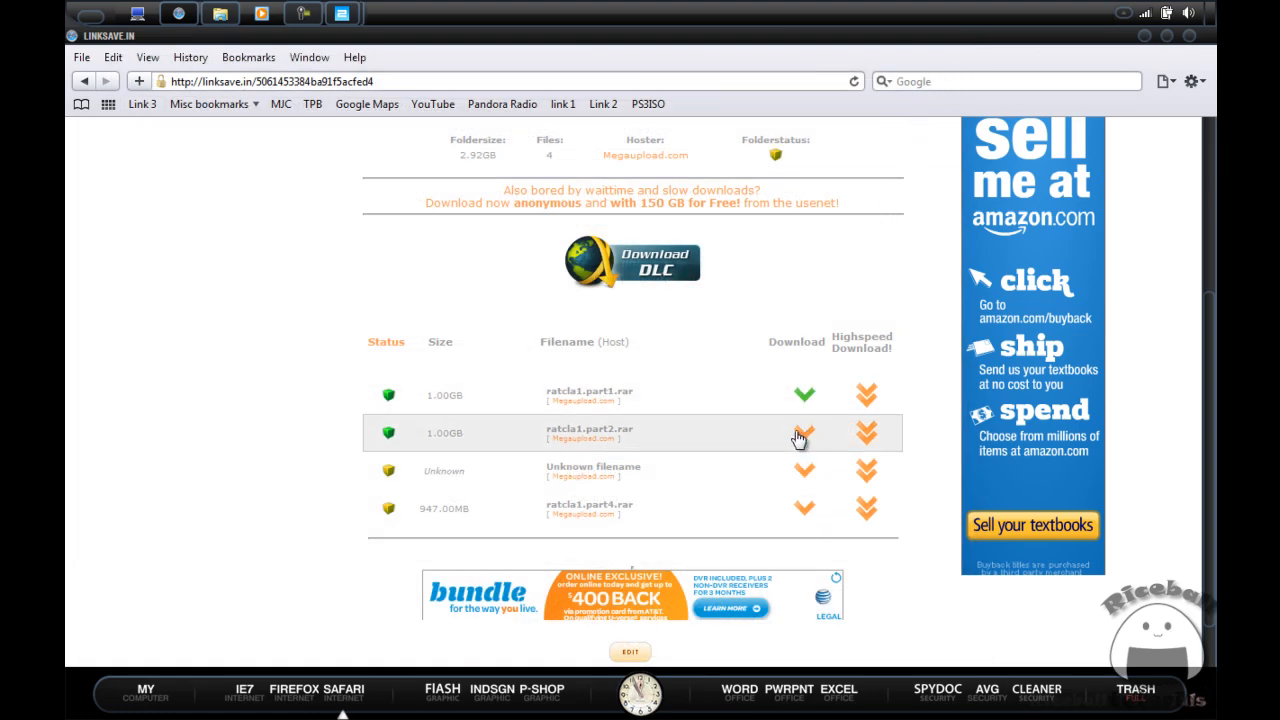
Download ratcla1.part2.rar from the linksave folder list.
left_click(804, 432)
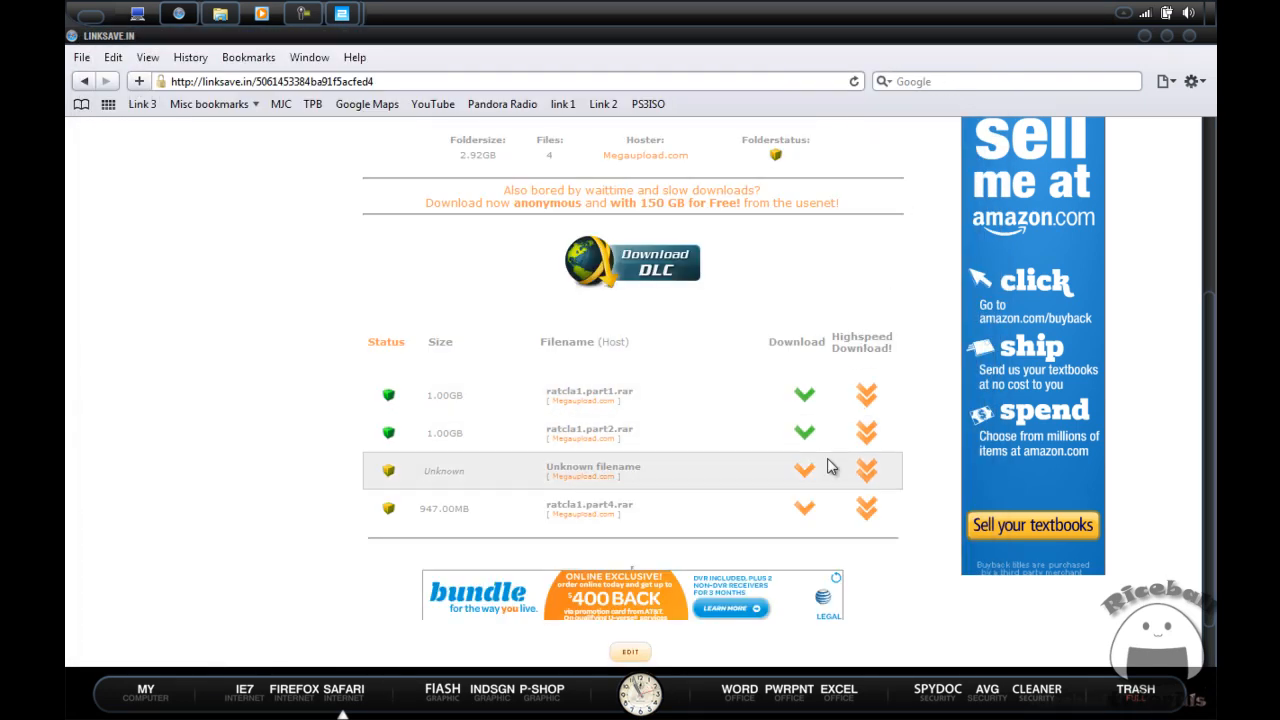
mouse_move(824, 475)
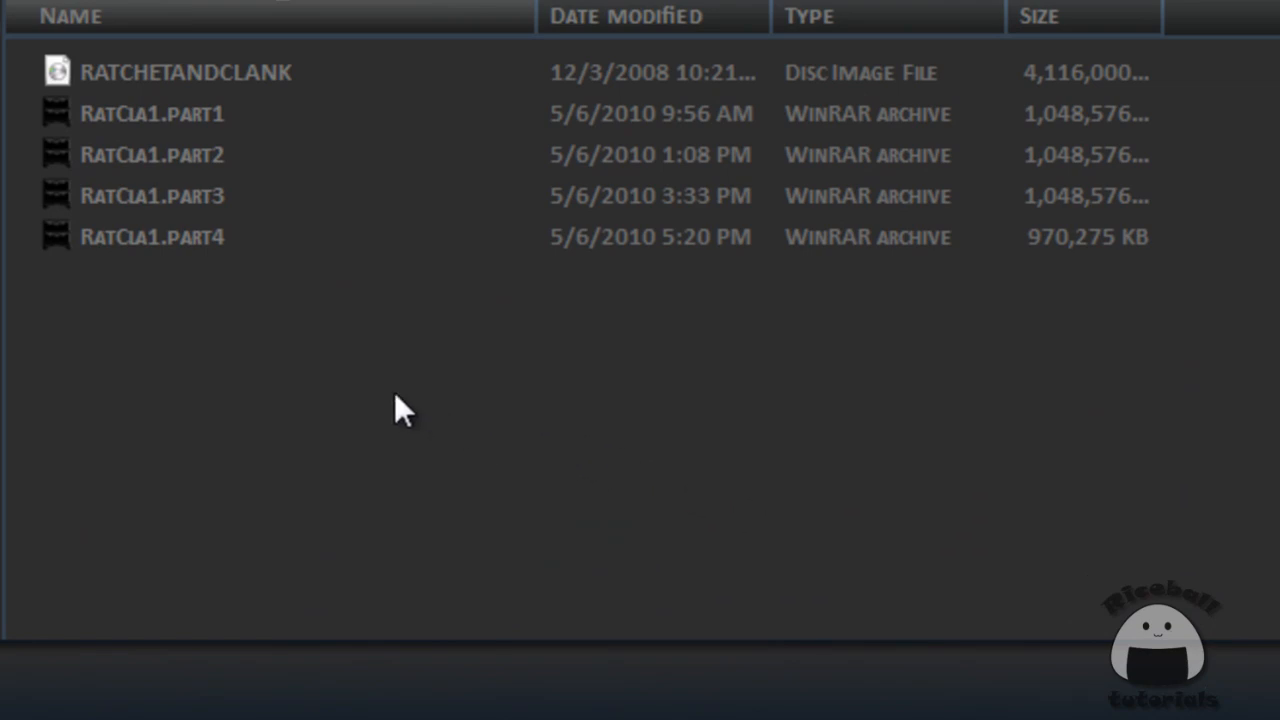
mouse_move(290, 425)
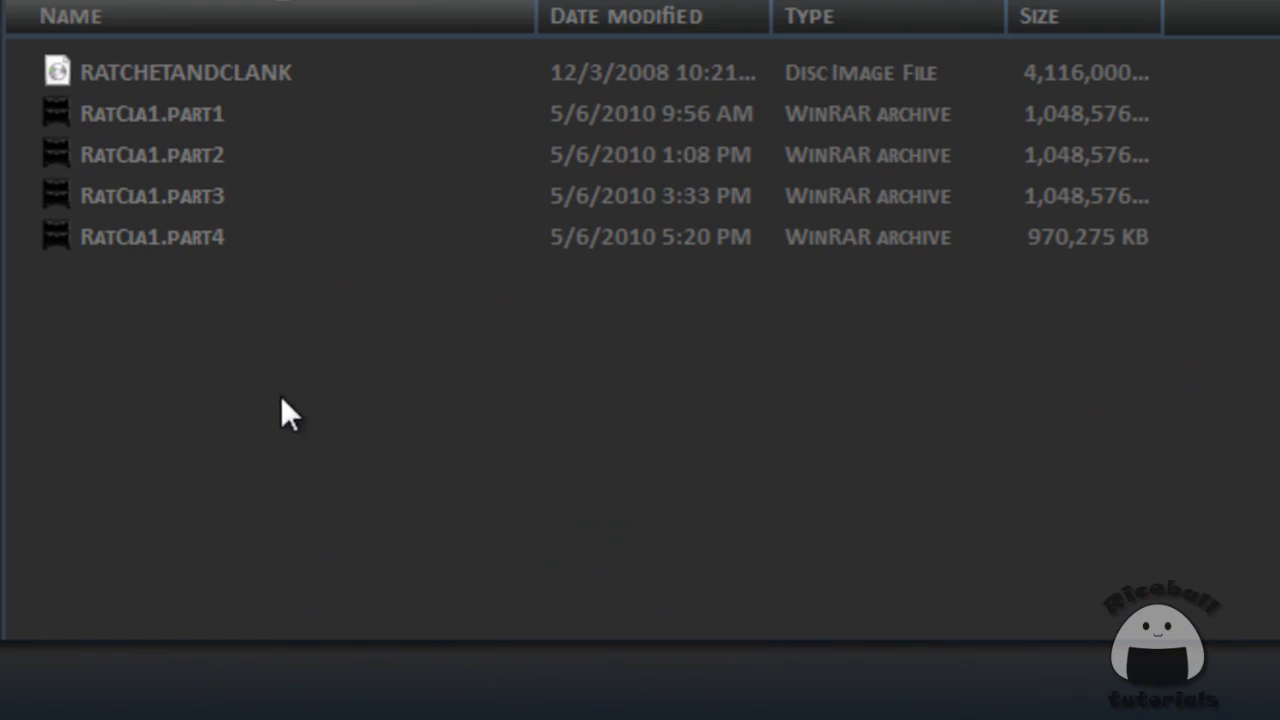
mouse_move(278, 415)
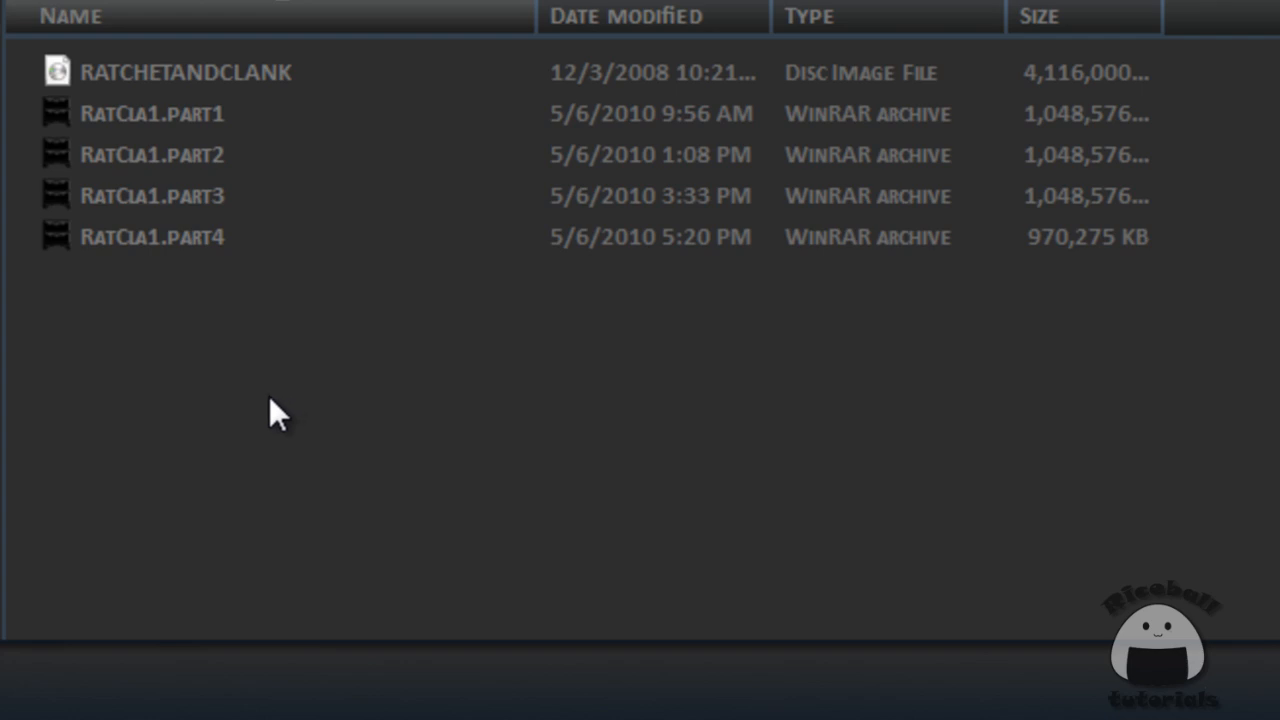
left_click(150, 196)
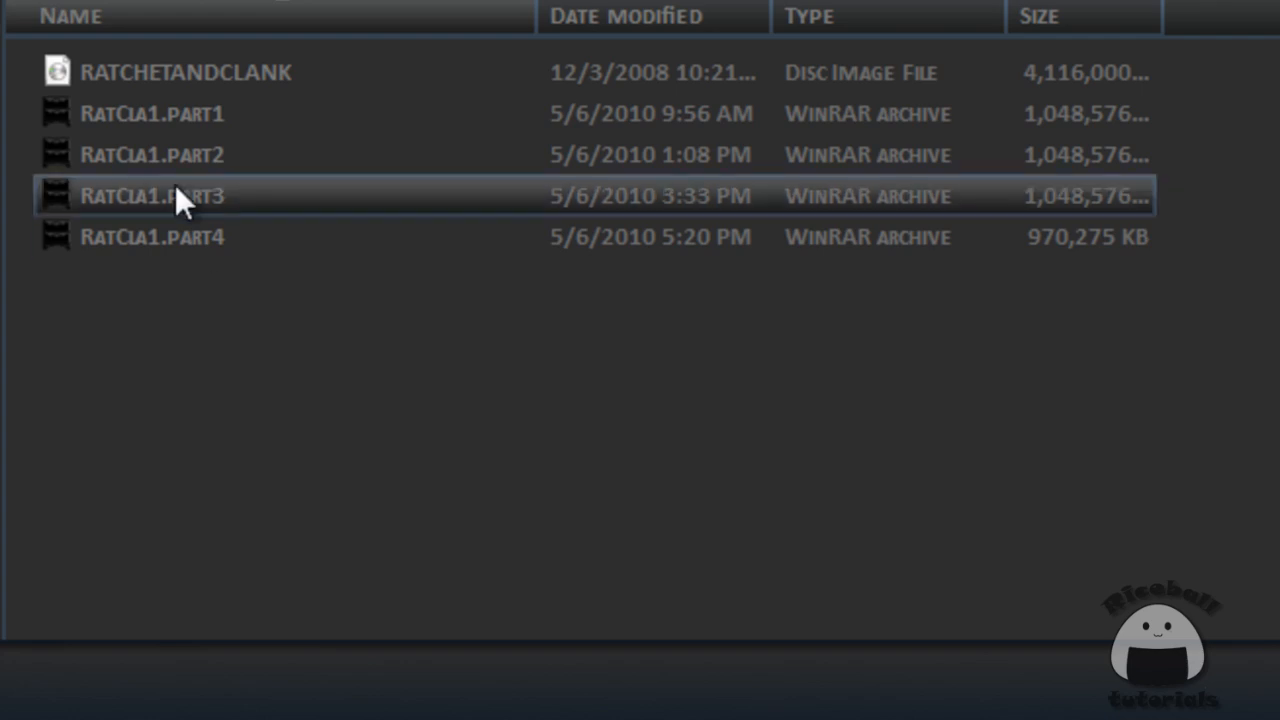
right_click(150, 113)
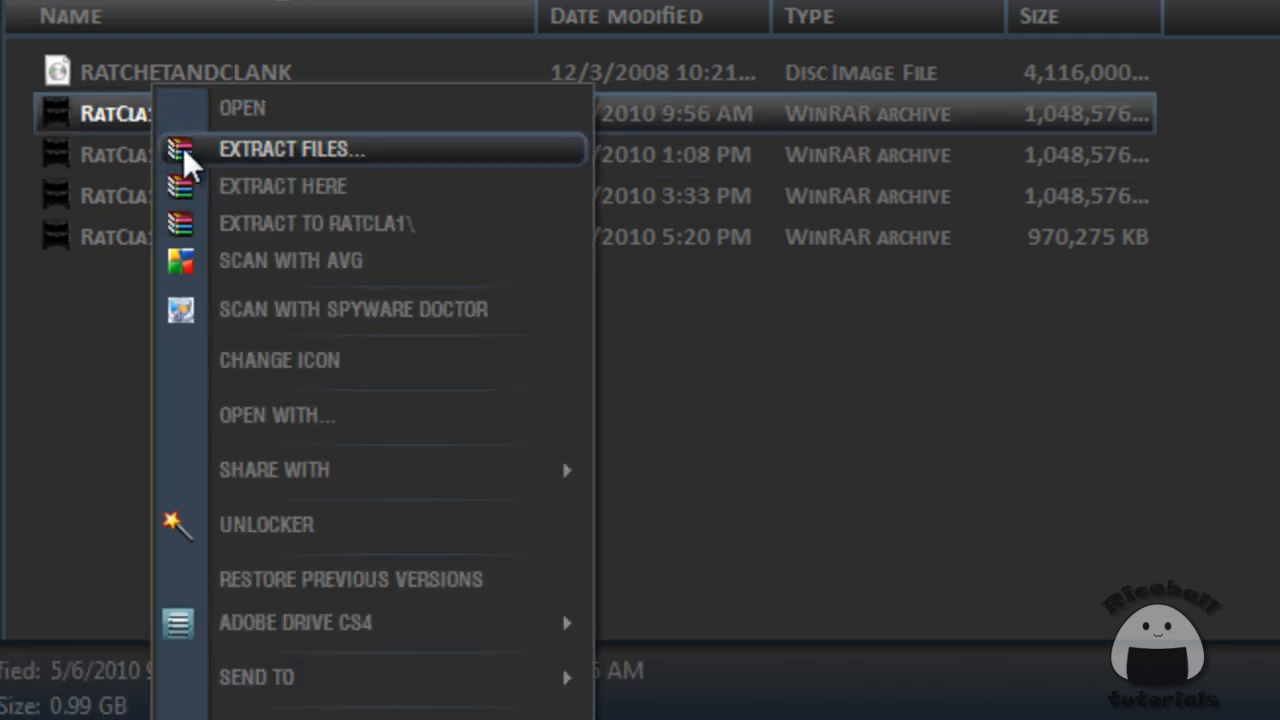
mouse_move(95, 385)
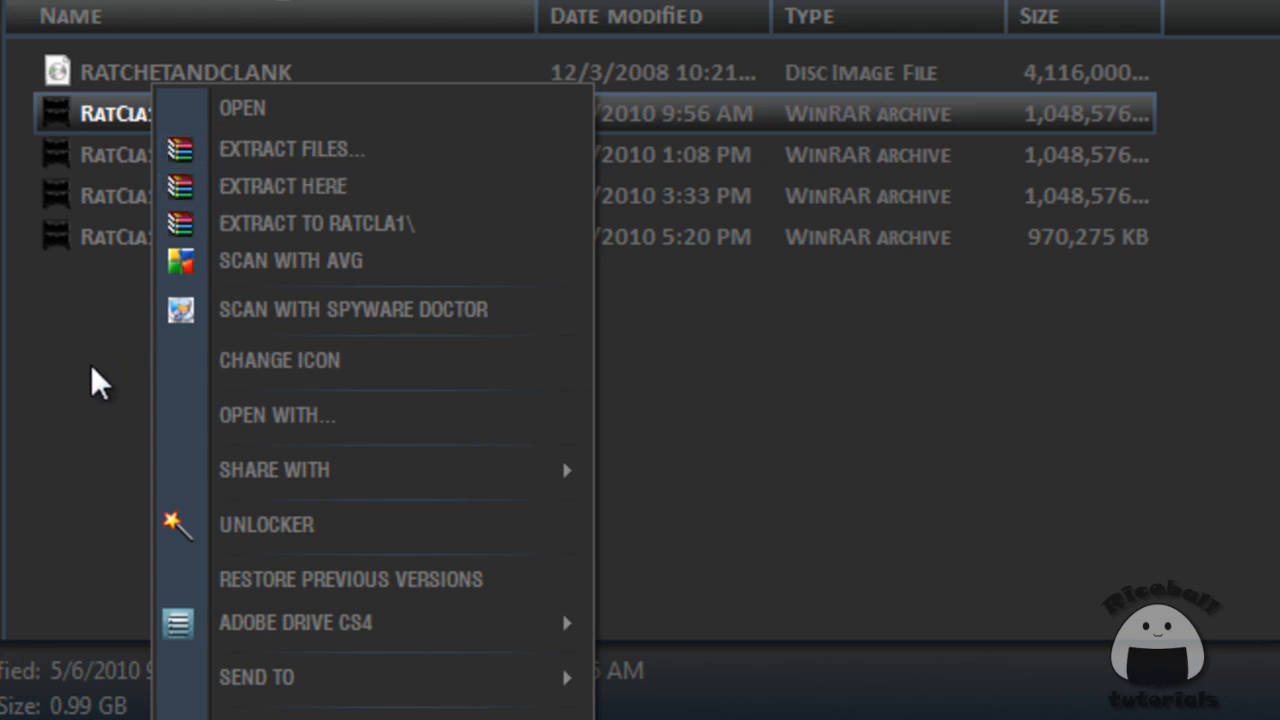
left_click(80, 400)
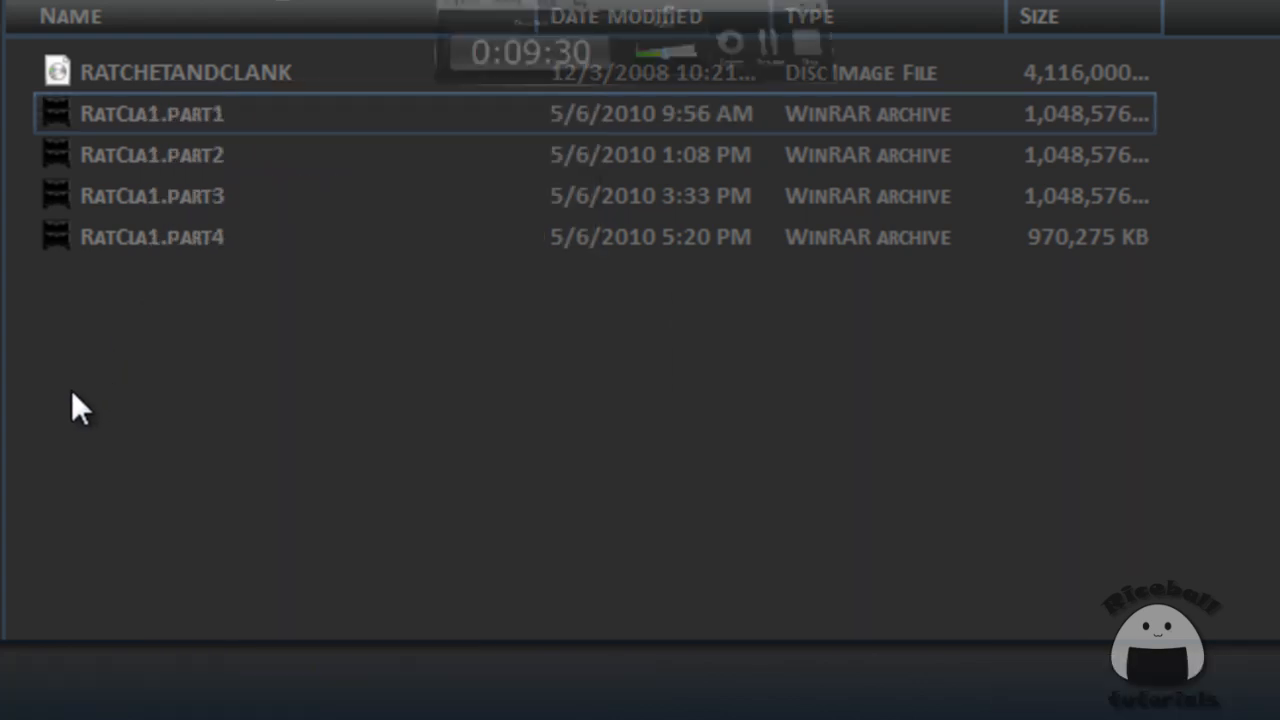
mouse_move(155, 130)
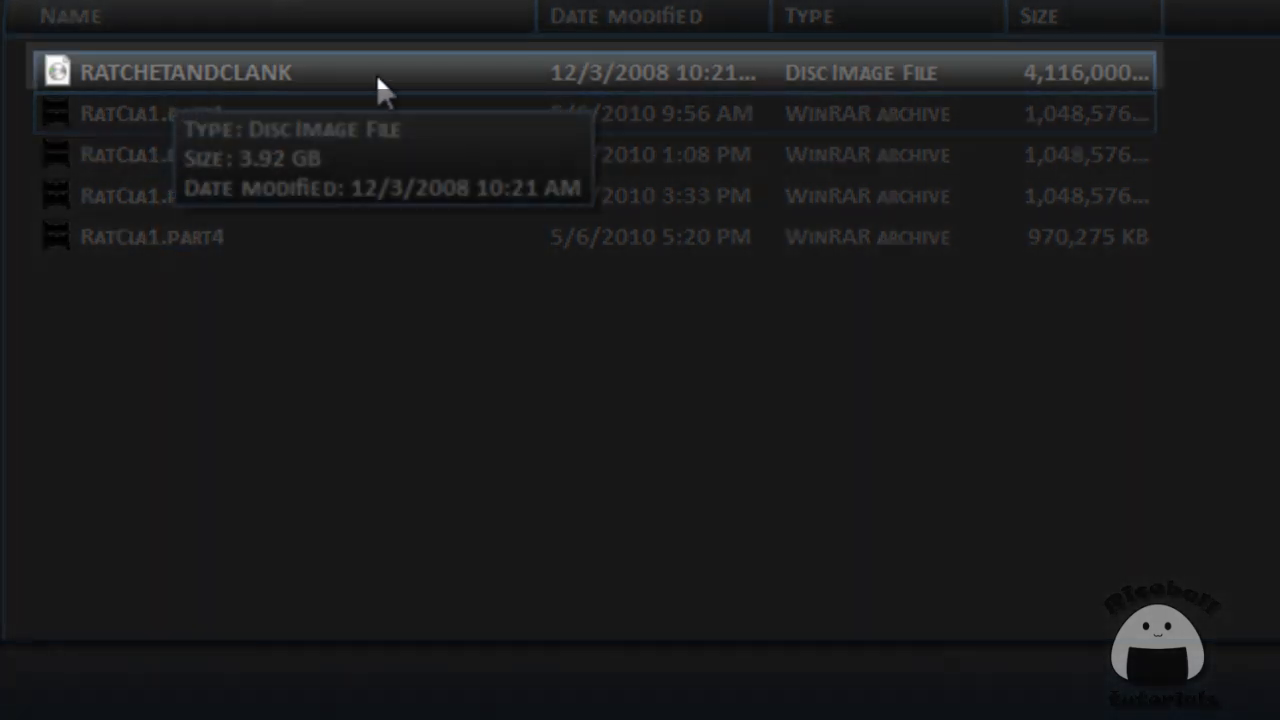
mouse_move(800, 85)
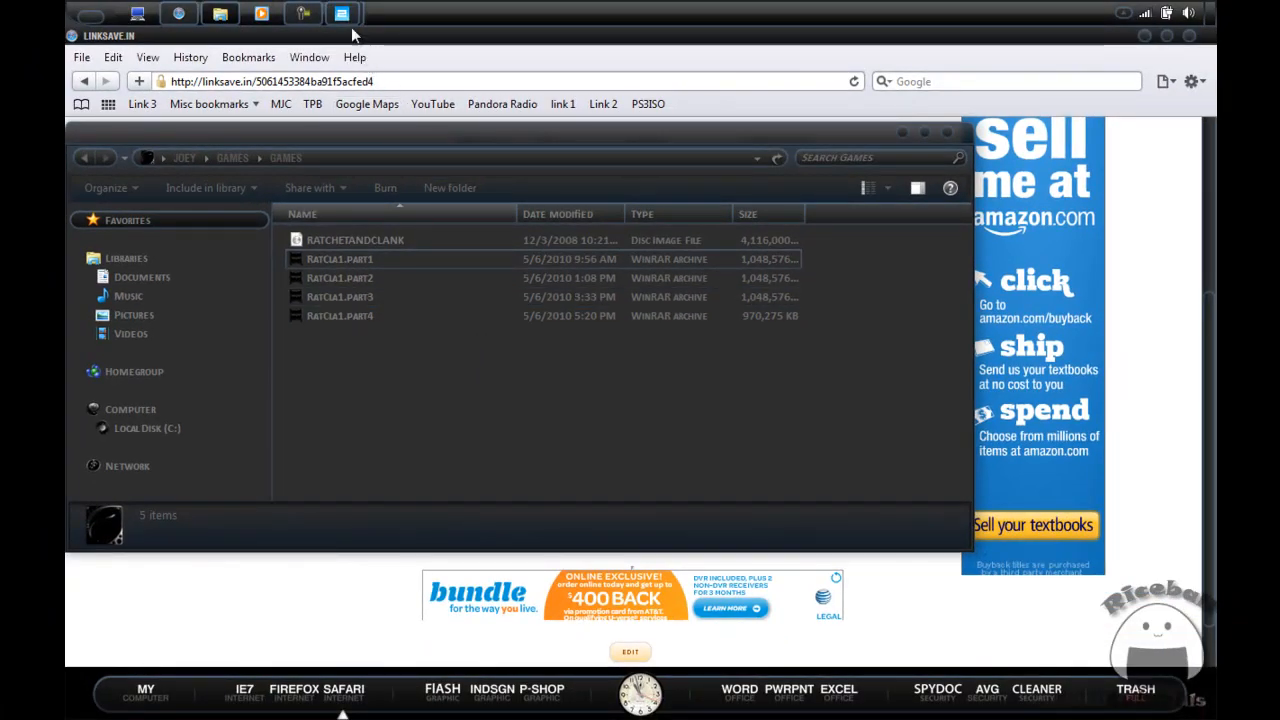
Select Linuz Iso CDVD 0.8.0 as the Cdvdrom plugin in PCSX2's plugin configuration.
left_click(342, 13)
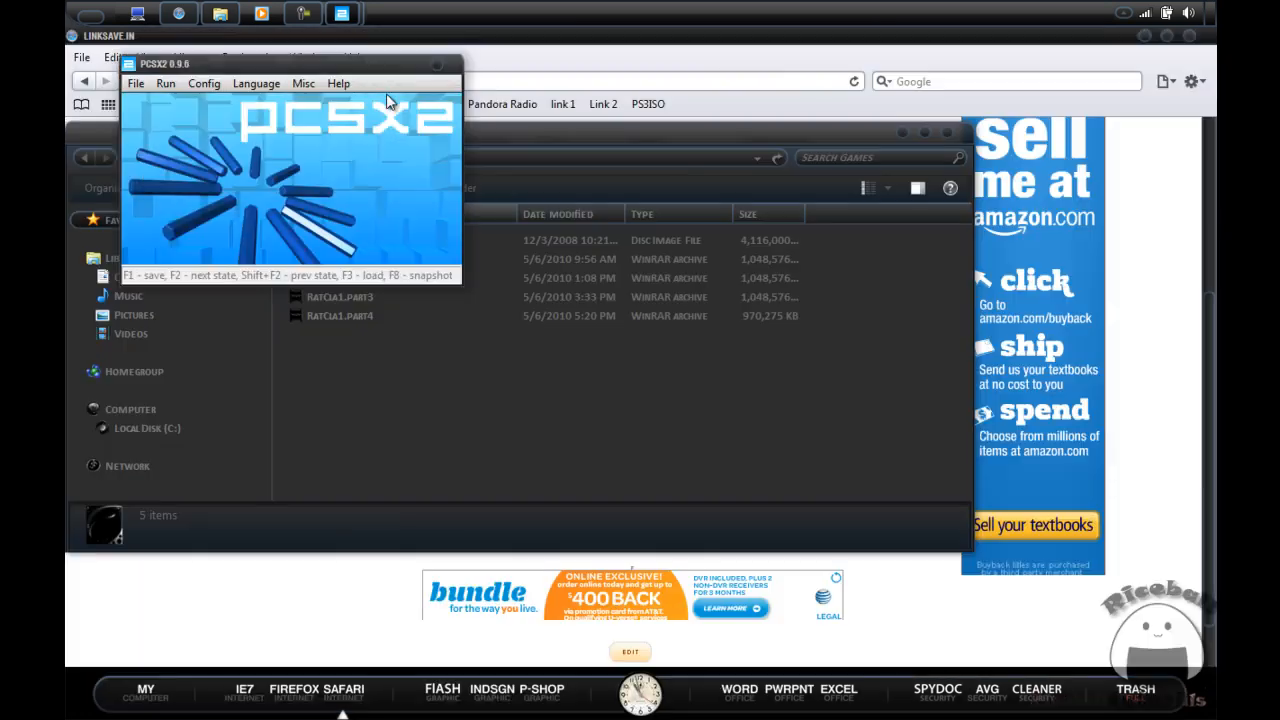
mouse_move(238, 112)
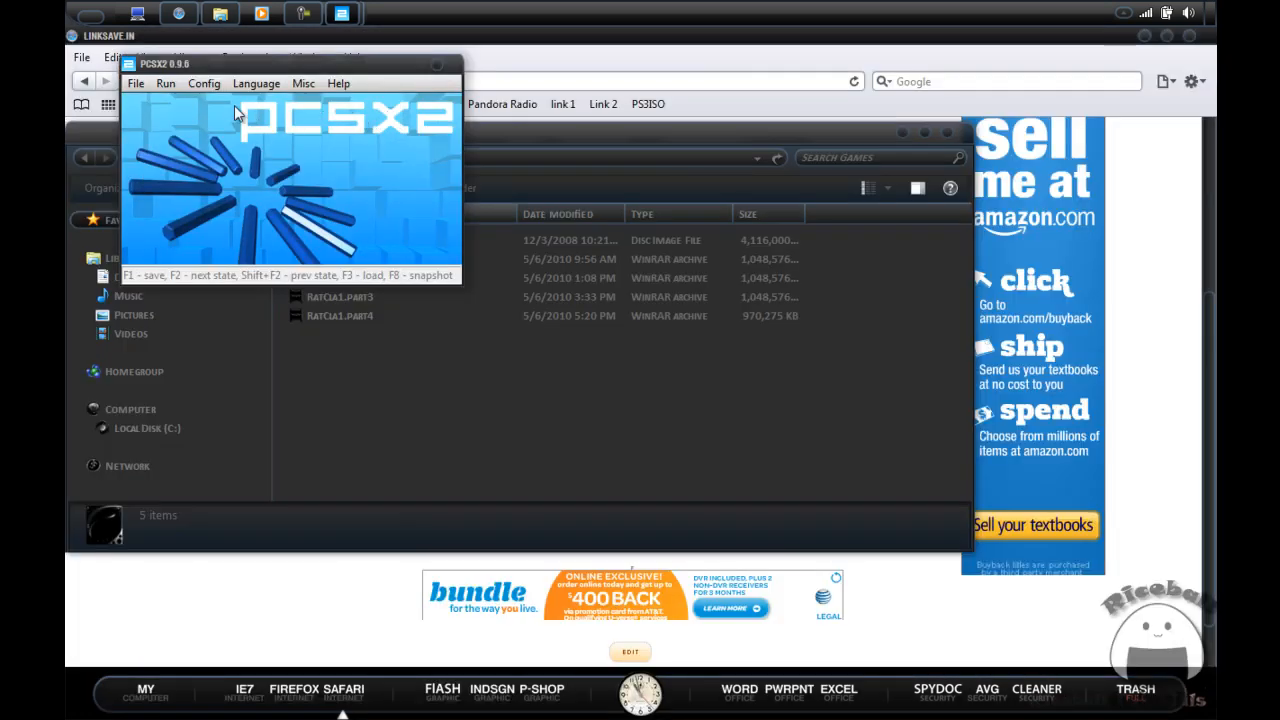
left_click(204, 83)
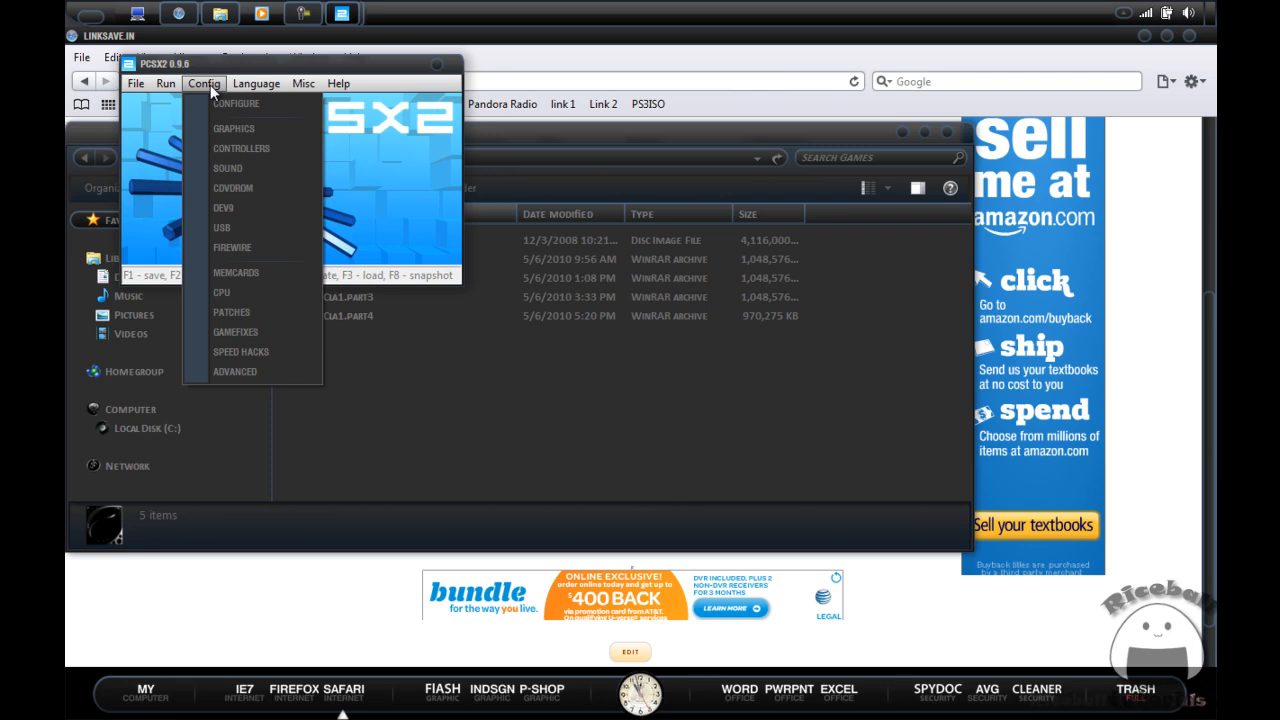
left_click(236, 103)
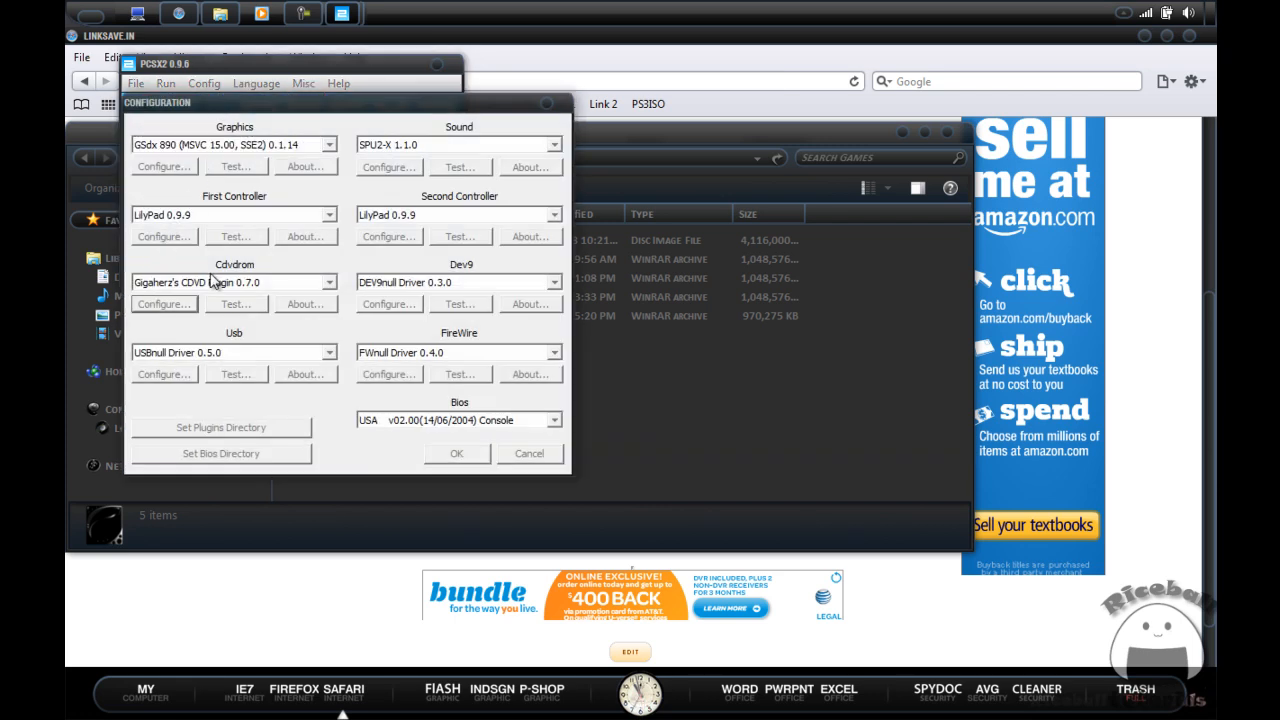
left_click(328, 282)
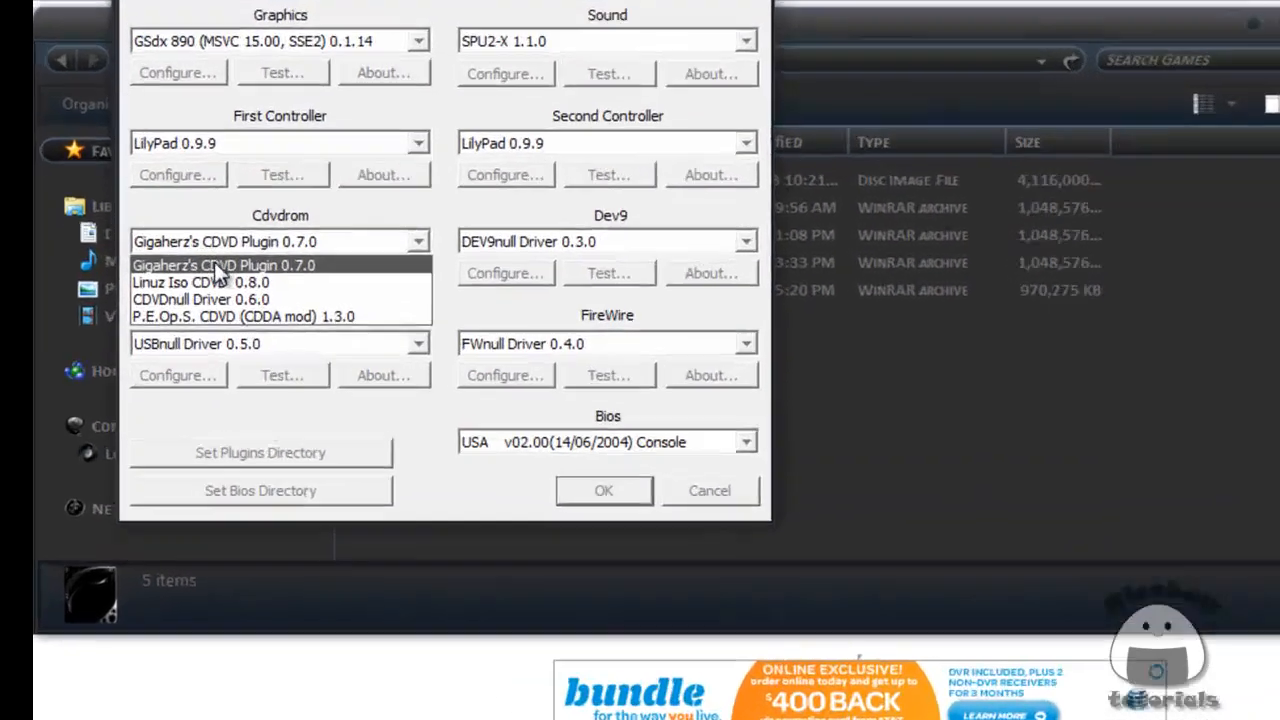
left_click(200, 282)
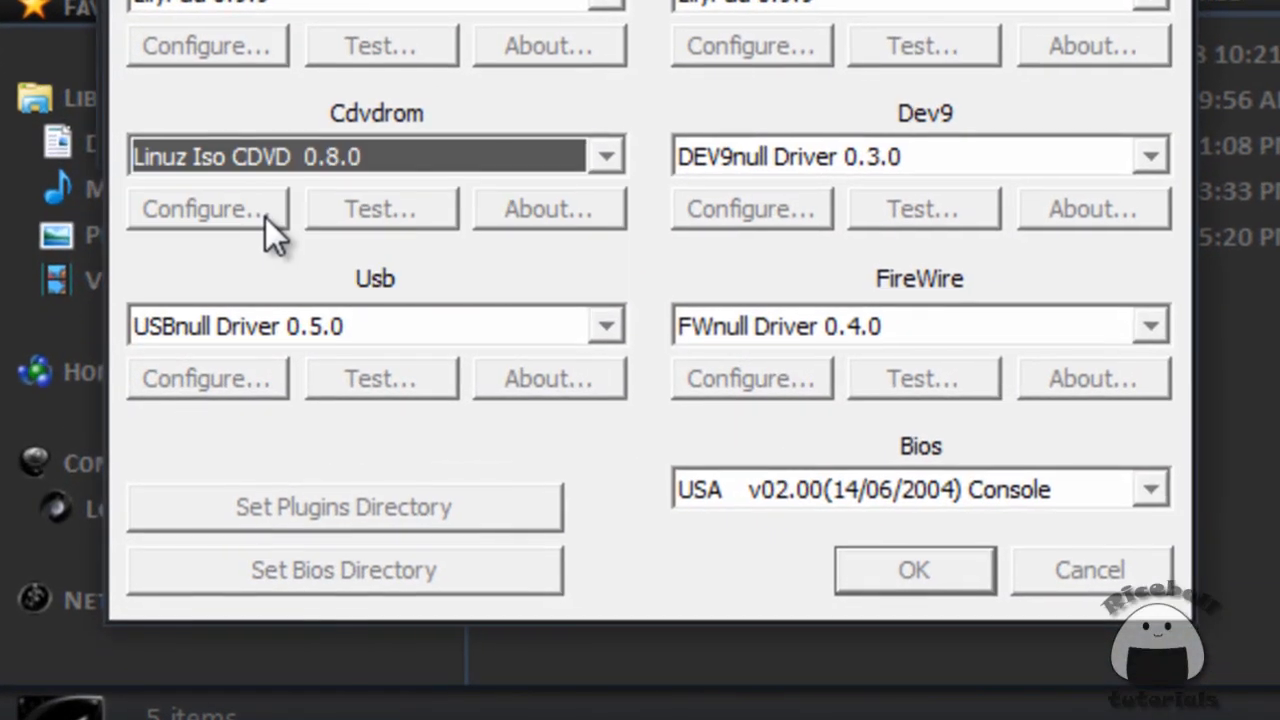
Point the Linuz ISO plugin at the RATCHETANDCLANK disc image and confirm.
left_click(206, 208)
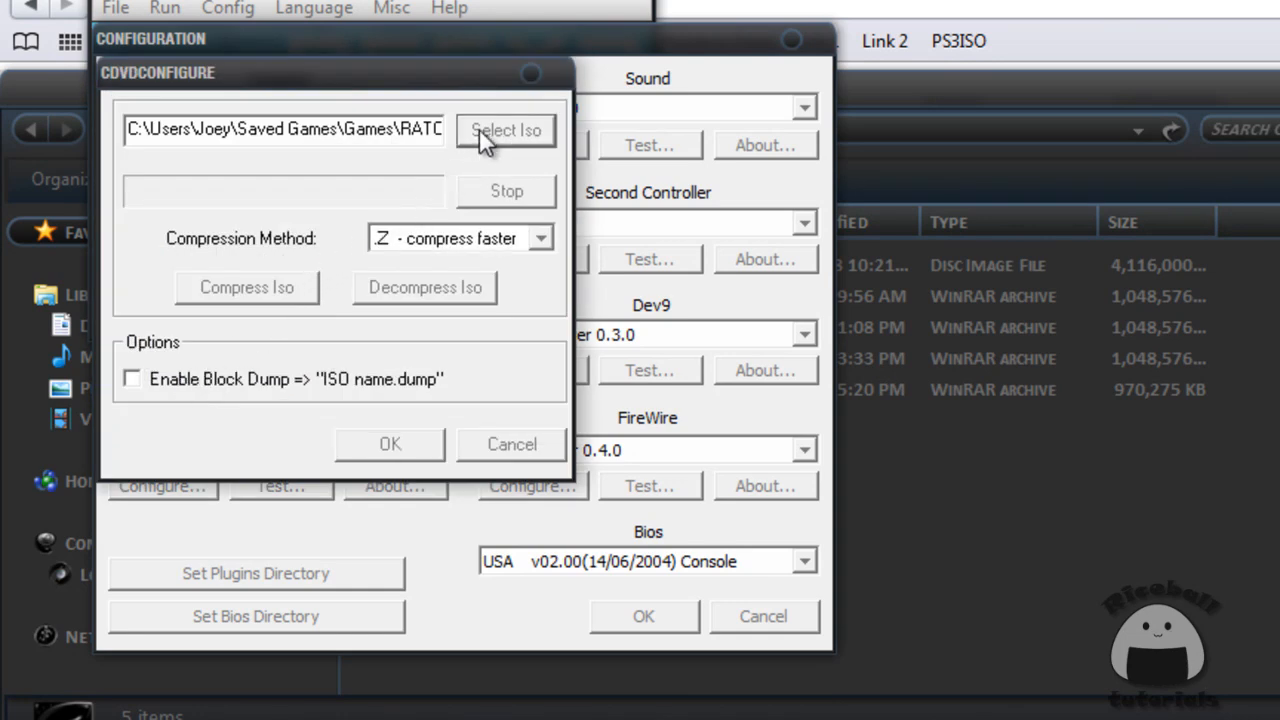
left_click(505, 130)
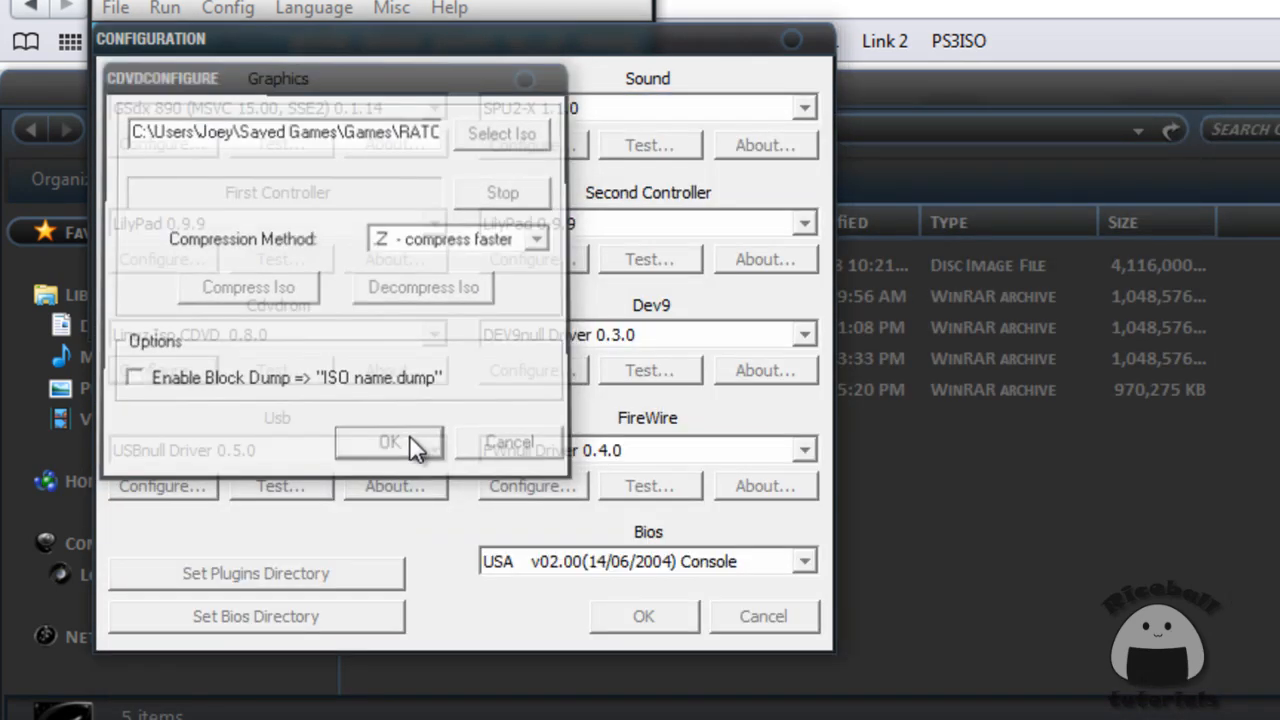
left_click(389, 442)
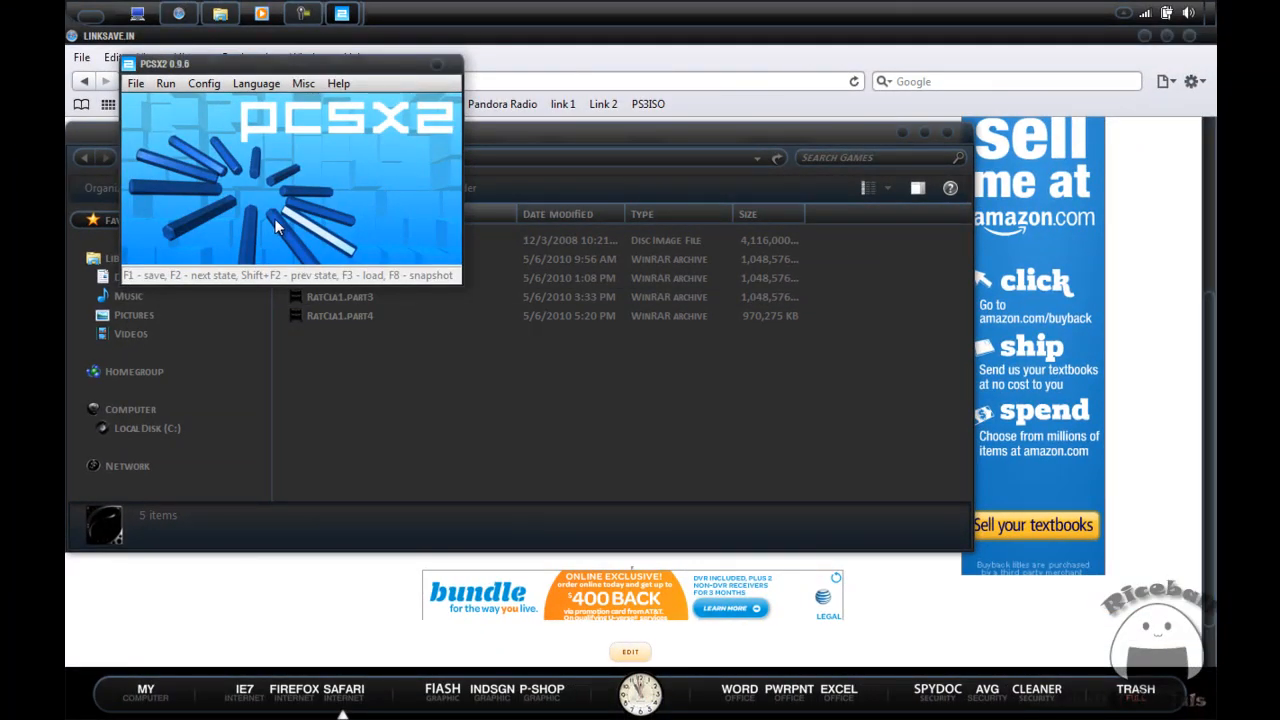
Boot the Ratchet & Clank disc image with File > Run CD/DVD.
left_click(135, 83)
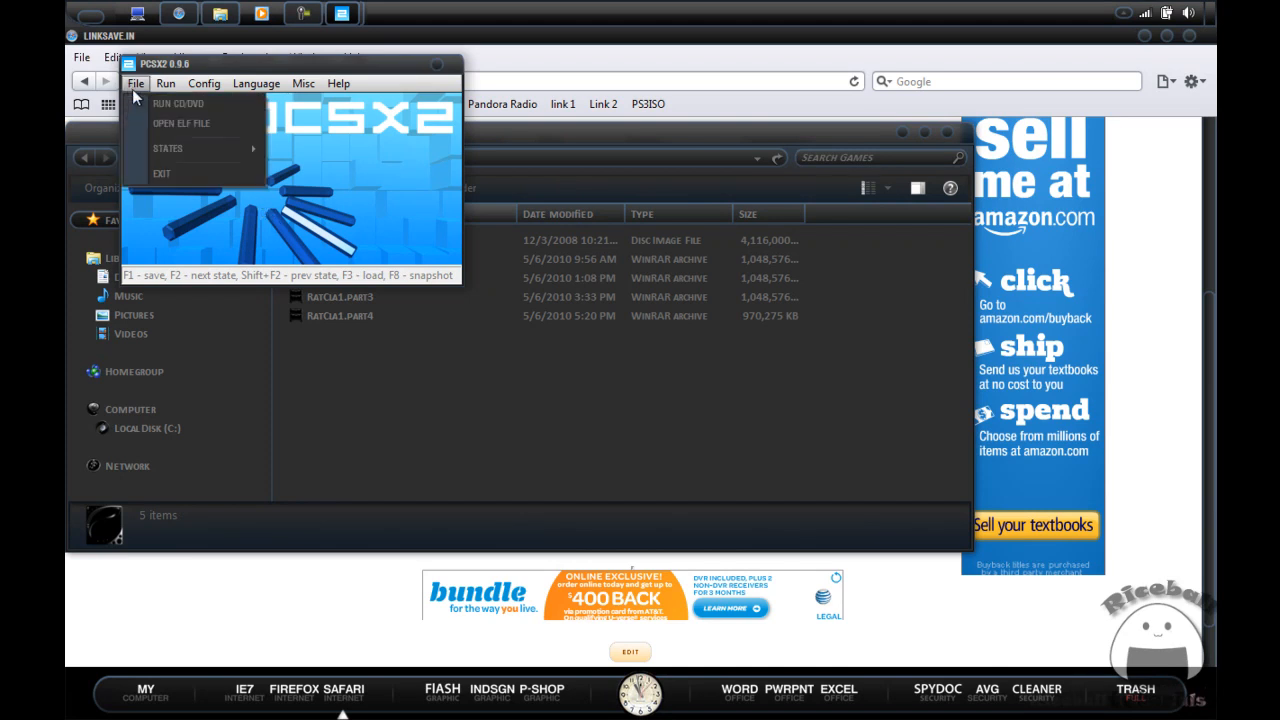
left_click(178, 103)
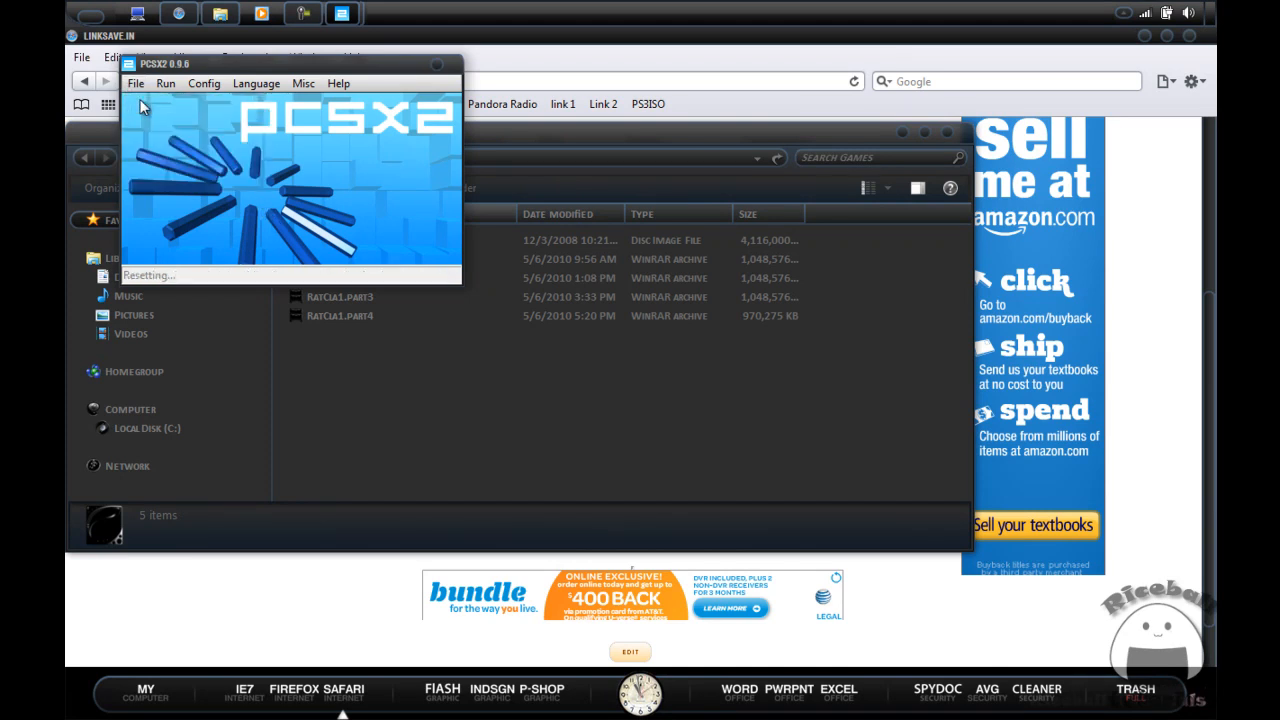